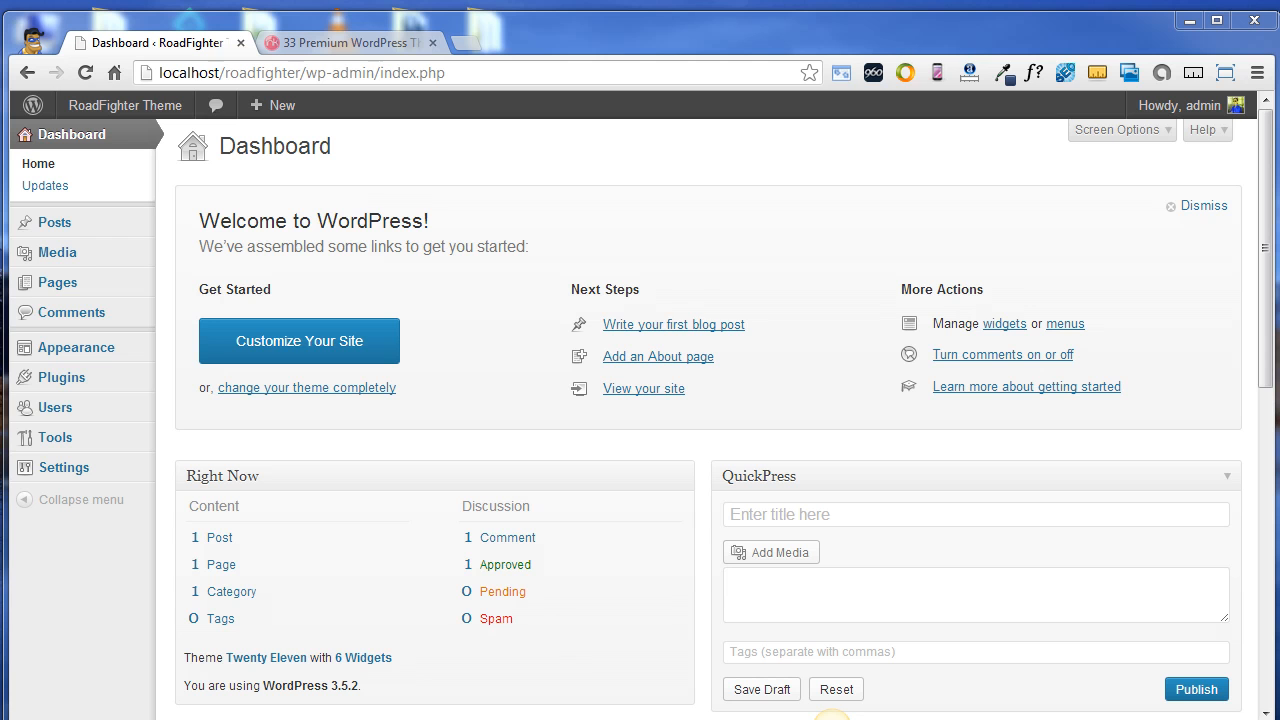
Go to the InkThemes homepage and scroll to the Latest Premium WordPress Themes showing RoadFighter
left_click(344, 42)
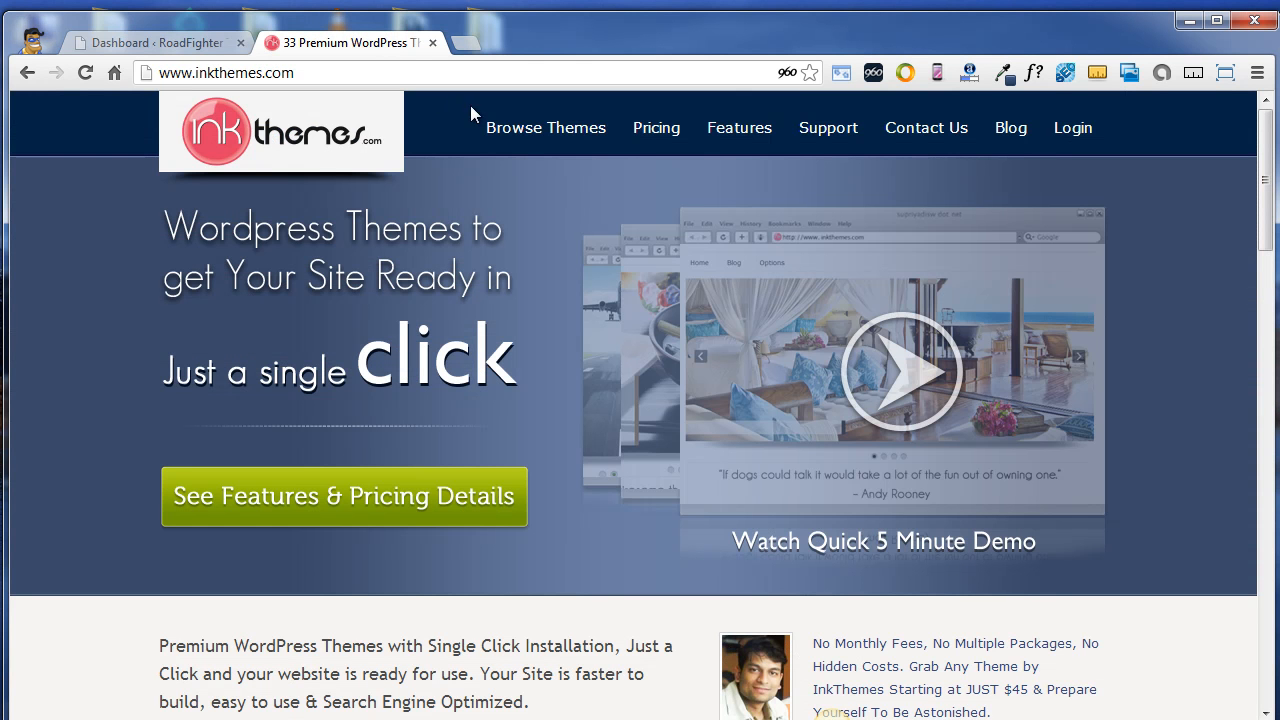
mouse_move(576, 156)
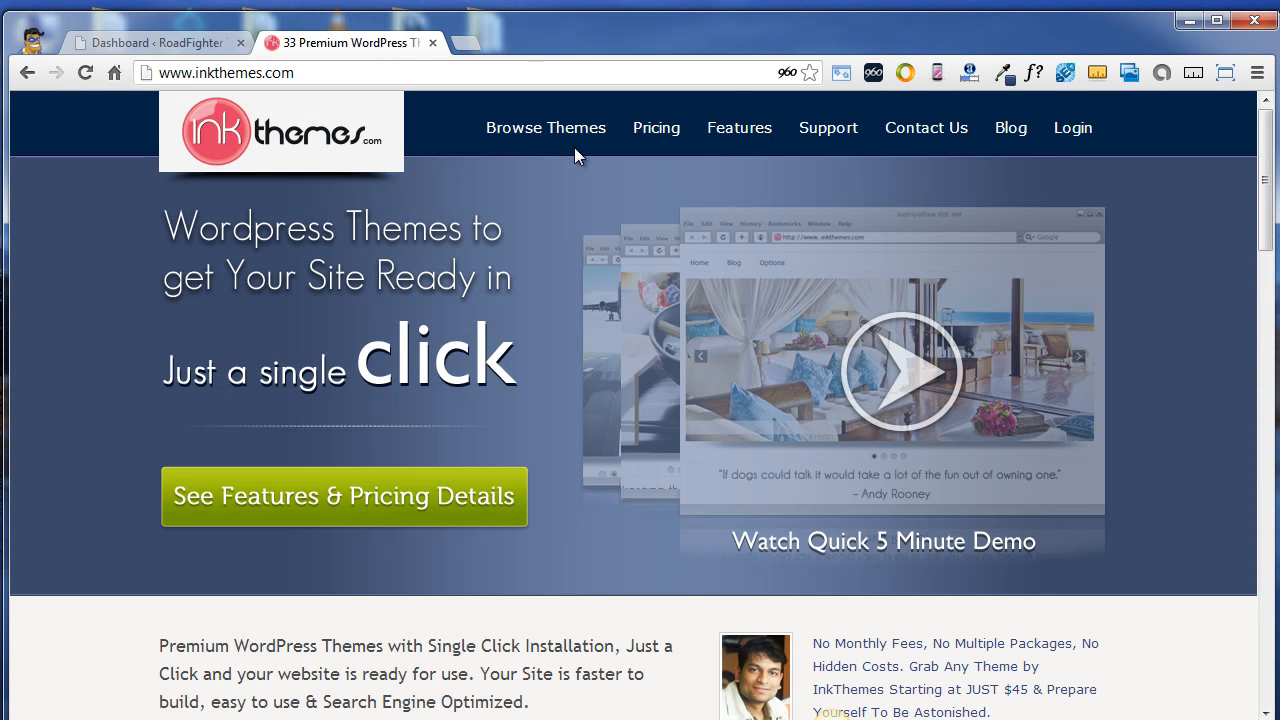
scroll("down", 3)
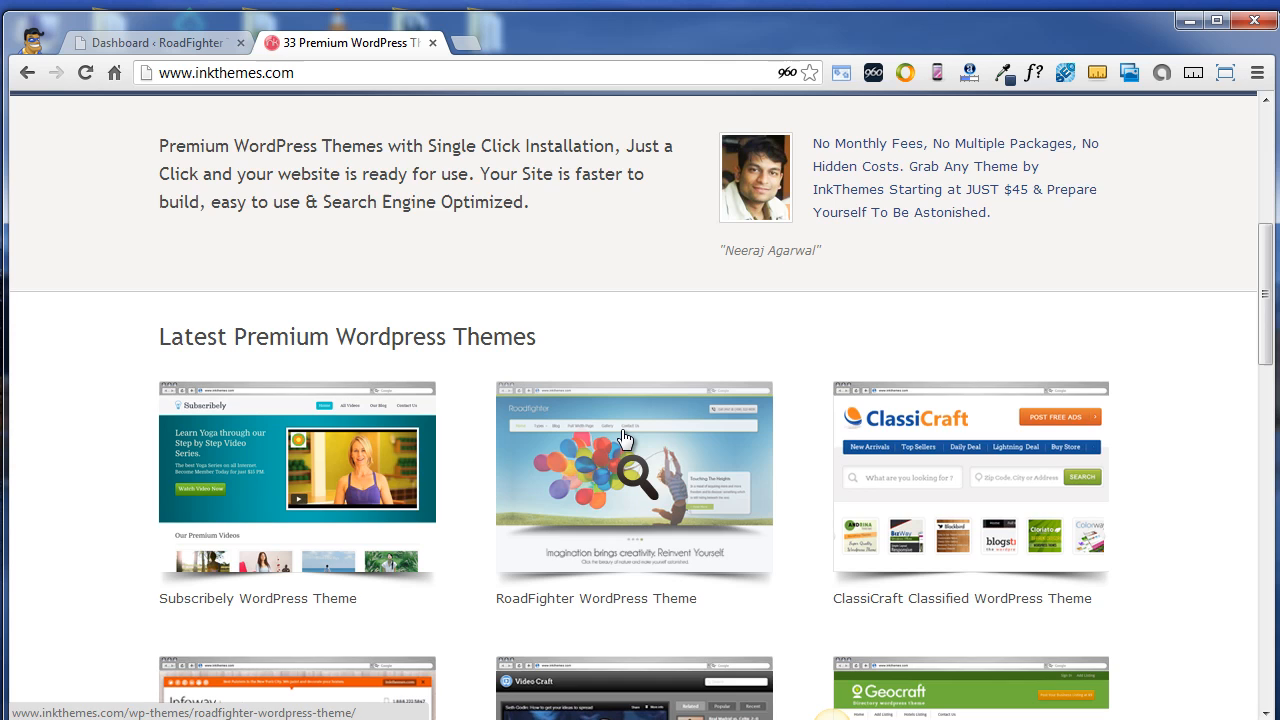
Open the RoadFighter theme page and its Live Preview listing the Yoga, Photography and Interior Design demos
left_click(632, 478)
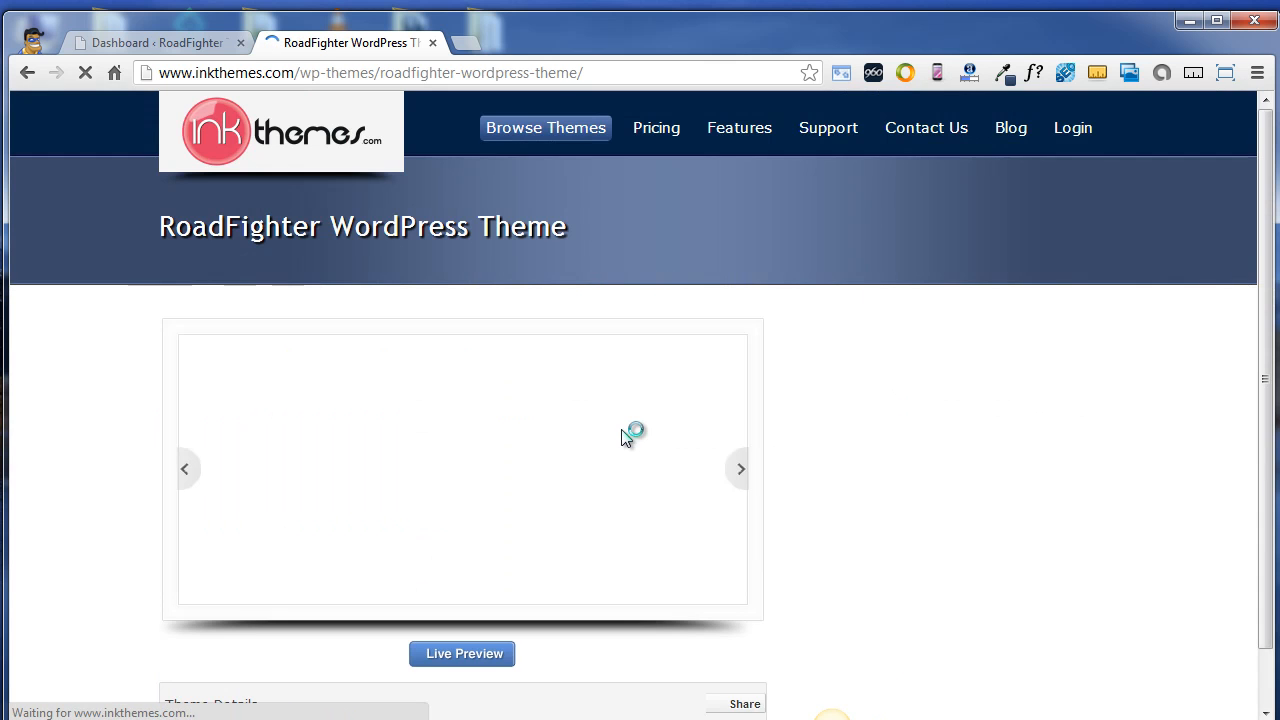
scroll("down", 3)
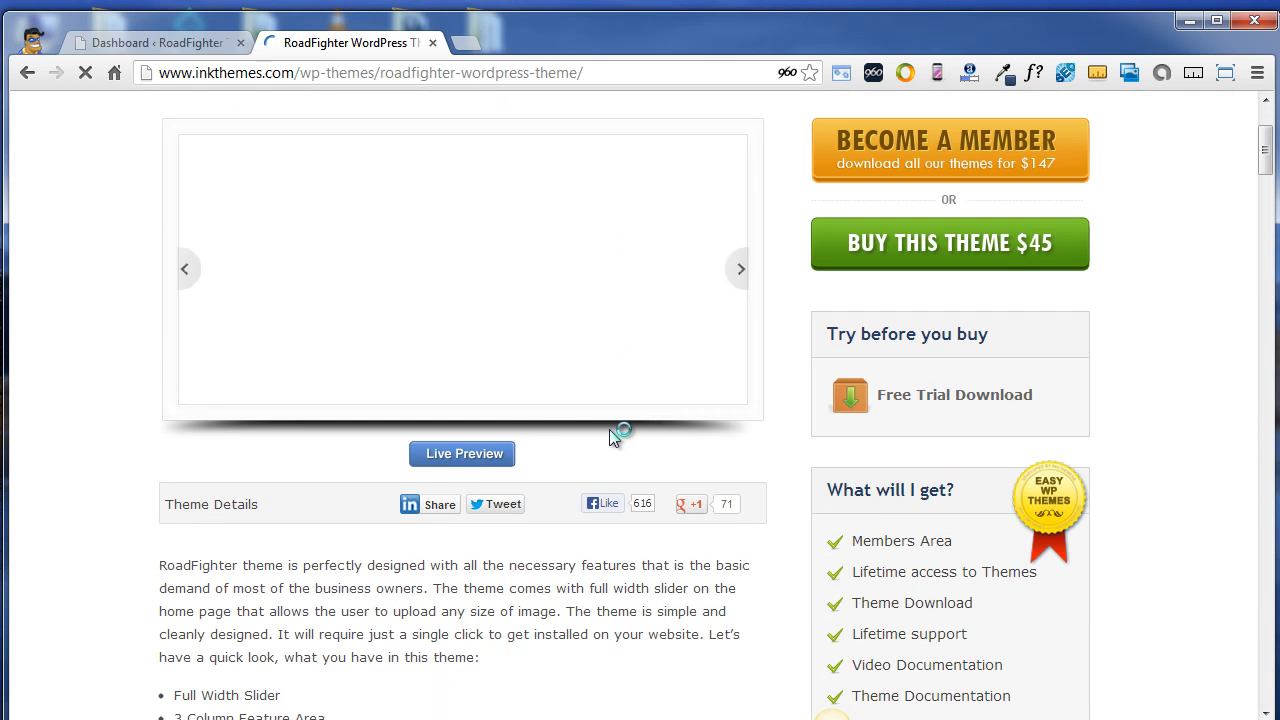
mouse_move(464, 452)
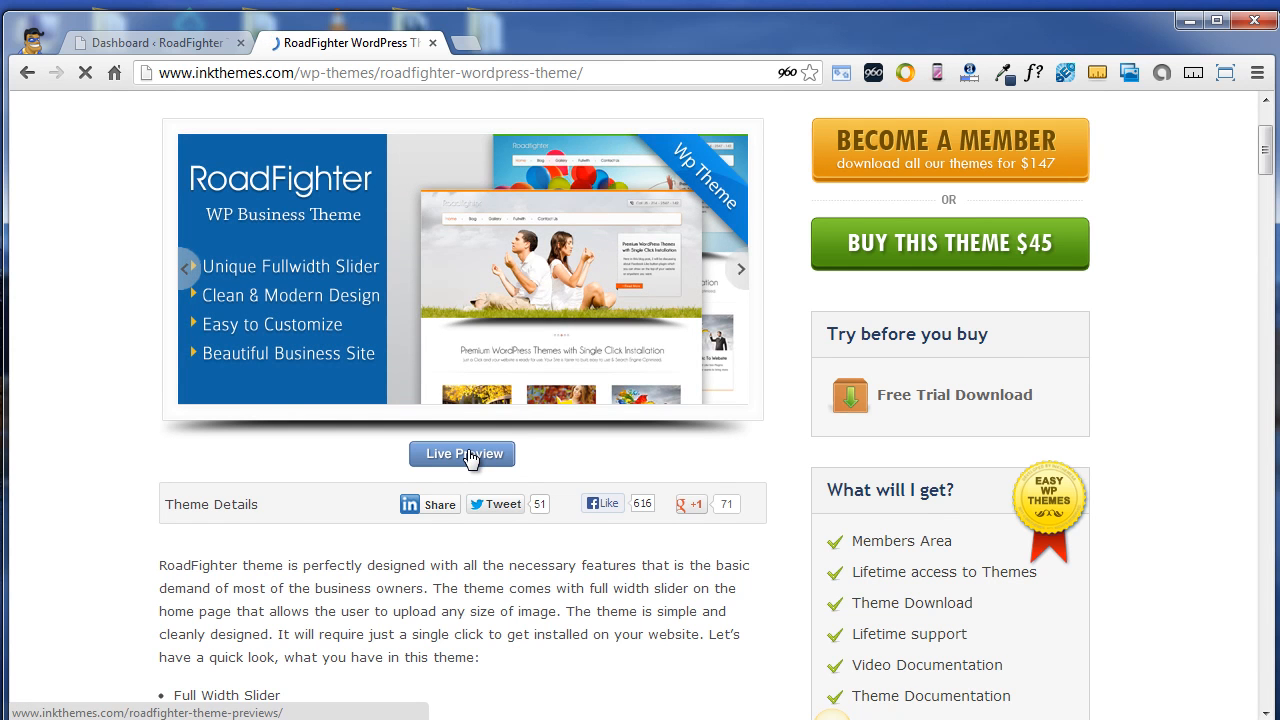
left_click(462, 454)
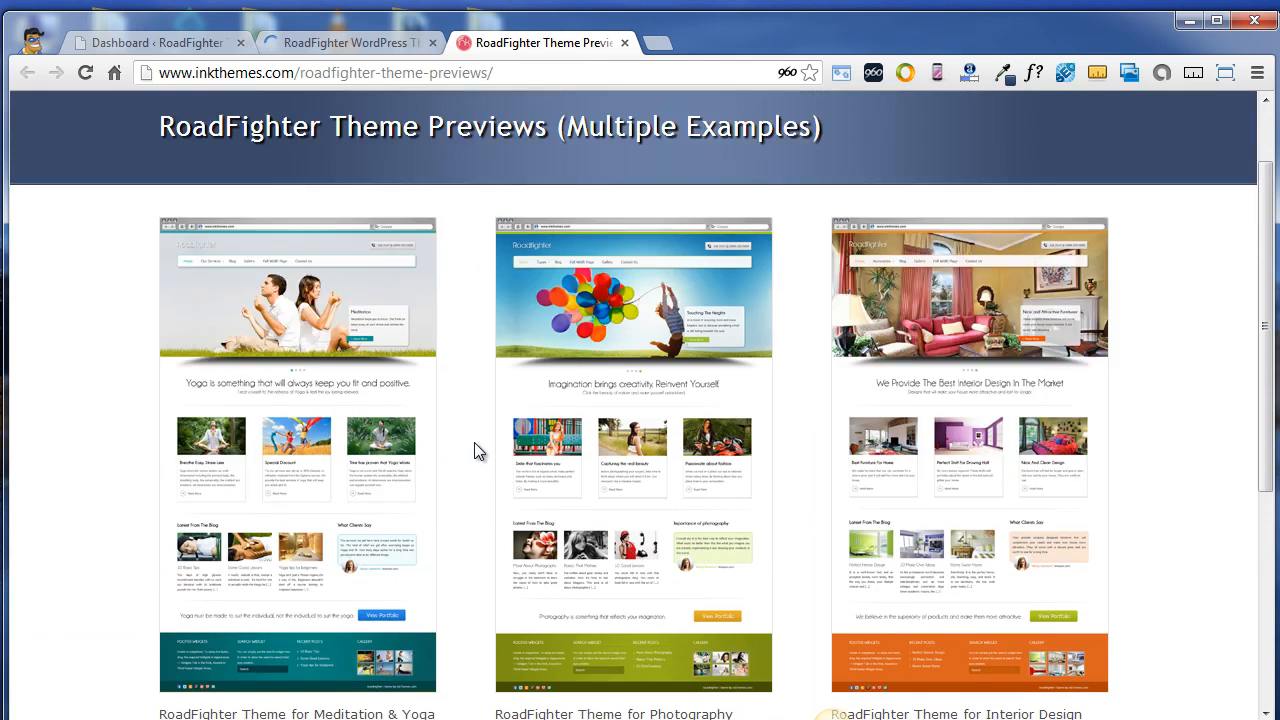
scroll("up", 3)
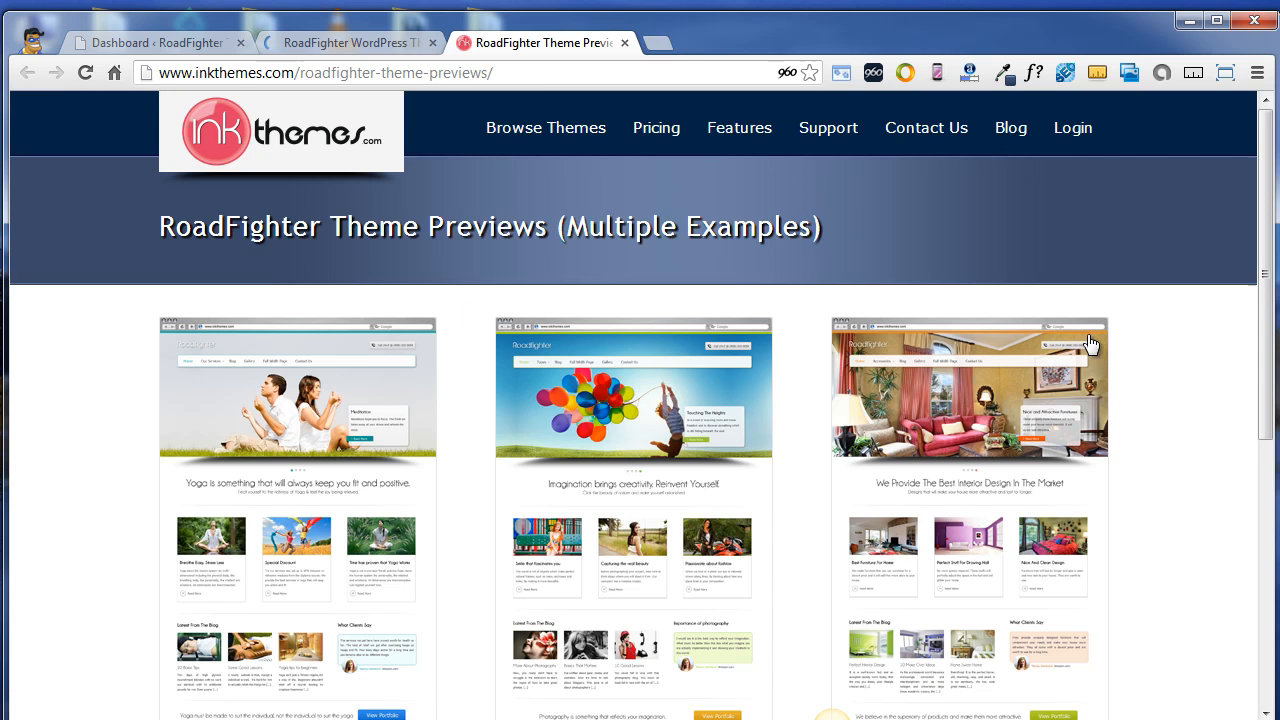
scroll("down", 3)
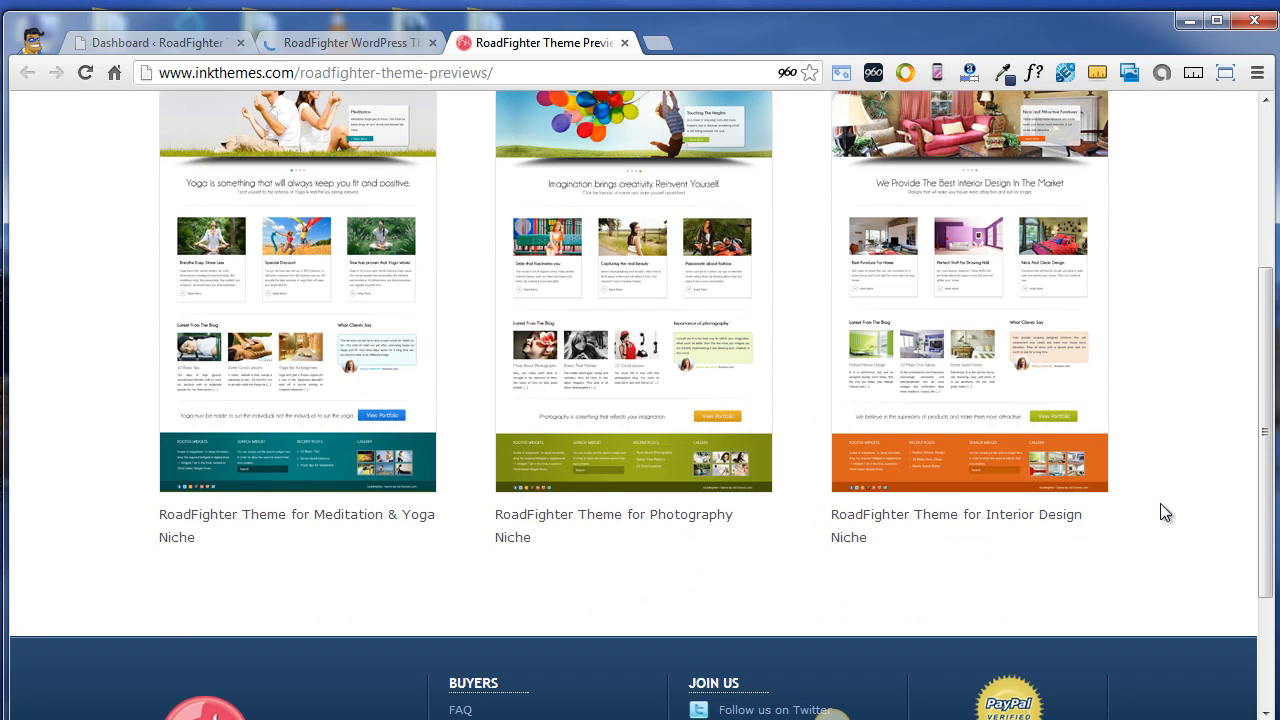
scroll("up", 3)
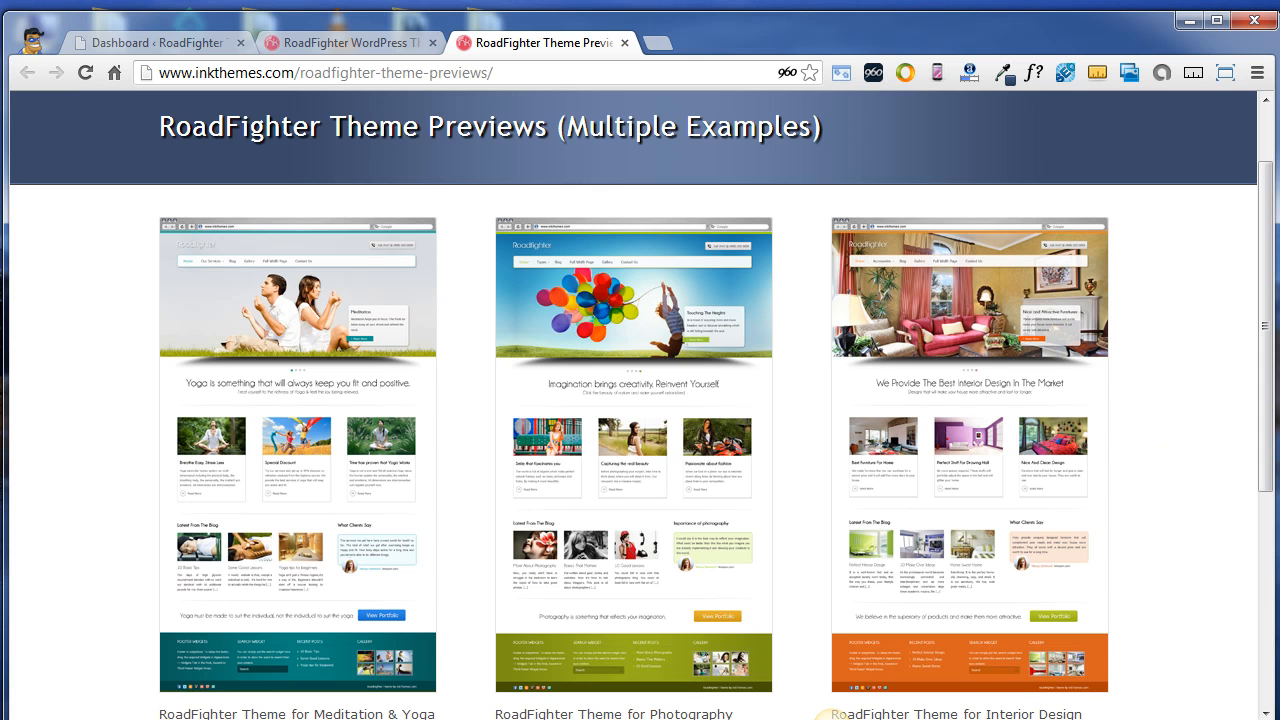
mouse_move(756, 420)
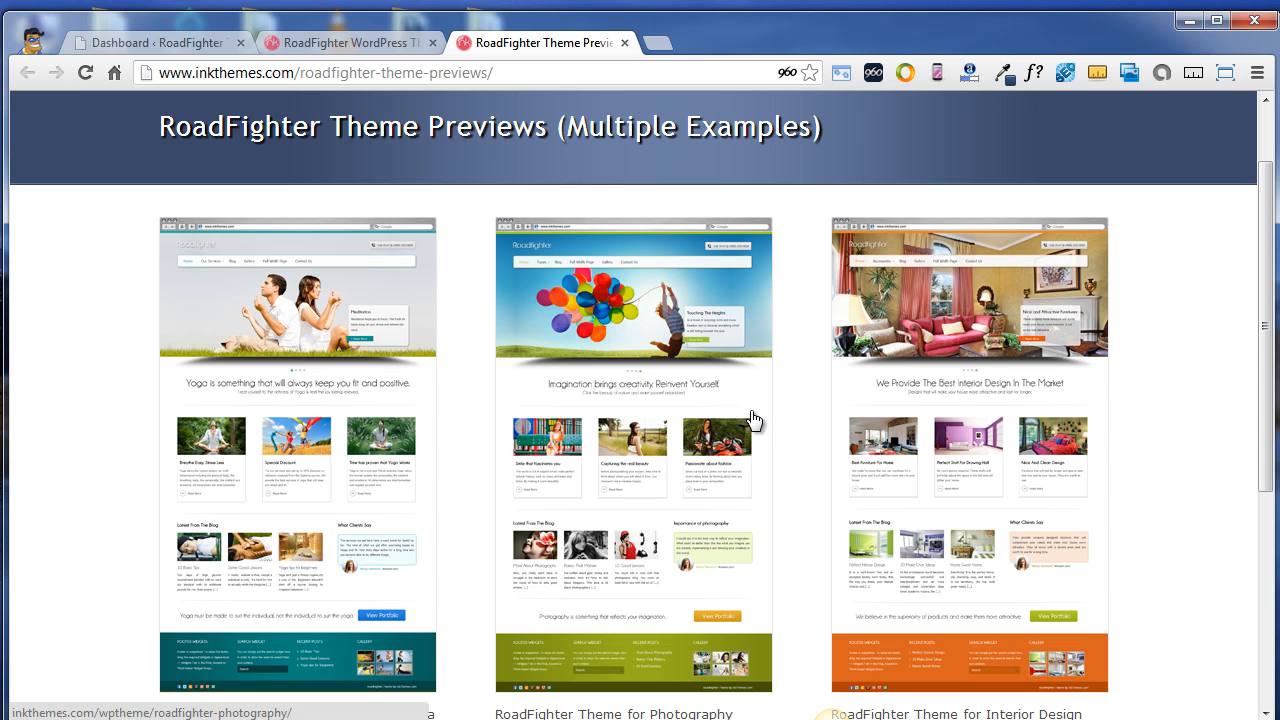
mouse_move(720, 428)
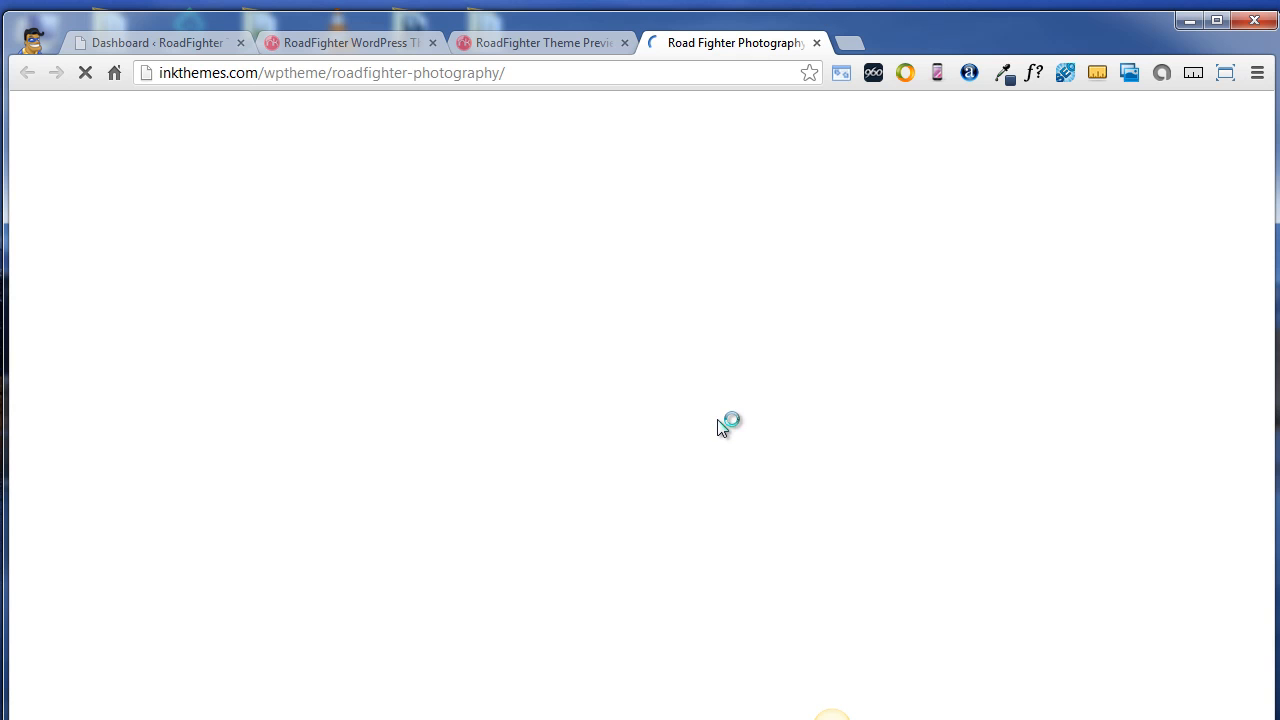
mouse_move(712, 248)
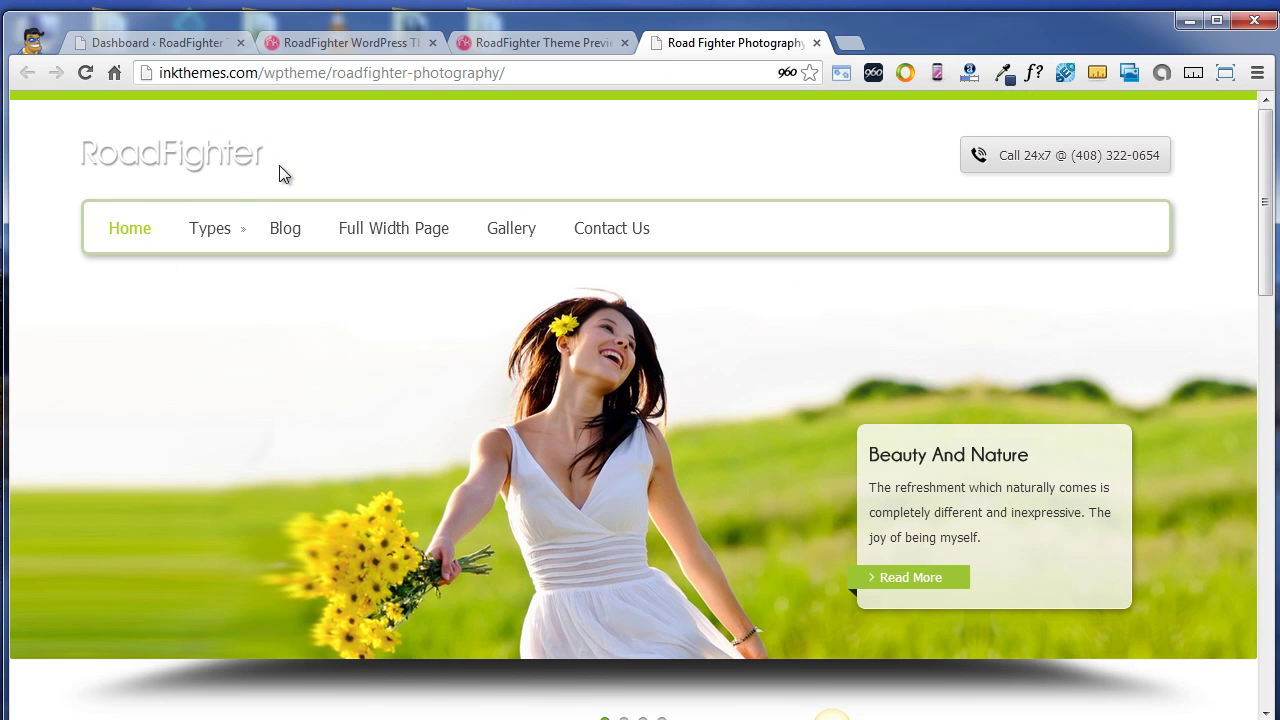
mouse_move(150, 180)
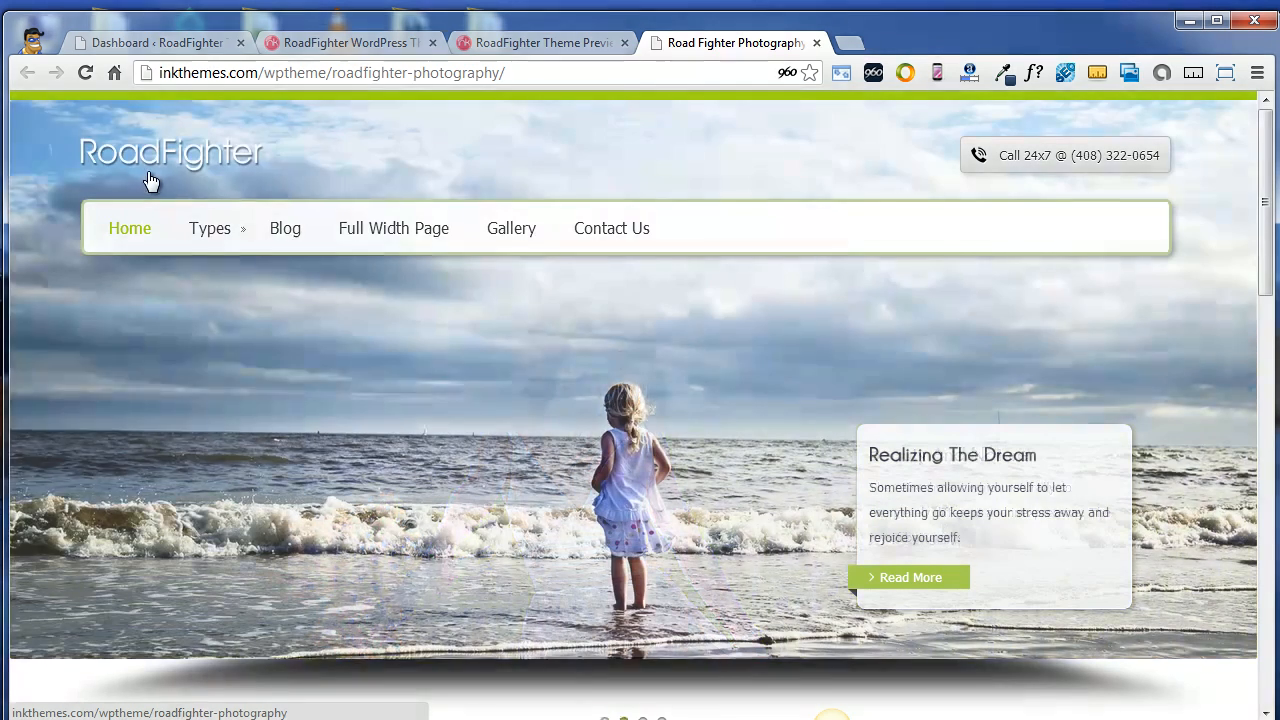
Scroll through the RoadFighter Photography demo's homepage slider and navigation
scroll("down", 3)
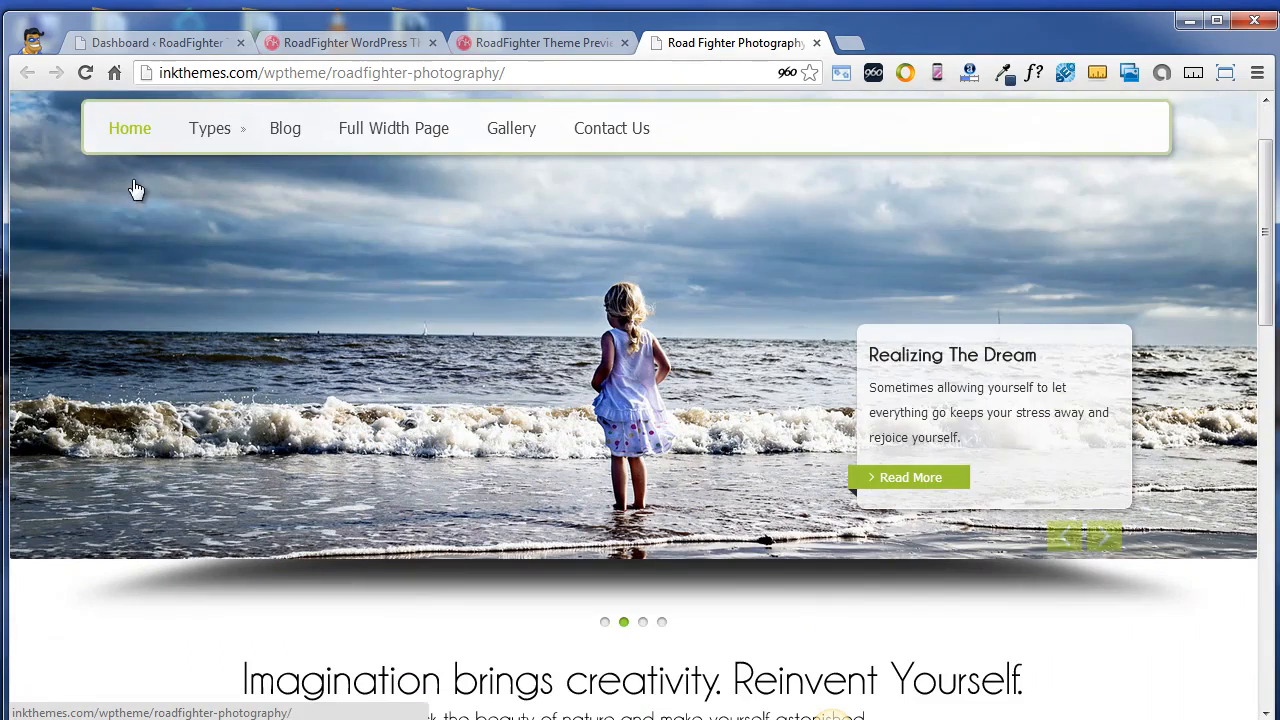
mouse_move(210, 136)
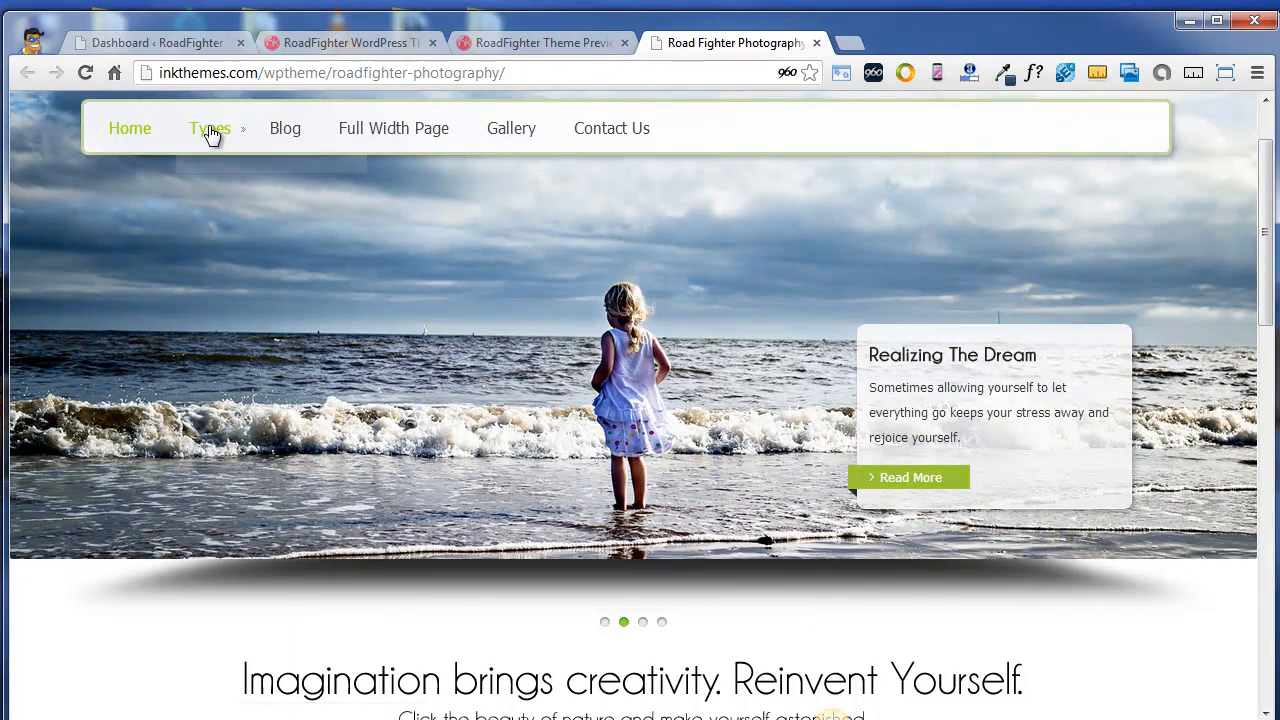
scroll("down", 3)
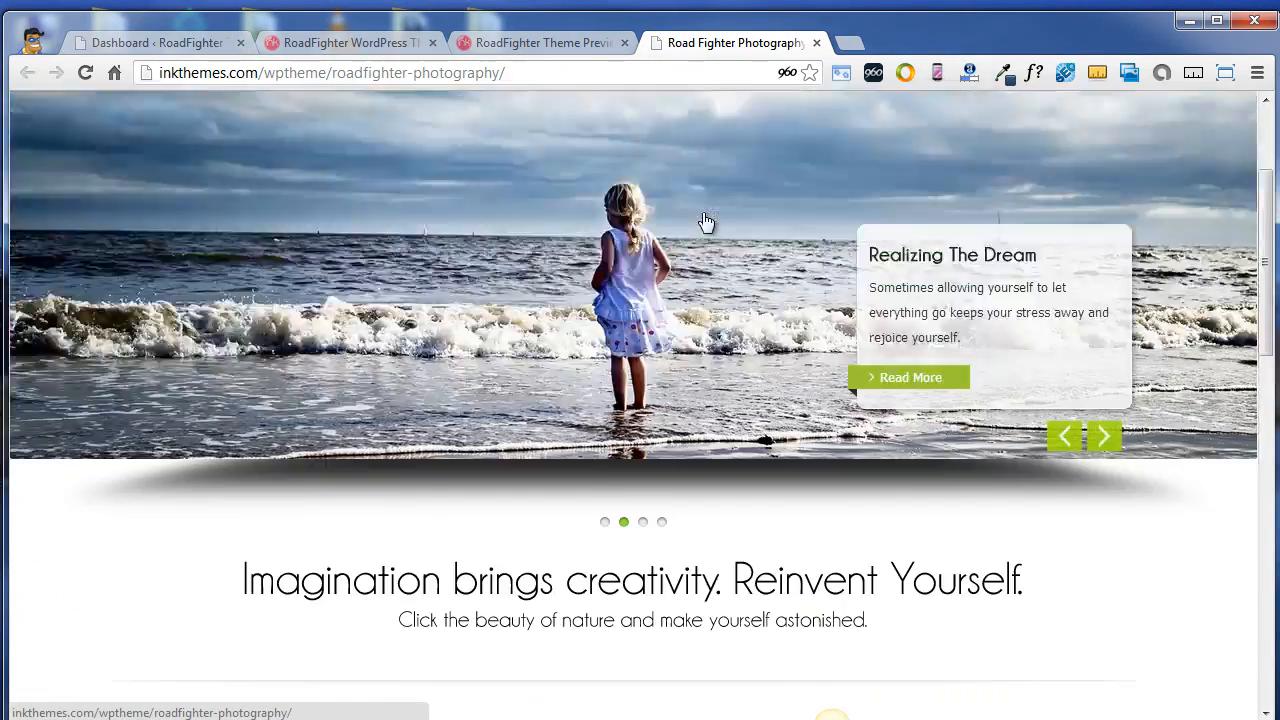
scroll("up", 3)
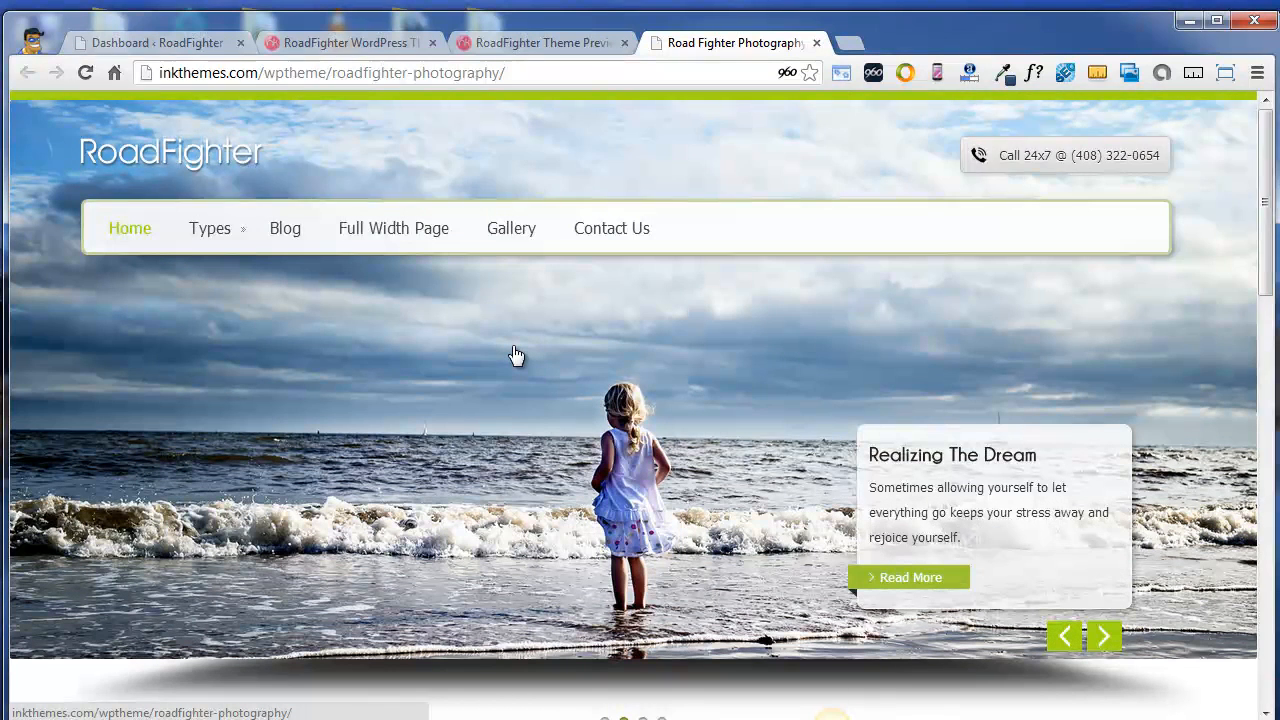
scroll("down", 3)
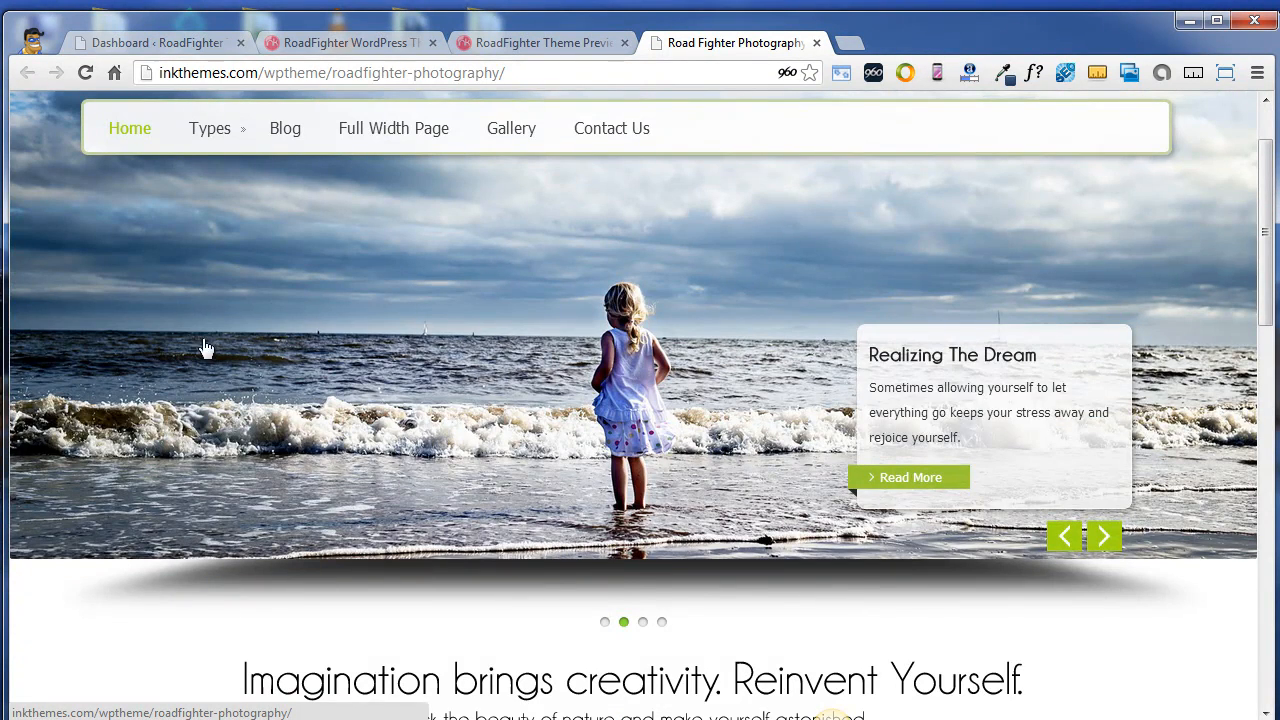
scroll("up", 3)
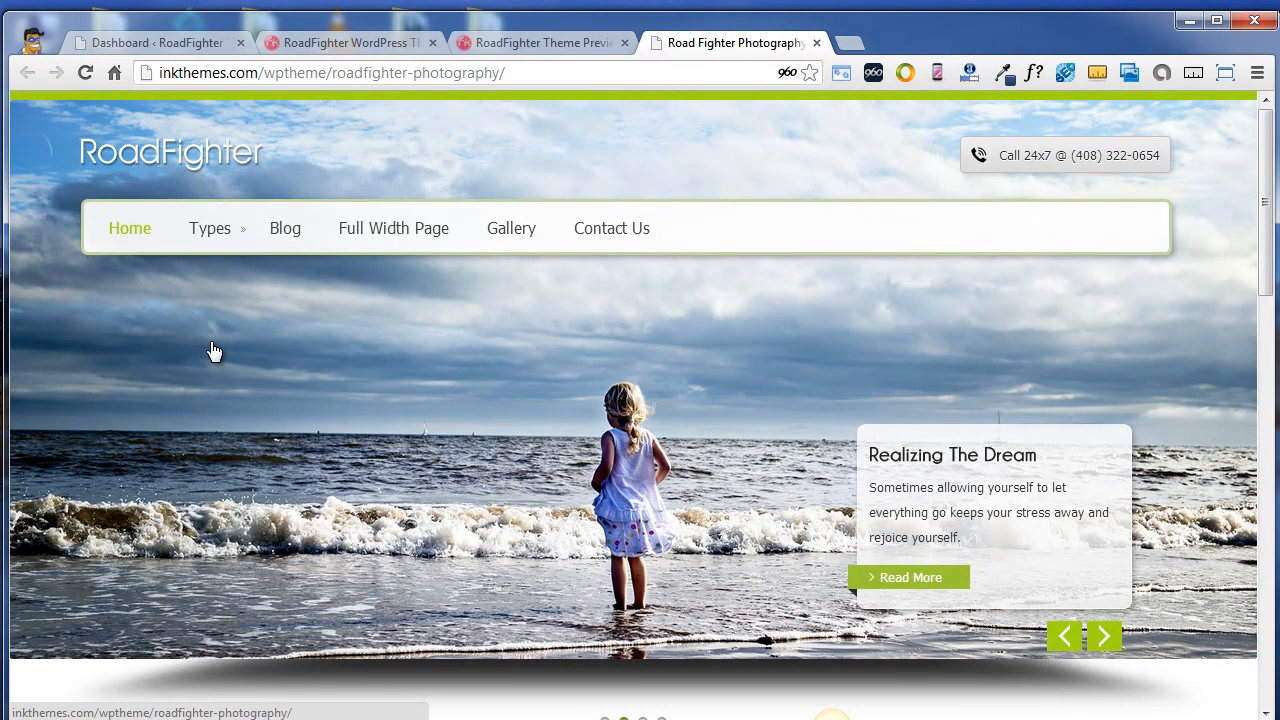
scroll("down", 3)
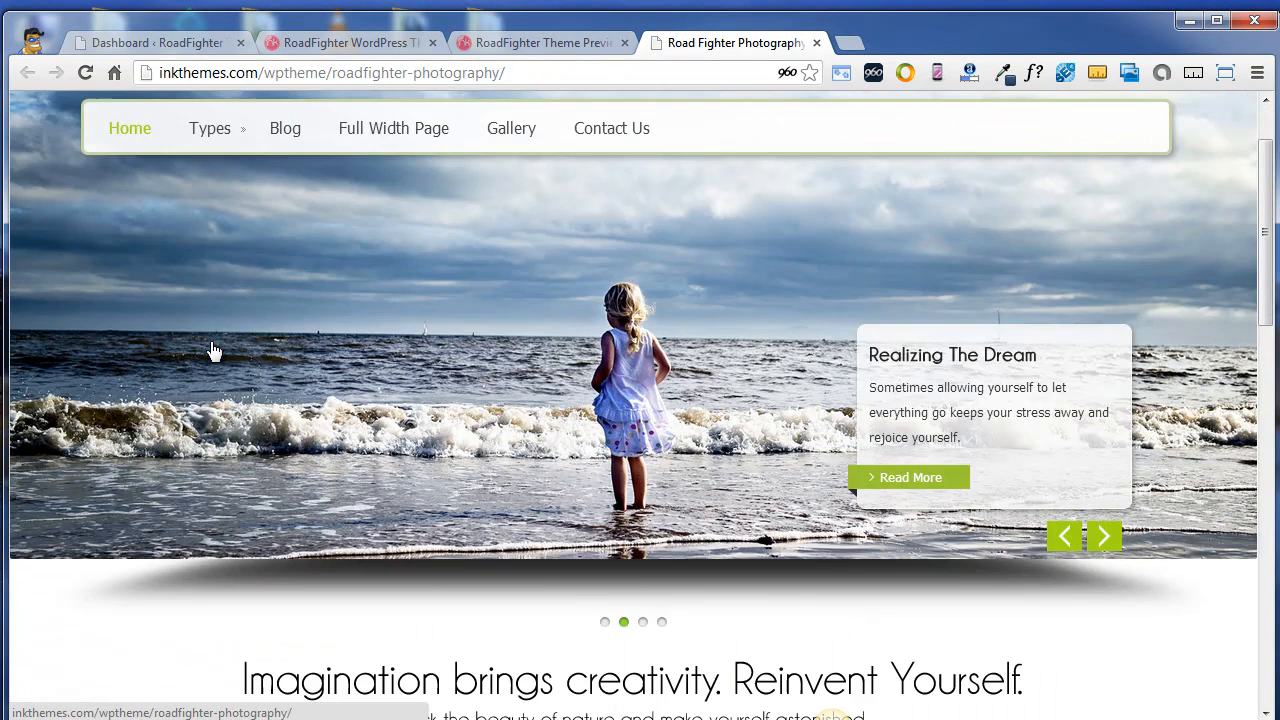
scroll("up", 3)
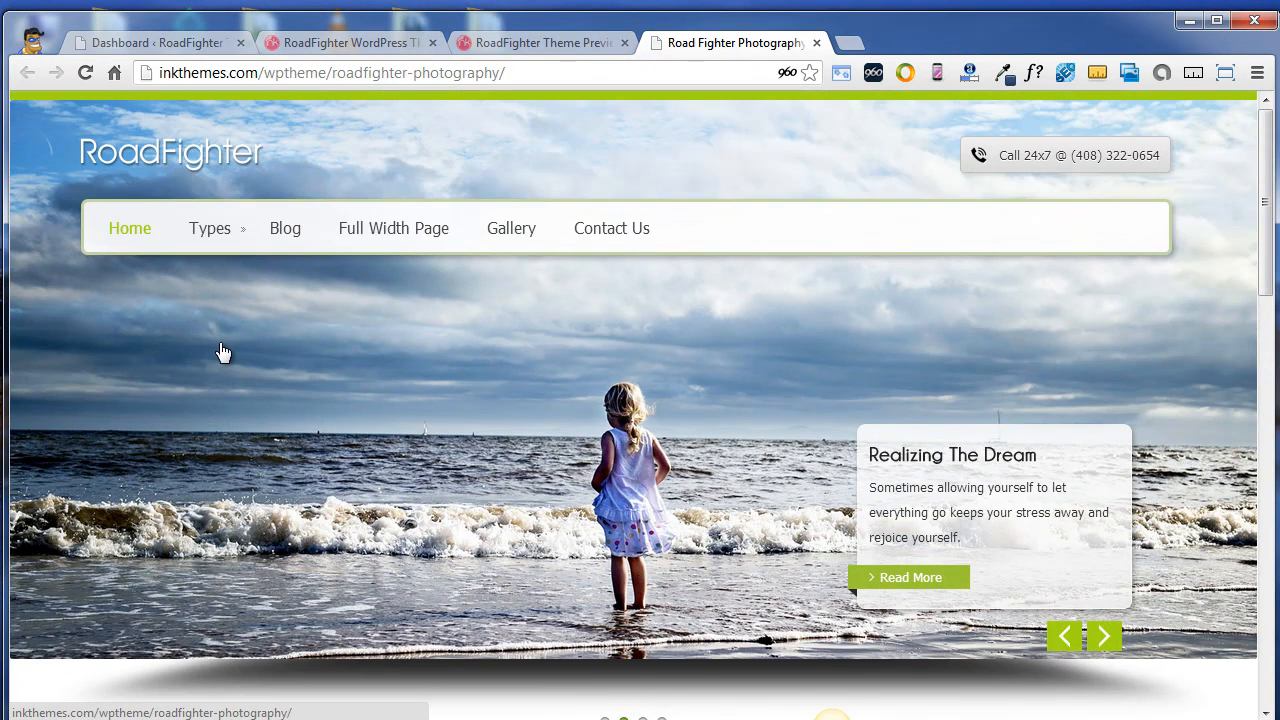
mouse_move(940, 488)
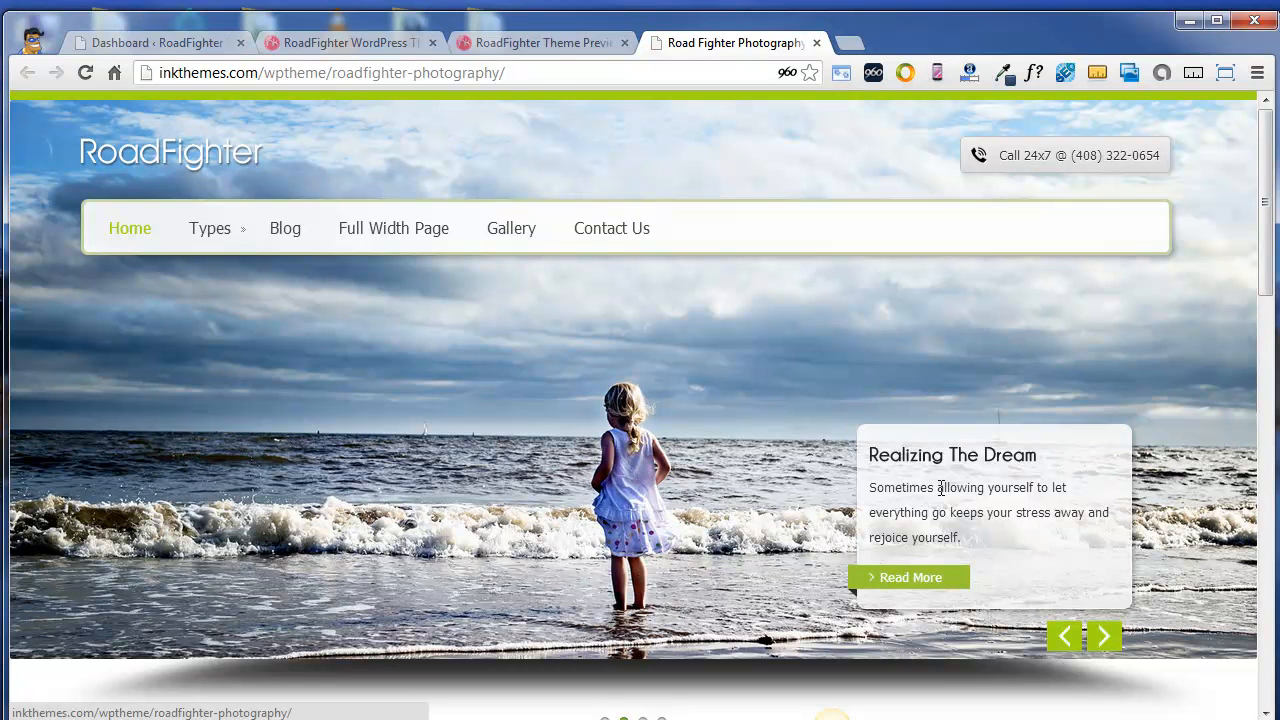
mouse_move(920, 462)
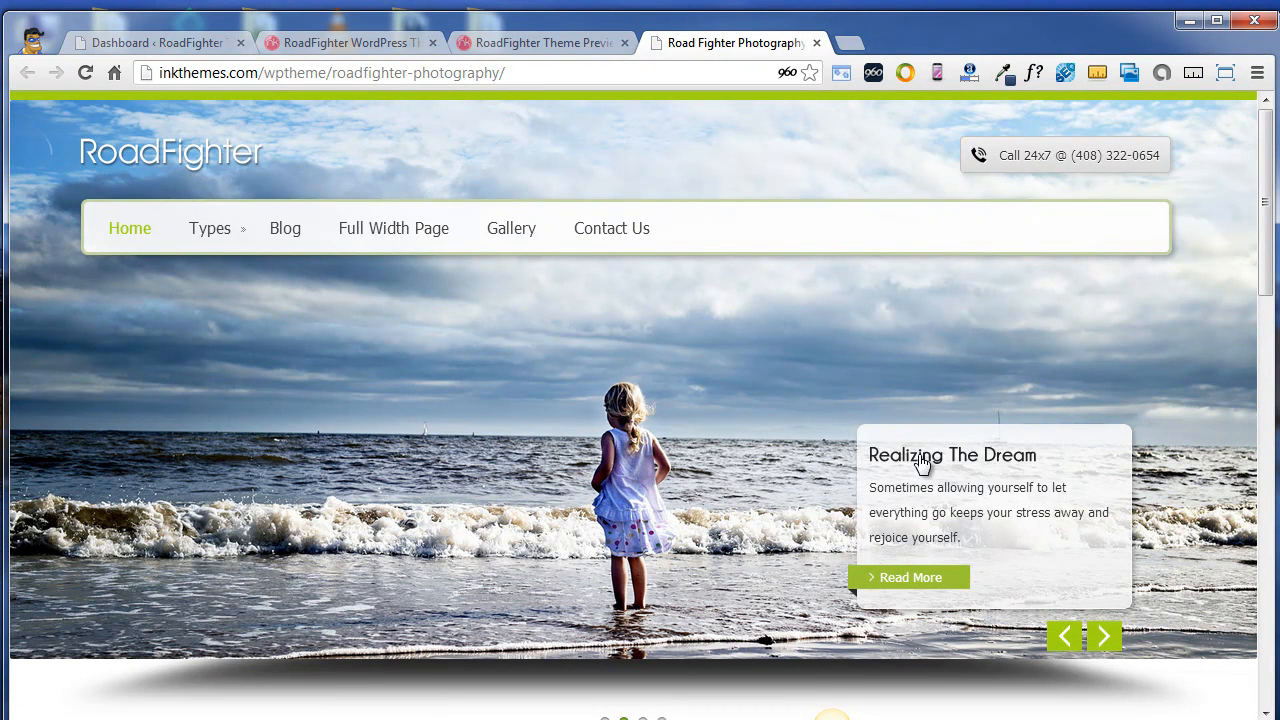
mouse_move(952, 468)
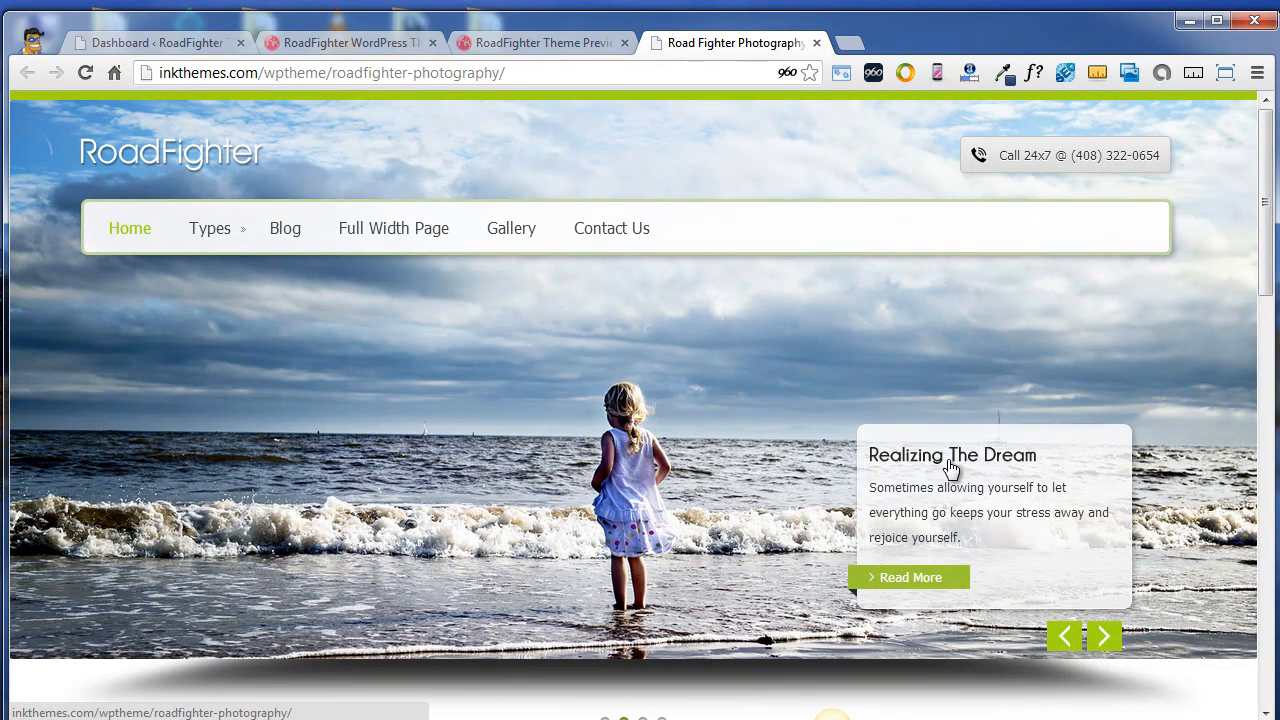
mouse_move(968, 160)
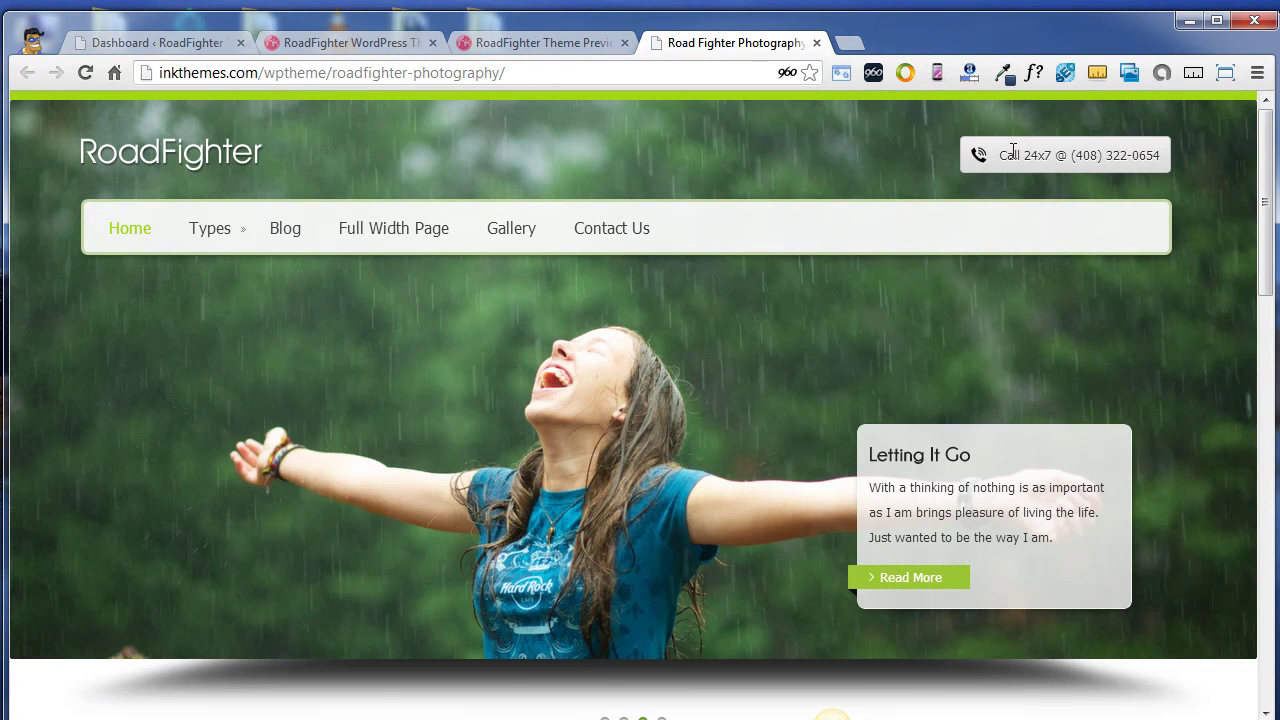
scroll("down", 3)
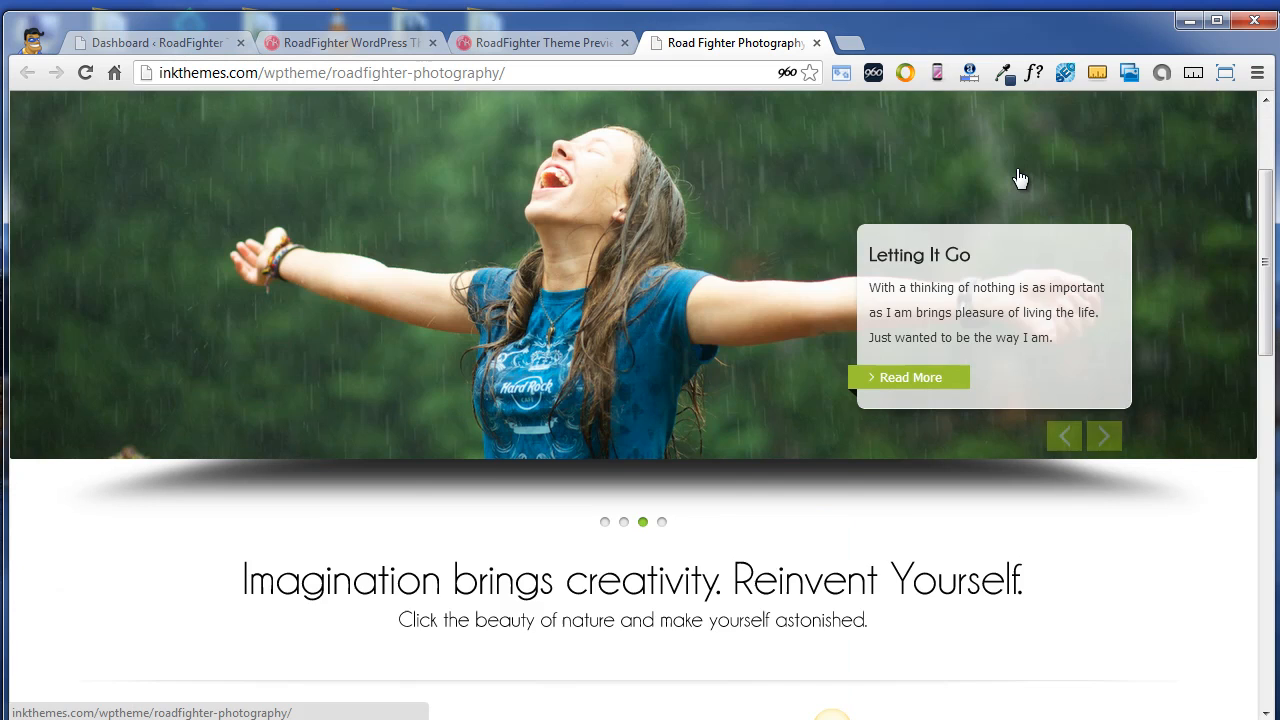
Scroll down past the feature boxes to Latest From The Blog, the testimonial and the portfolio banner
scroll("down", 3)
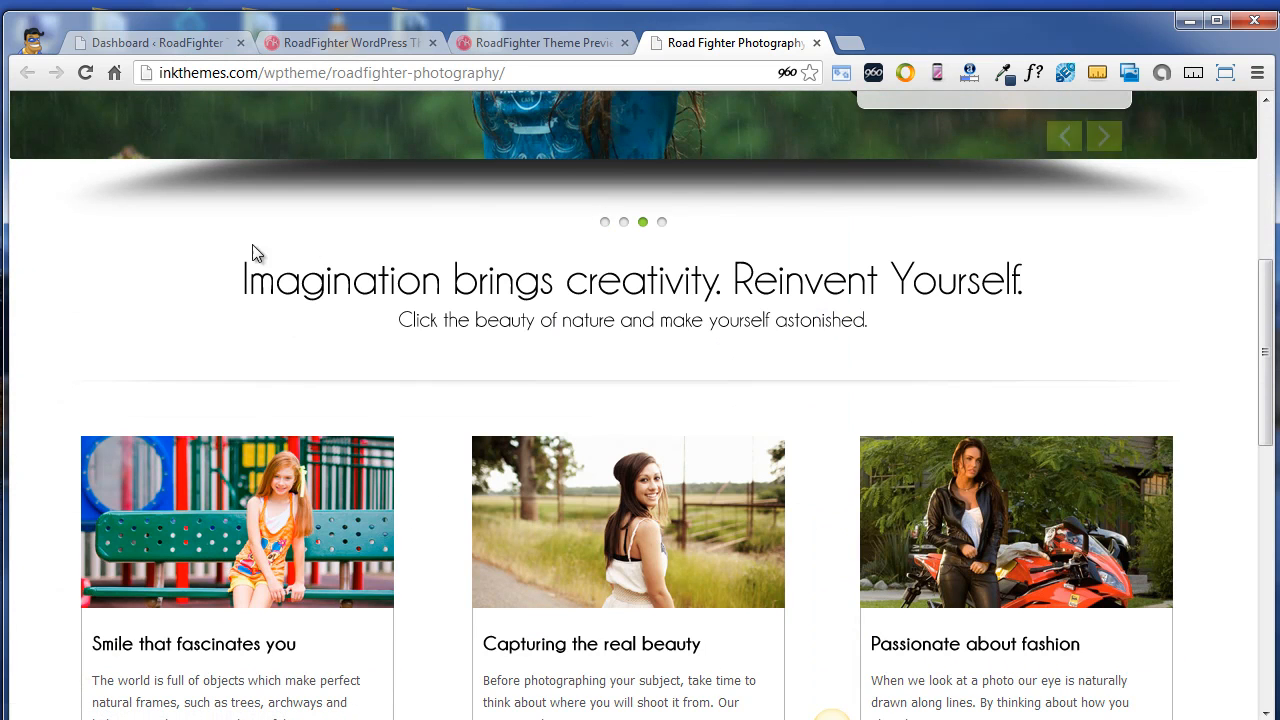
mouse_move(1050, 310)
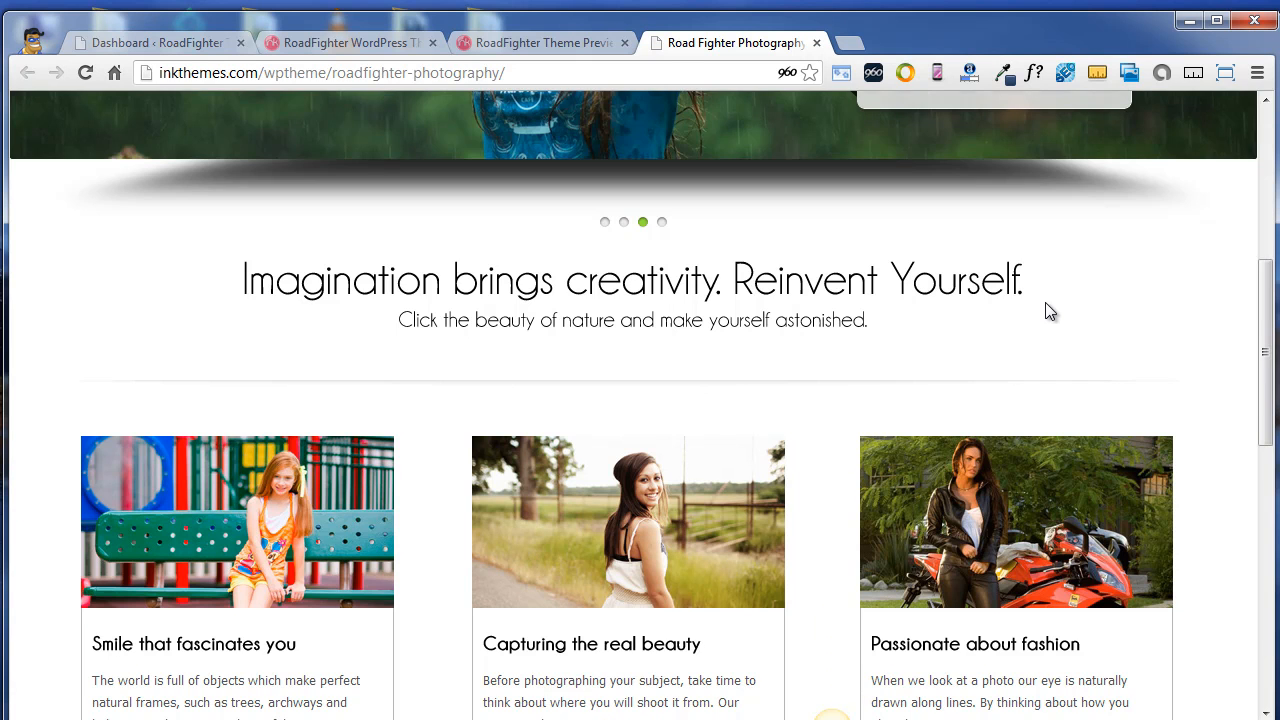
scroll("down", 3)
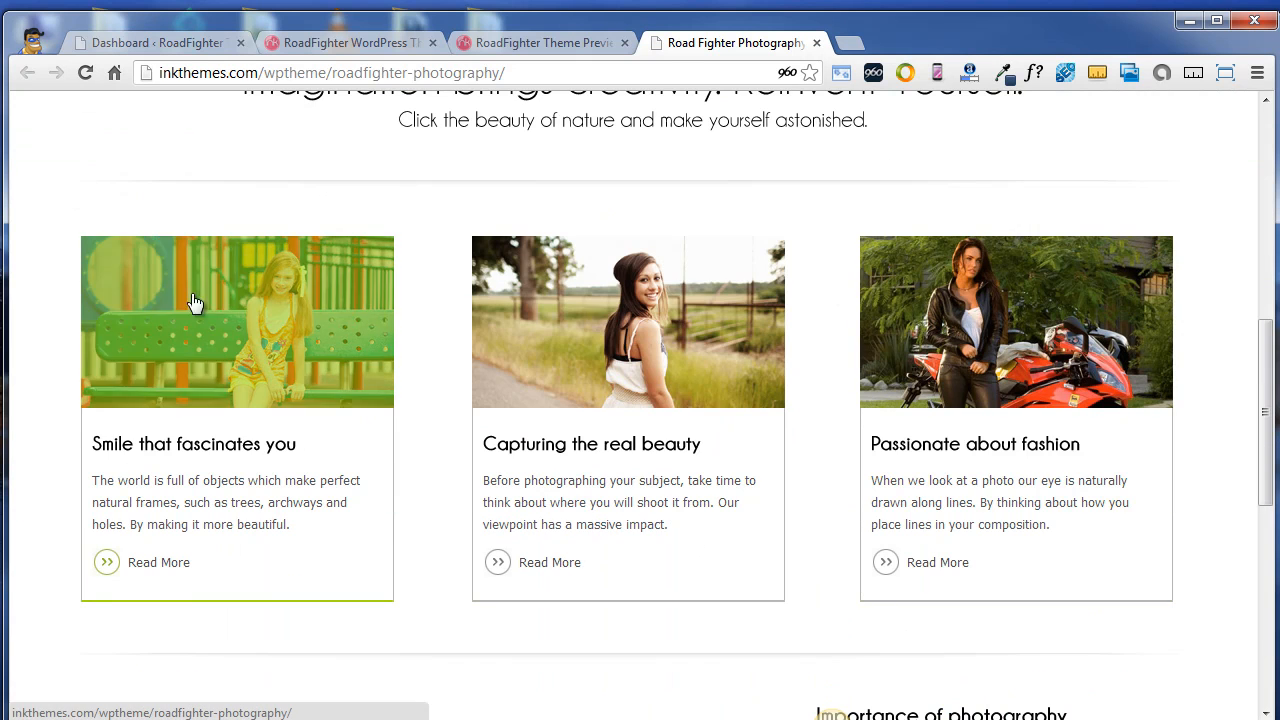
mouse_move(536, 536)
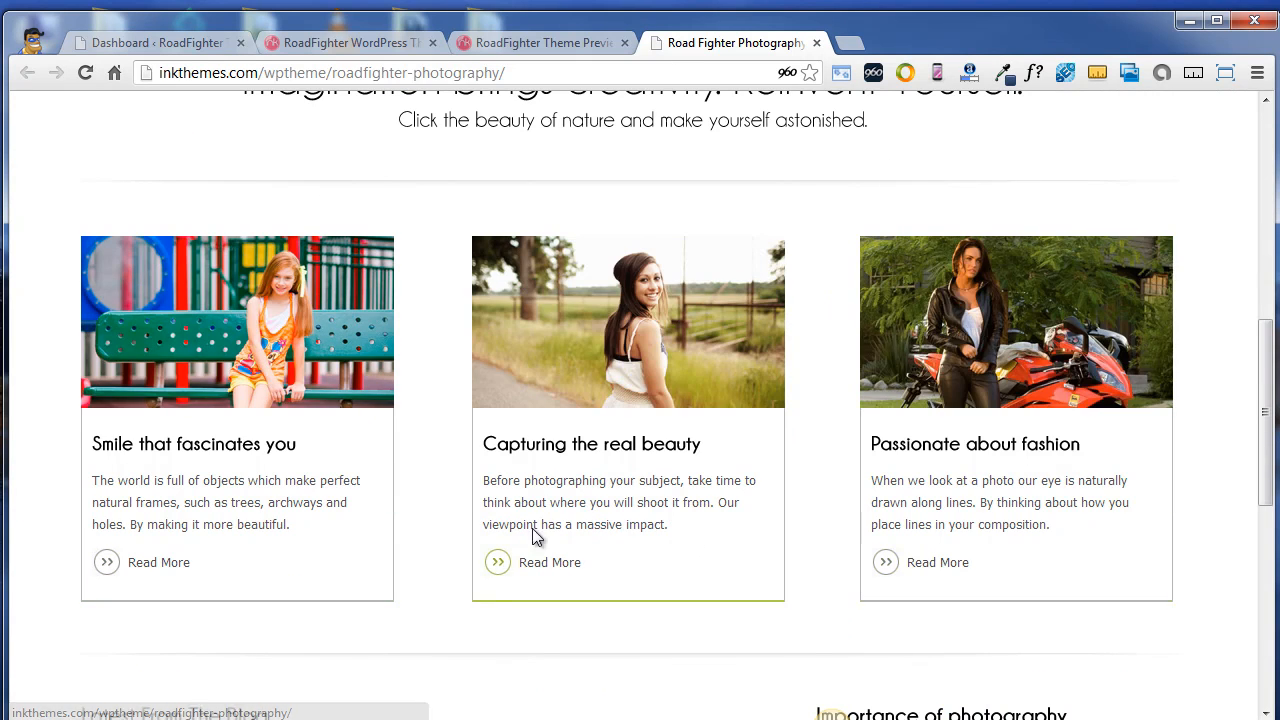
scroll("down", 3)
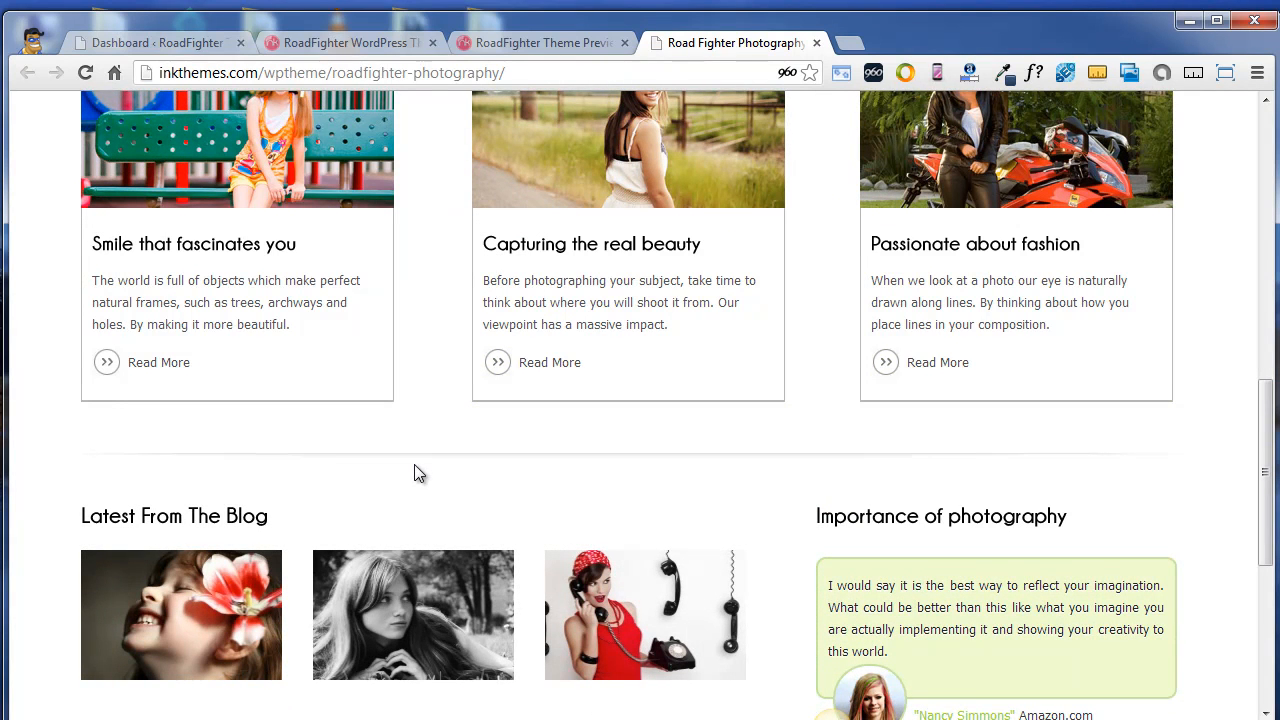
scroll("down", 3)
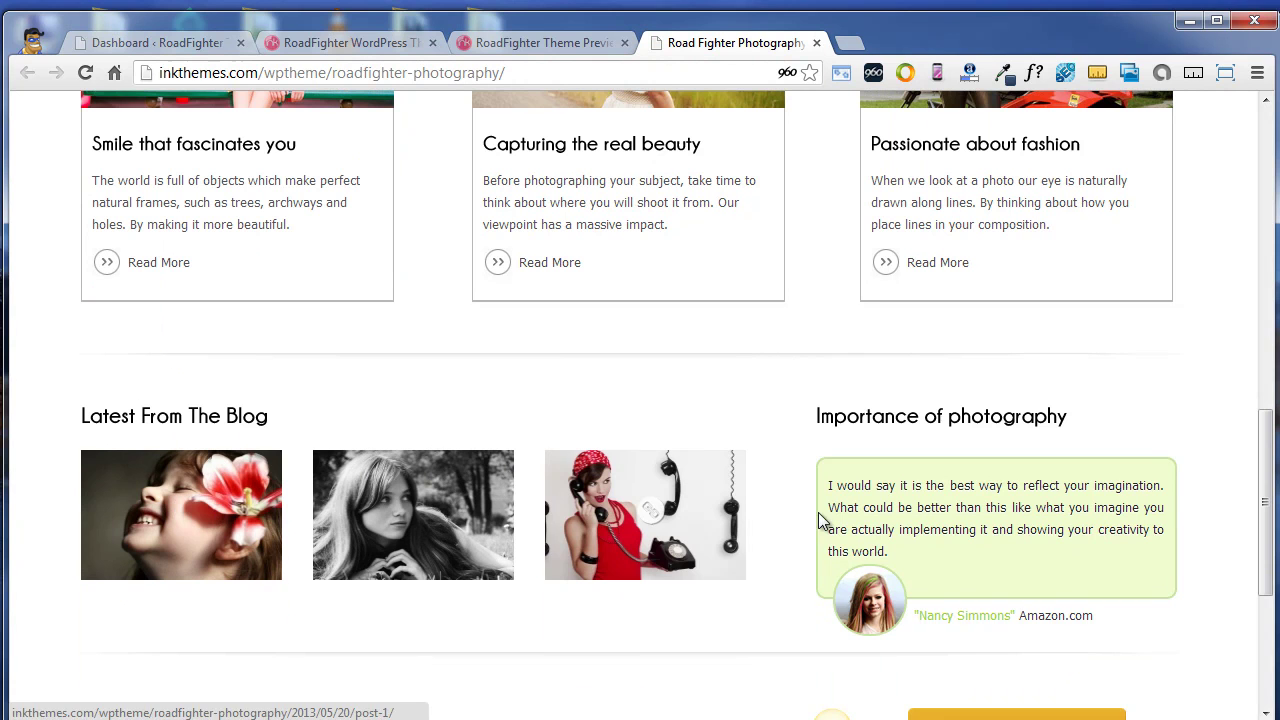
mouse_move(278, 418)
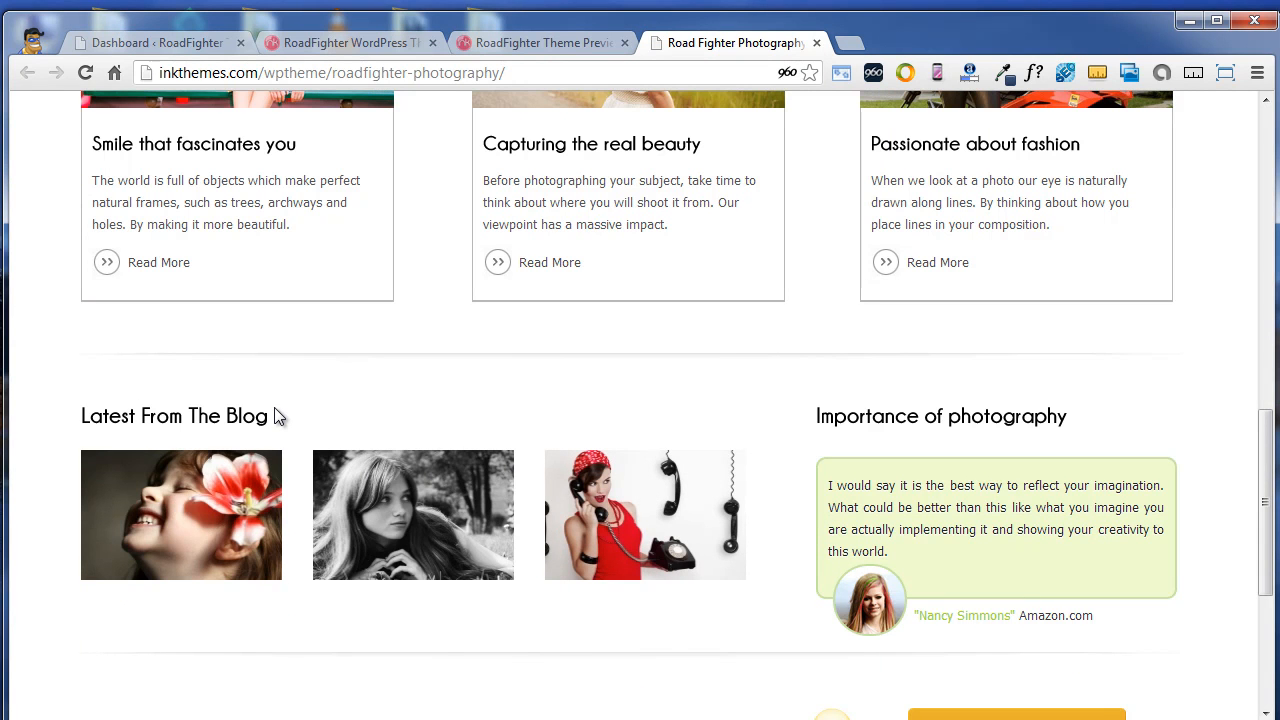
scroll("down", 3)
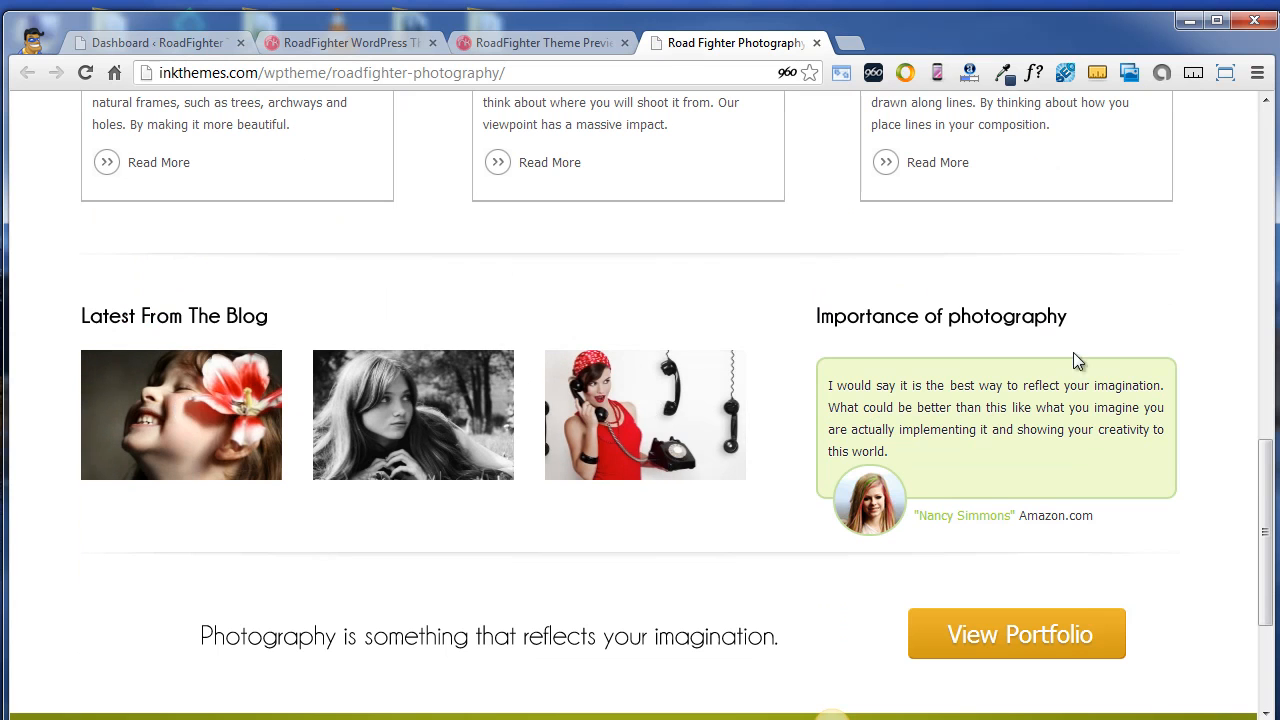
scroll("down", 3)
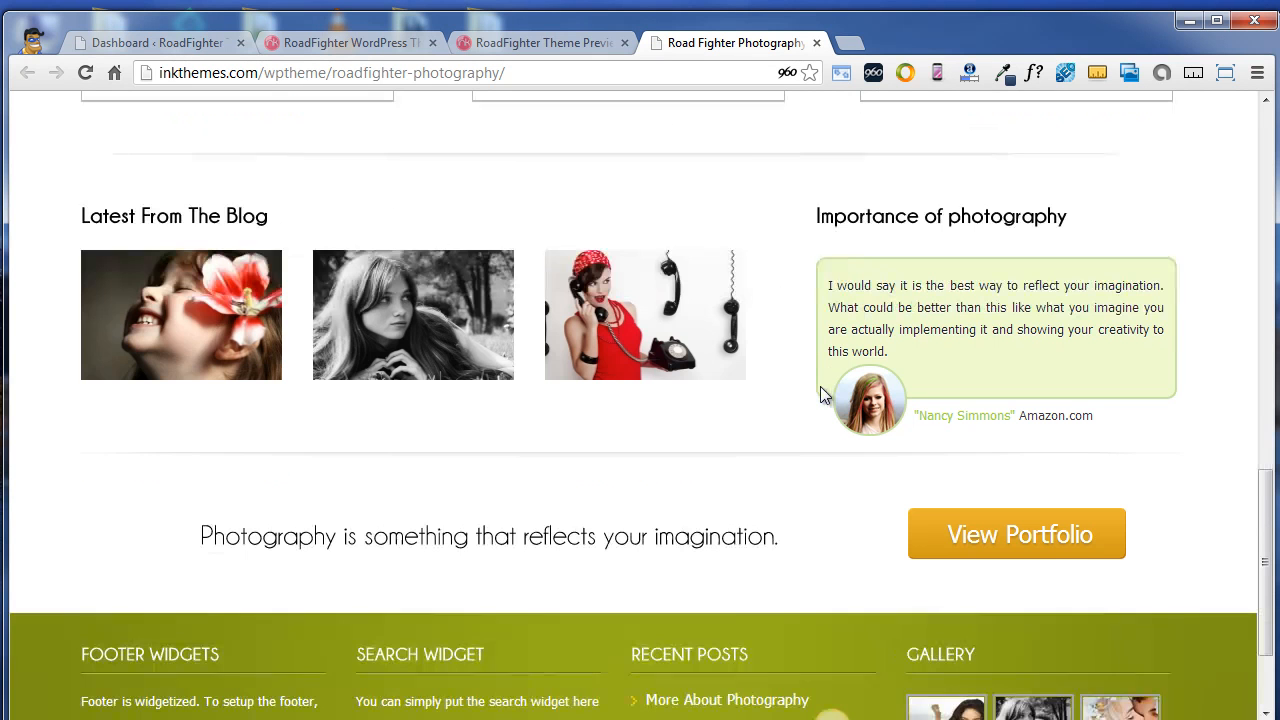
mouse_move(790, 442)
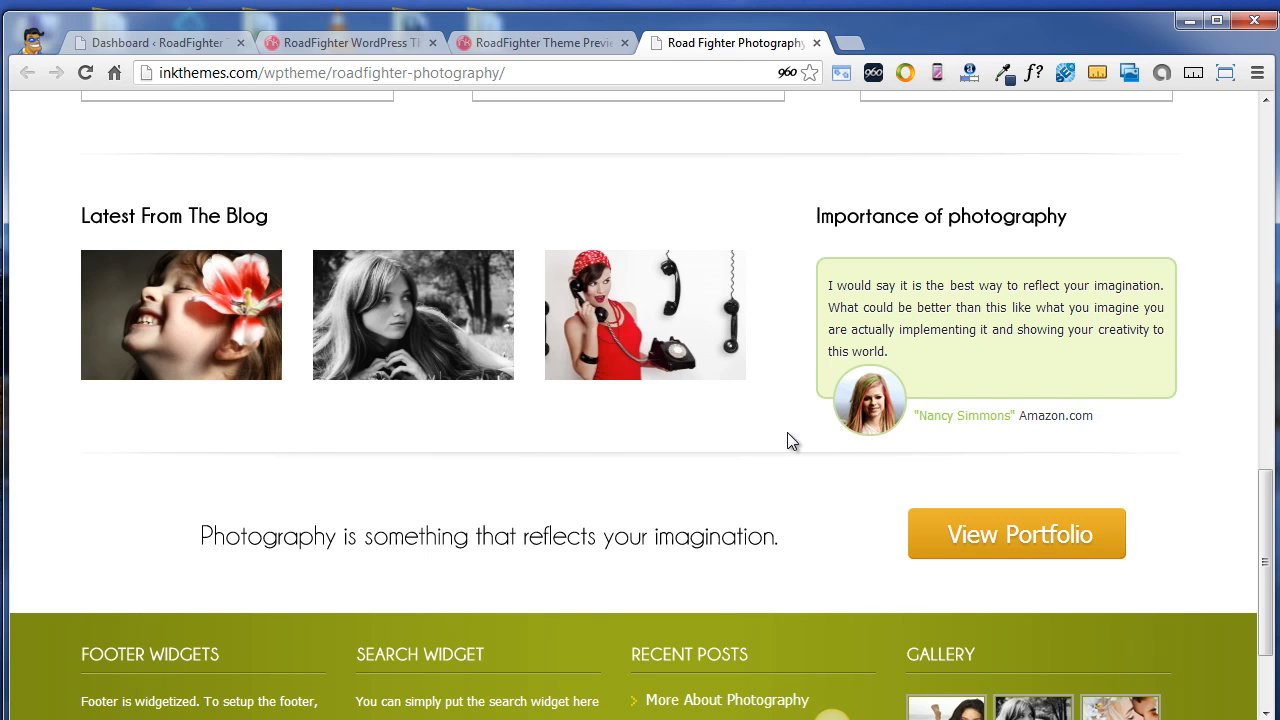
Scroll down to the footer widgets and gallery, then back up to the slider showing 'Realizing The Dream'
scroll("down", 3)
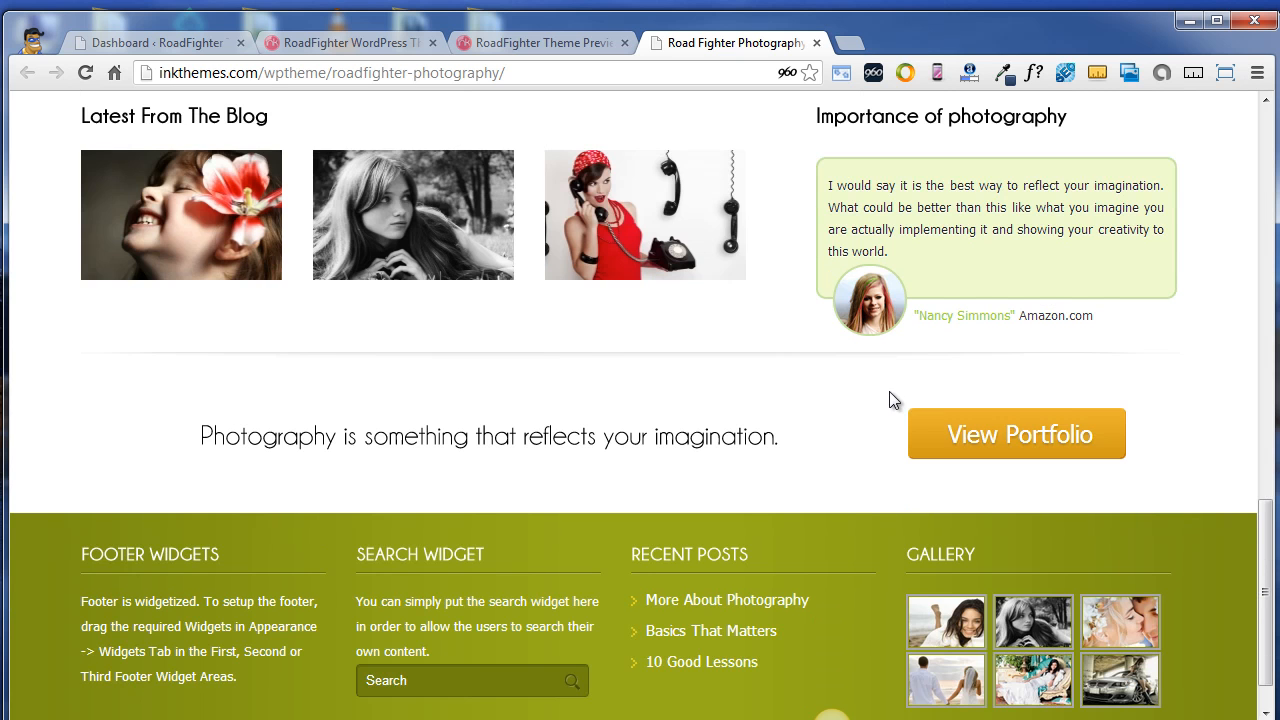
mouse_move(808, 472)
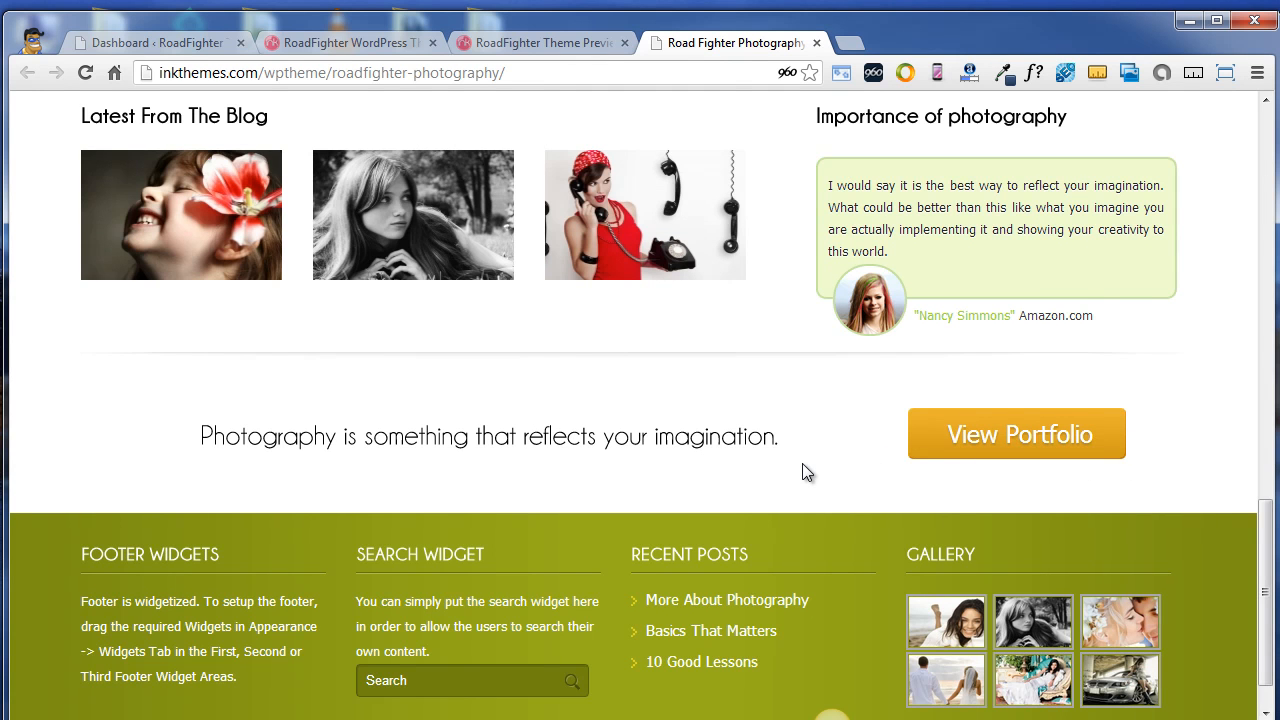
scroll("down", 3)
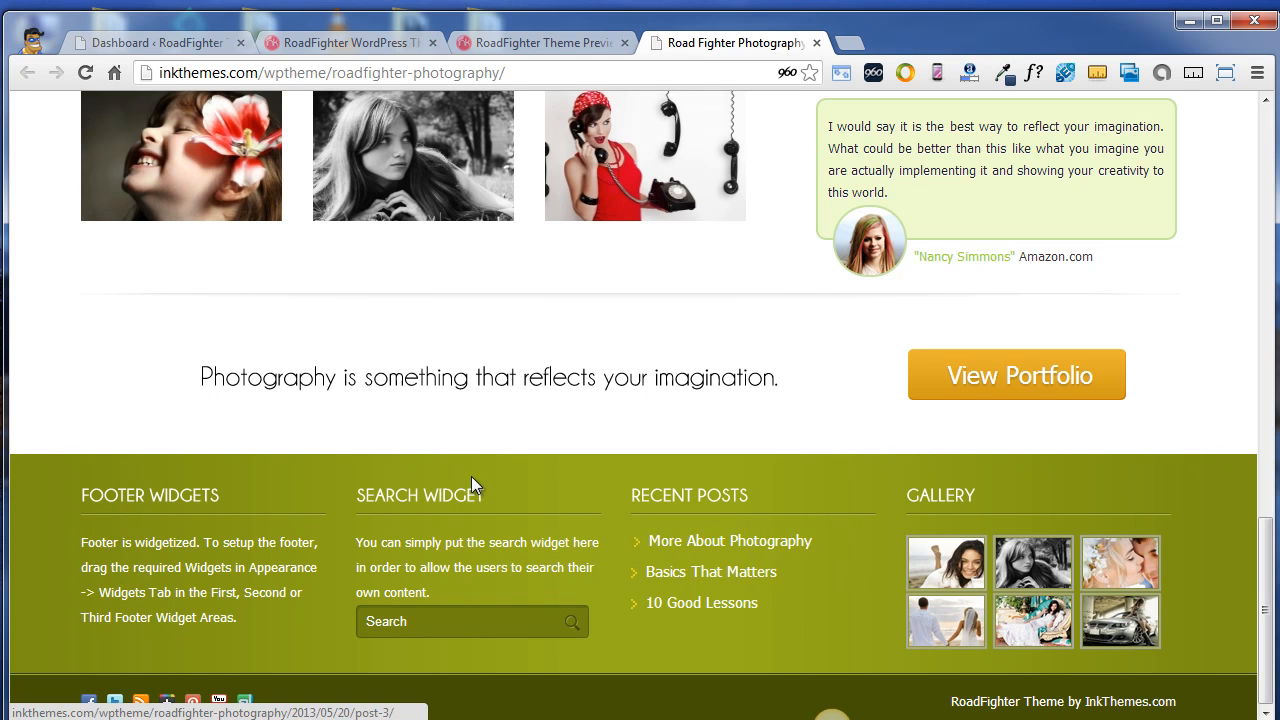
mouse_move(170, 450)
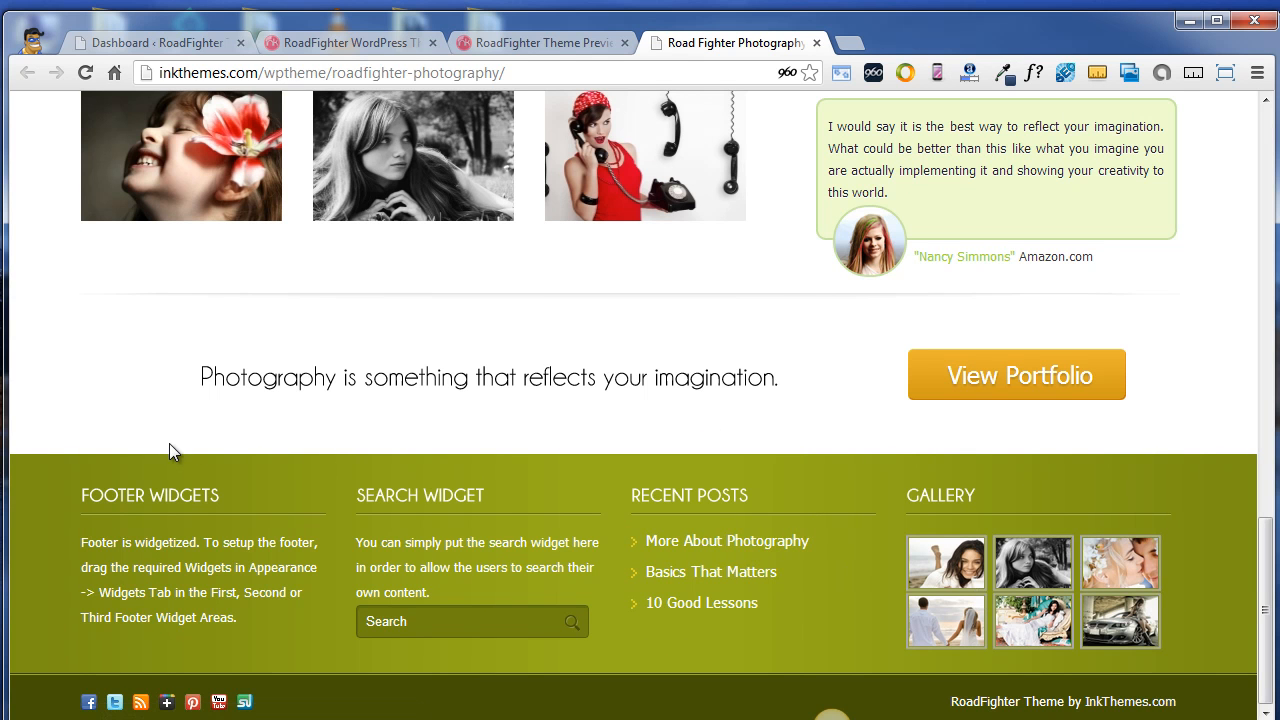
mouse_move(290, 616)
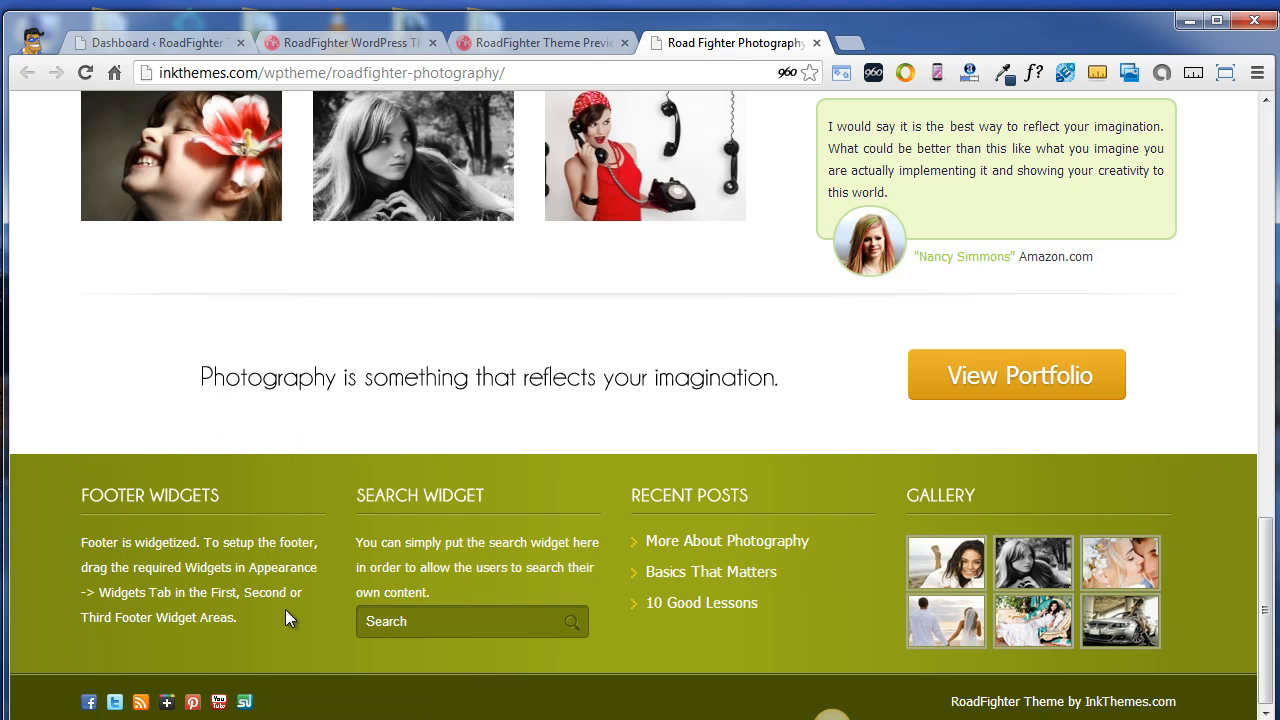
mouse_move(72, 696)
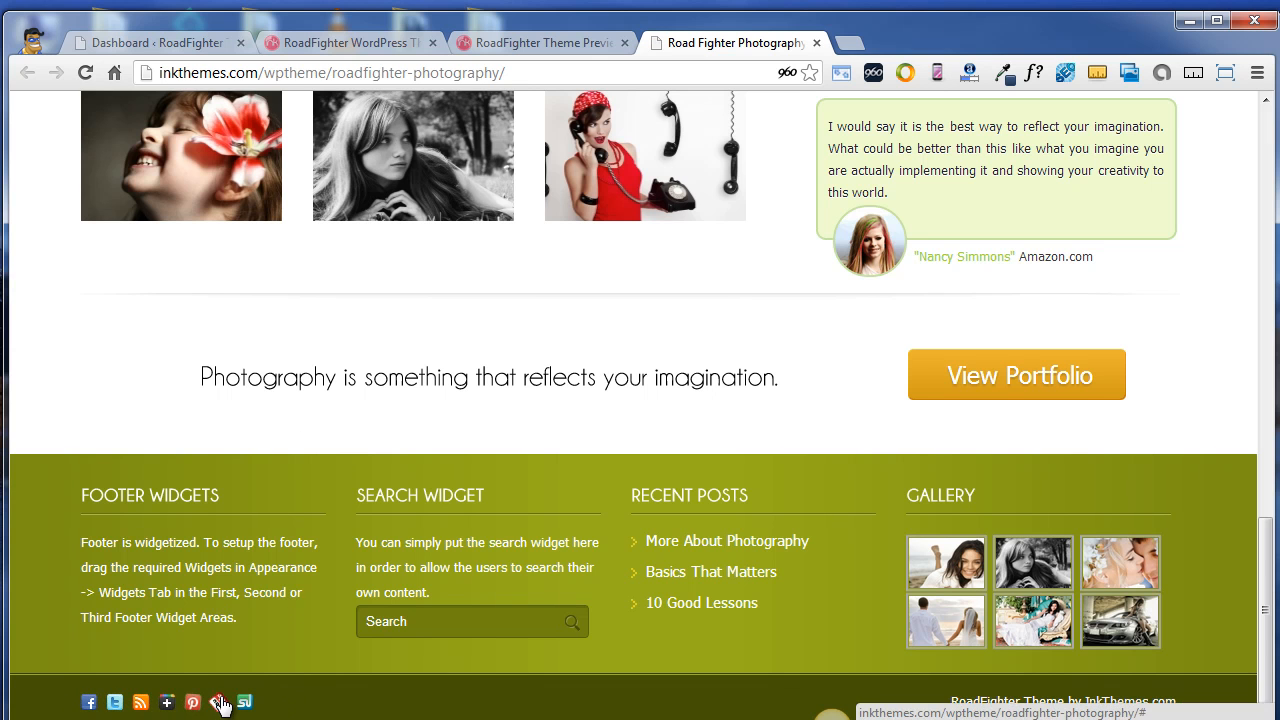
mouse_move(288, 704)
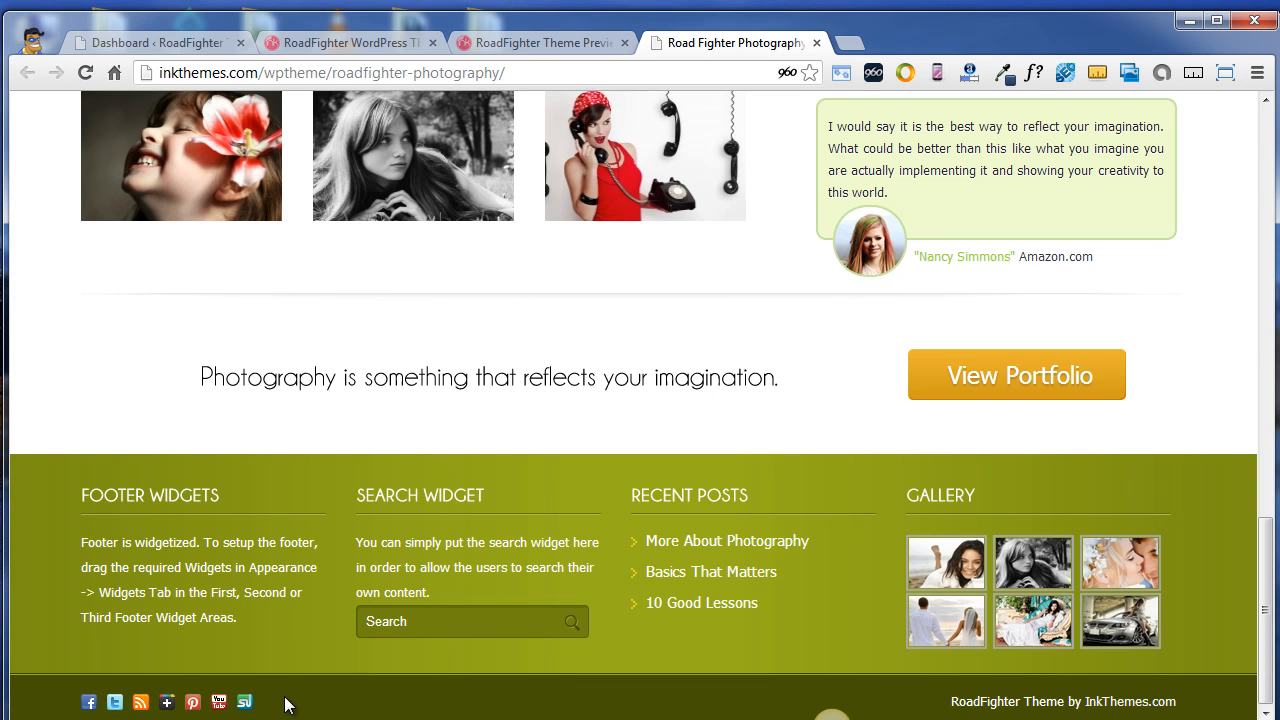
mouse_move(982, 704)
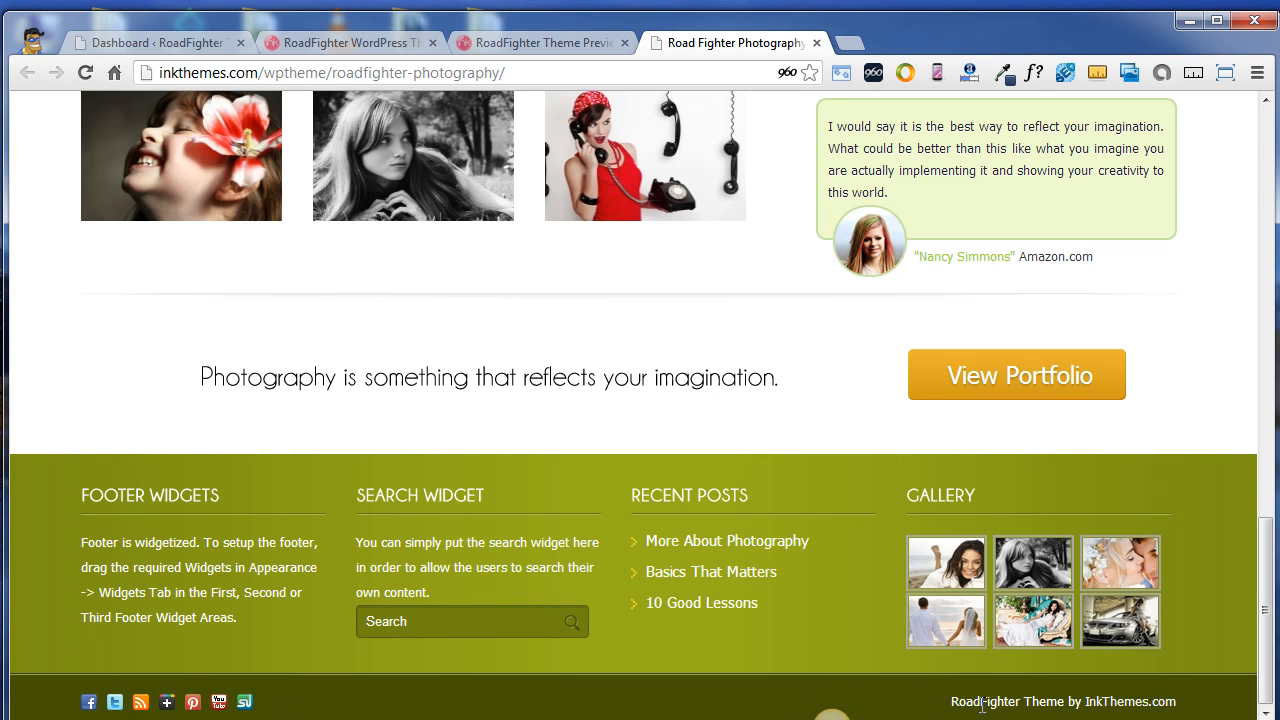
mouse_move(1188, 710)
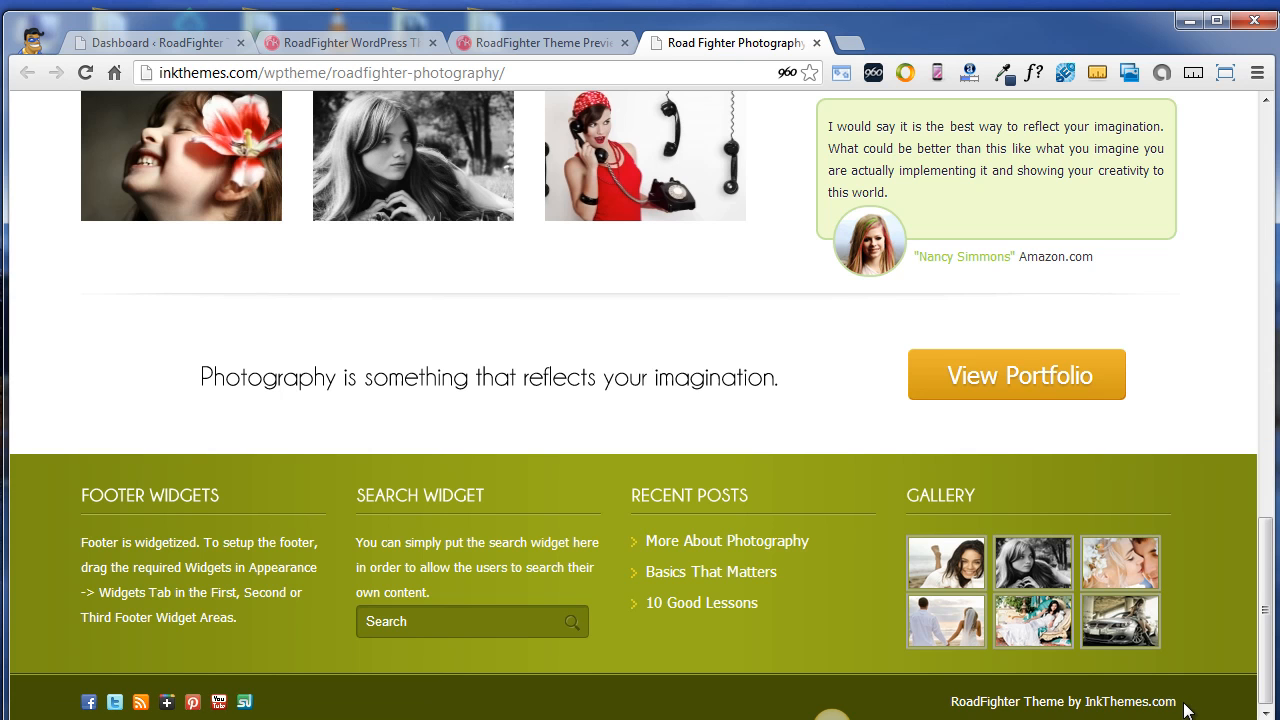
mouse_move(856, 622)
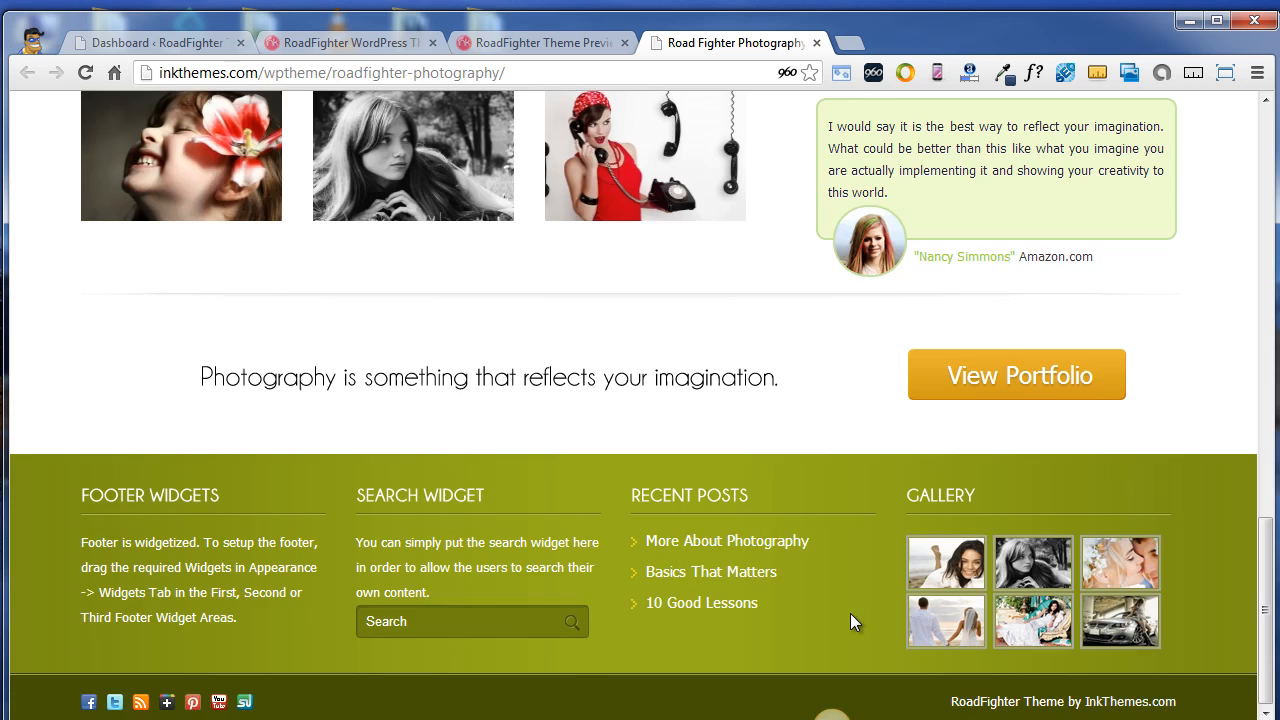
scroll("up", 3)
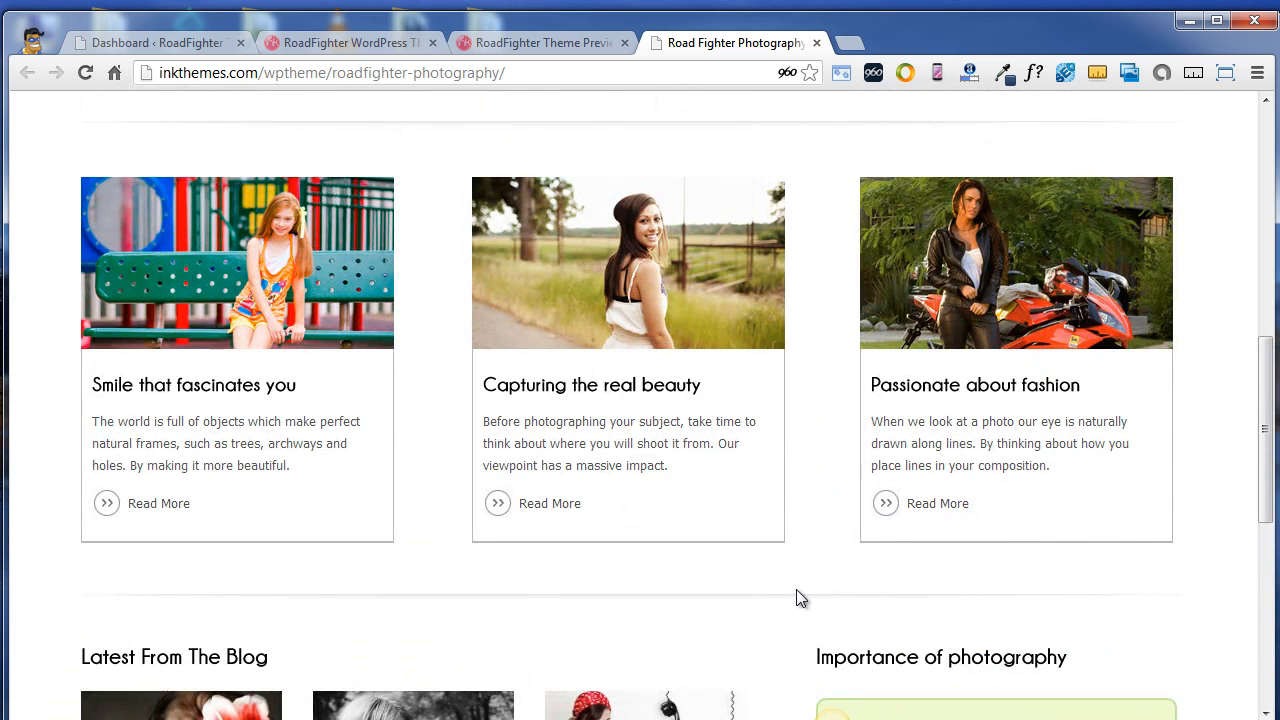
scroll("up", 3)
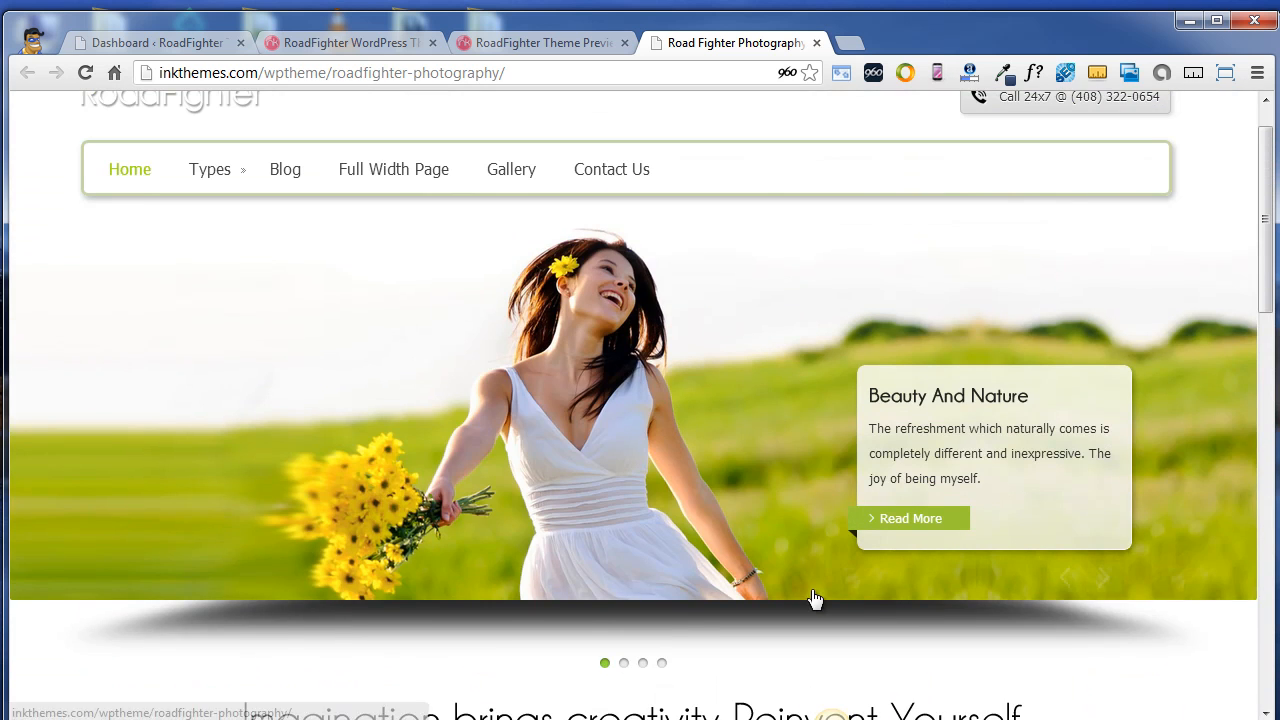
scroll("down", 3)
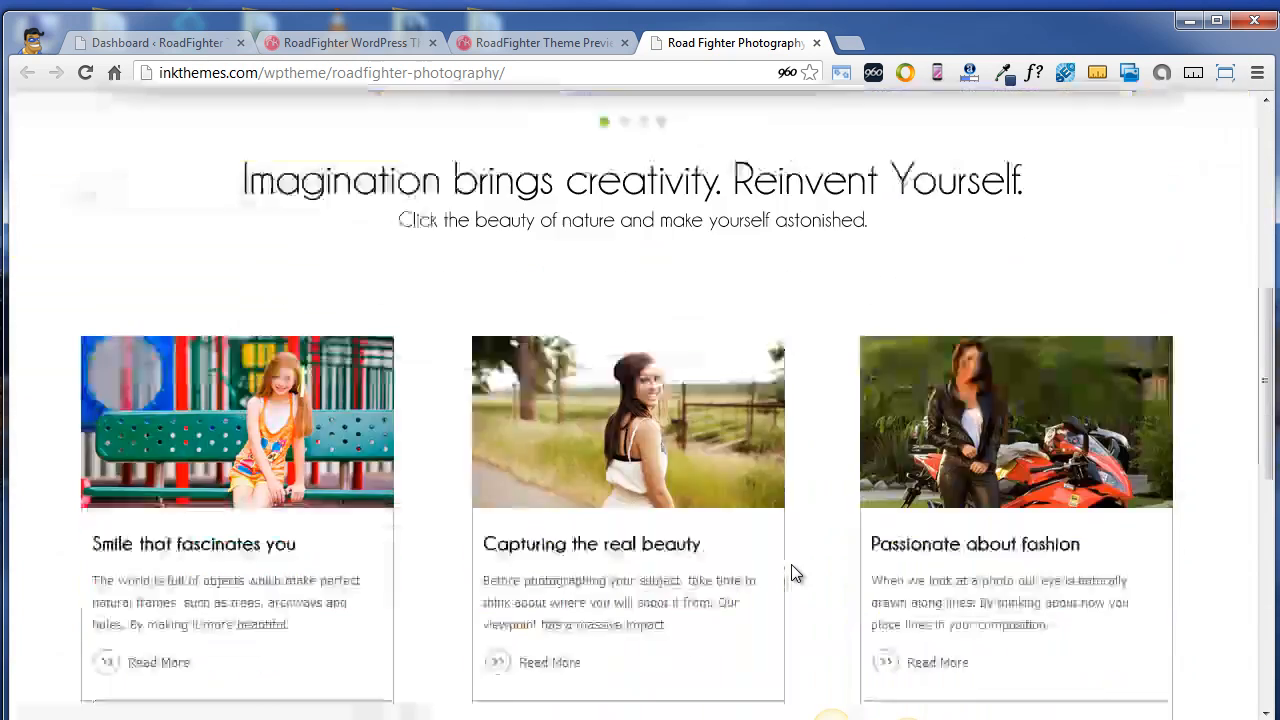
scroll("up", 3)
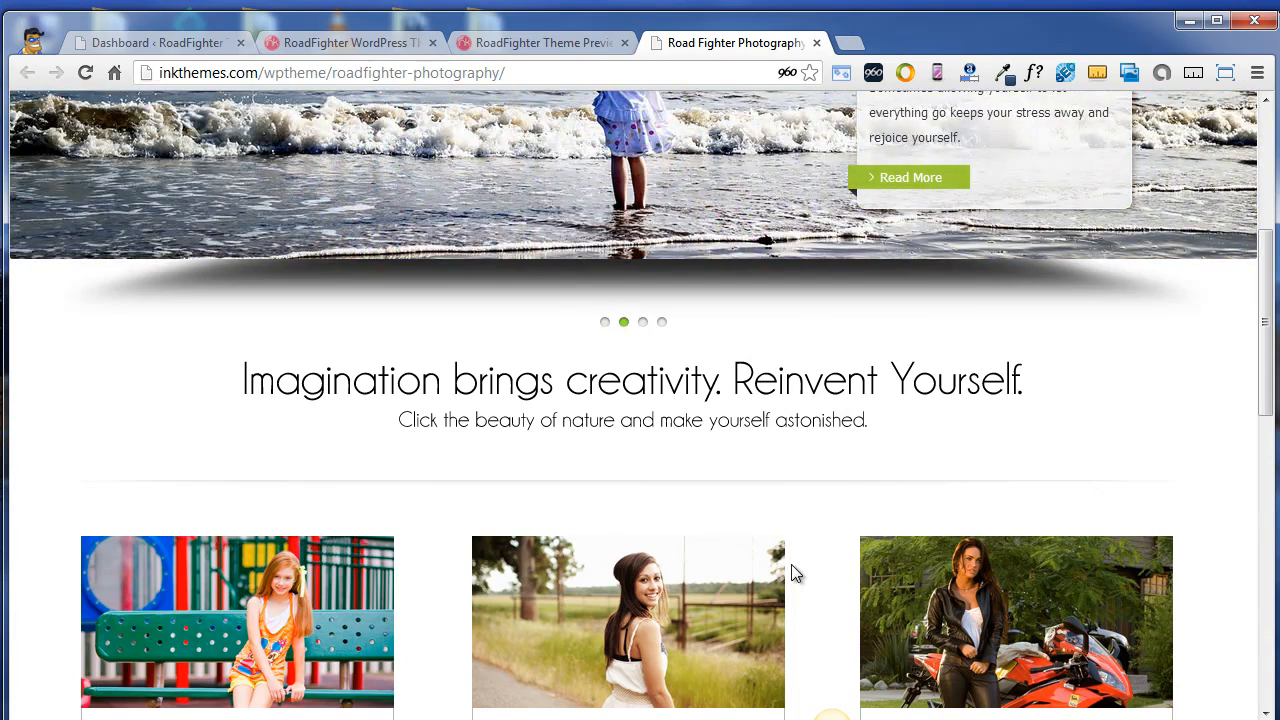
scroll("up", 3)
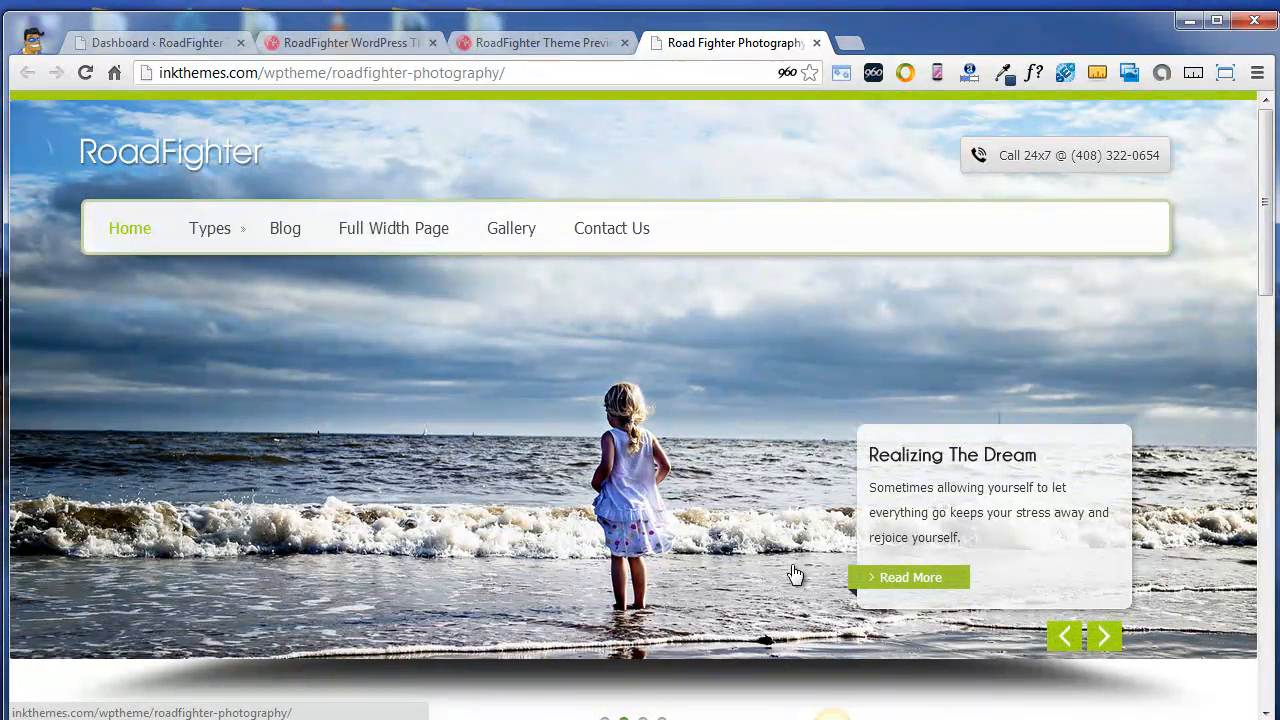
mouse_move(218, 52)
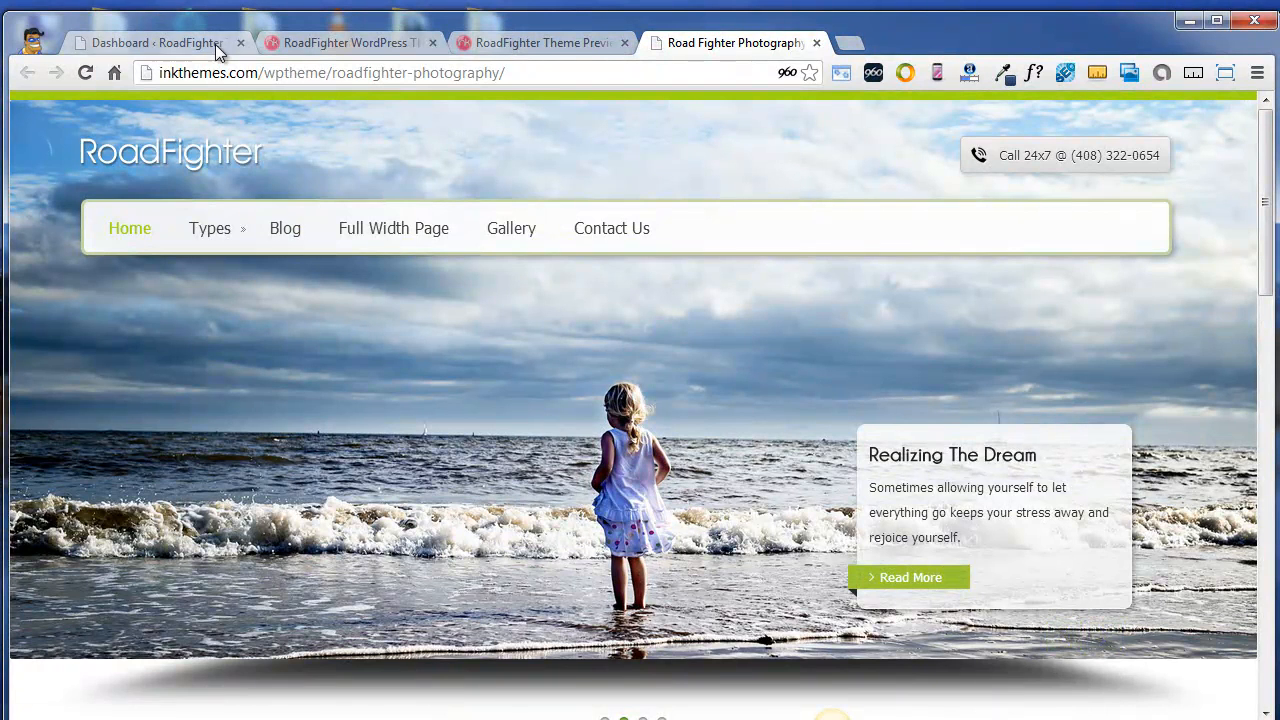
From the local site's dashboard, go to Appearance > Themes and its Install Themes page
left_click(156, 42)
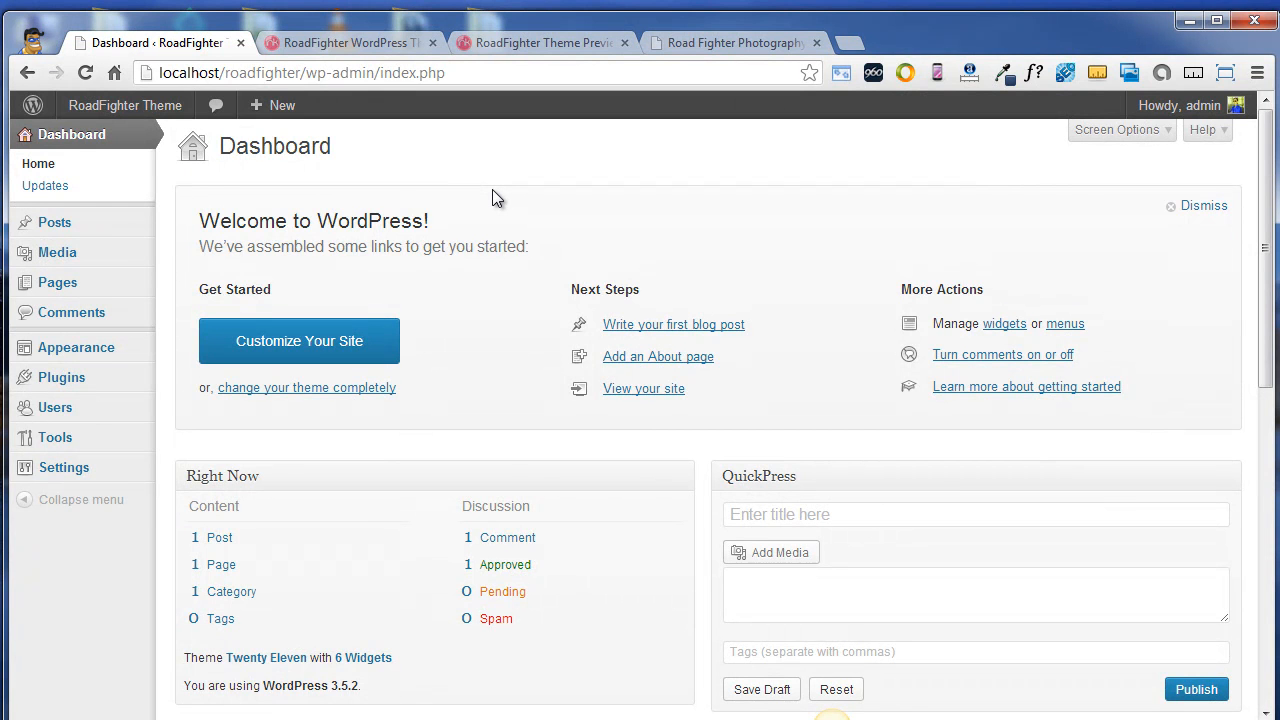
mouse_move(136, 328)
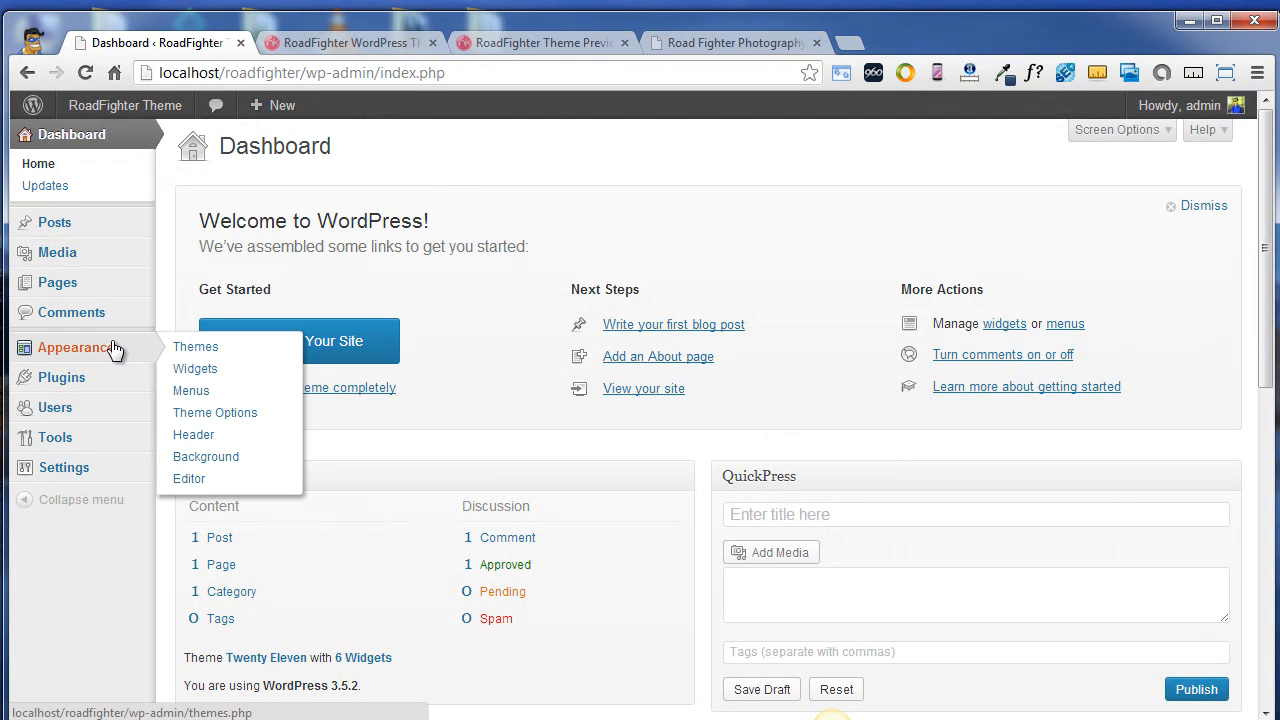
left_click(196, 346)
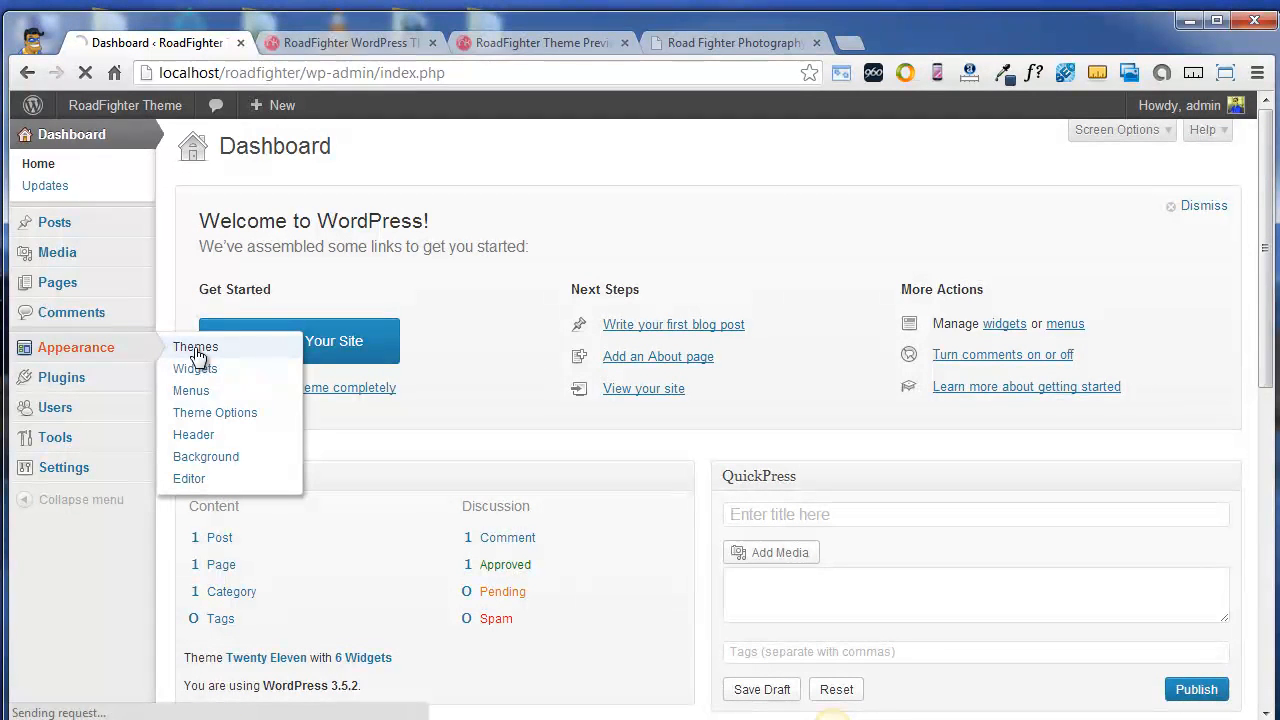
left_click(196, 346)
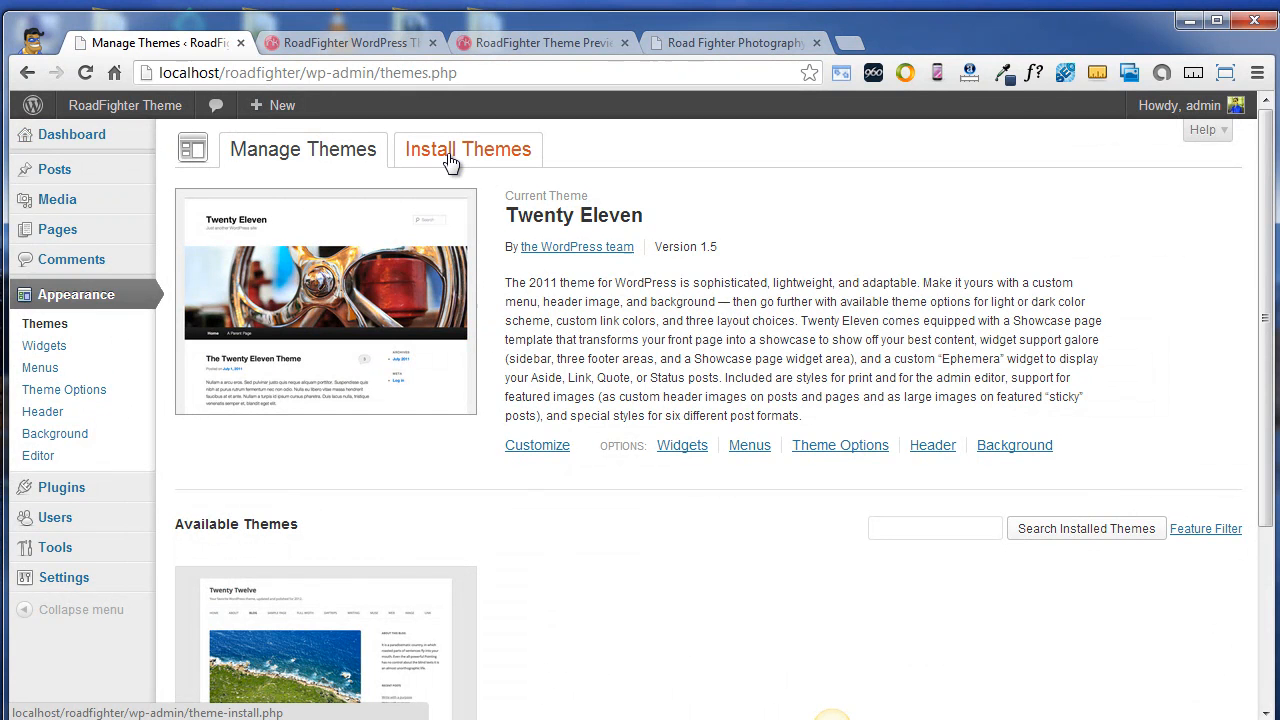
left_click(468, 148)
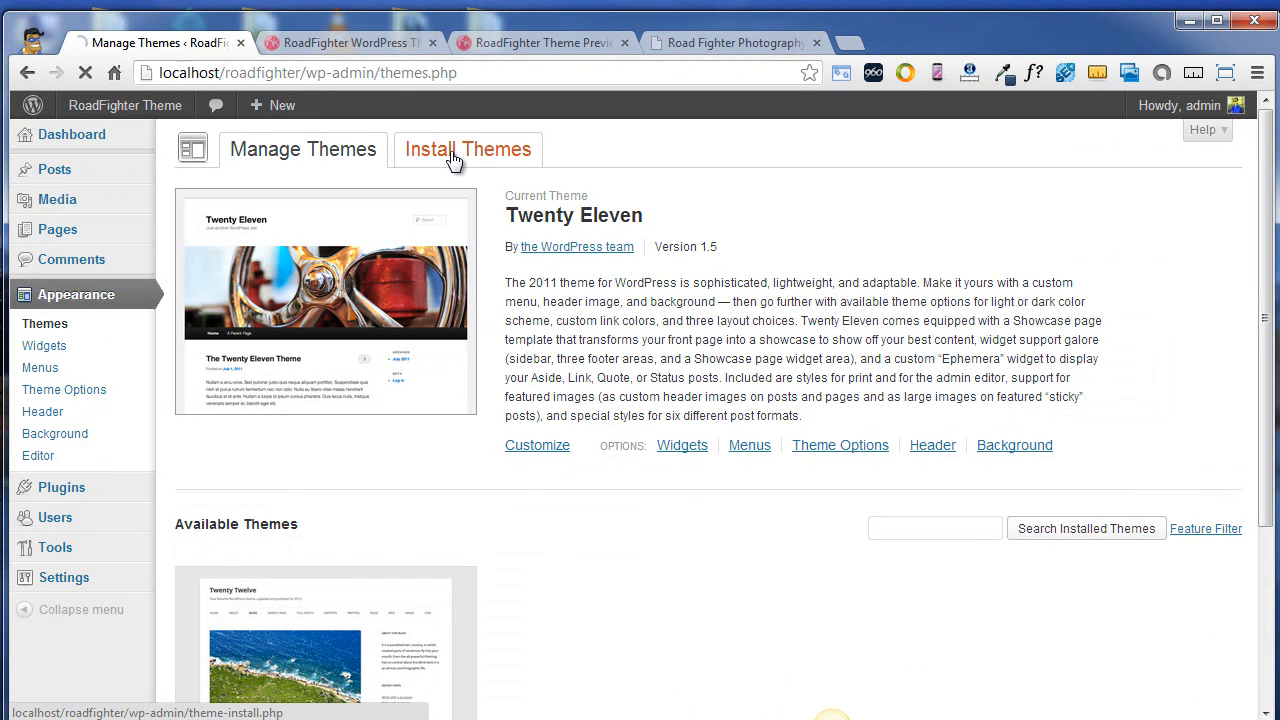
left_click(468, 148)
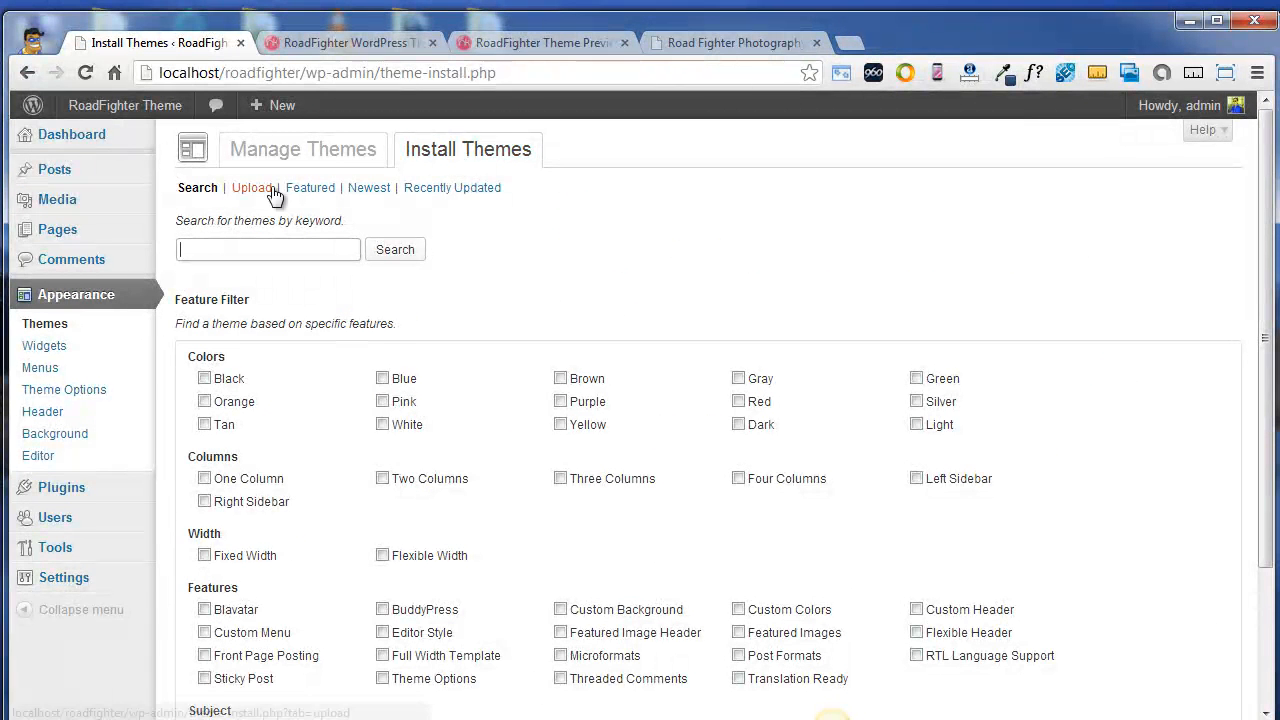
Upload roadfightertheme.zip and install the theme package
left_click(252, 188)
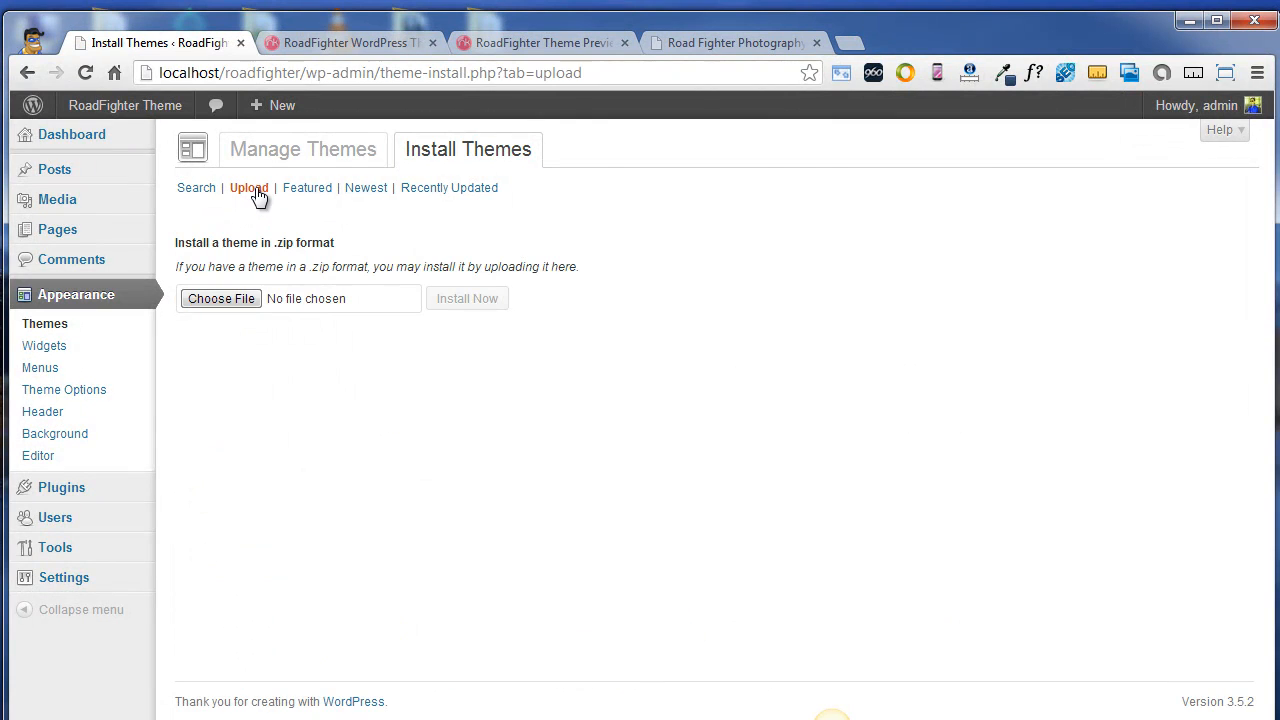
mouse_move(220, 298)
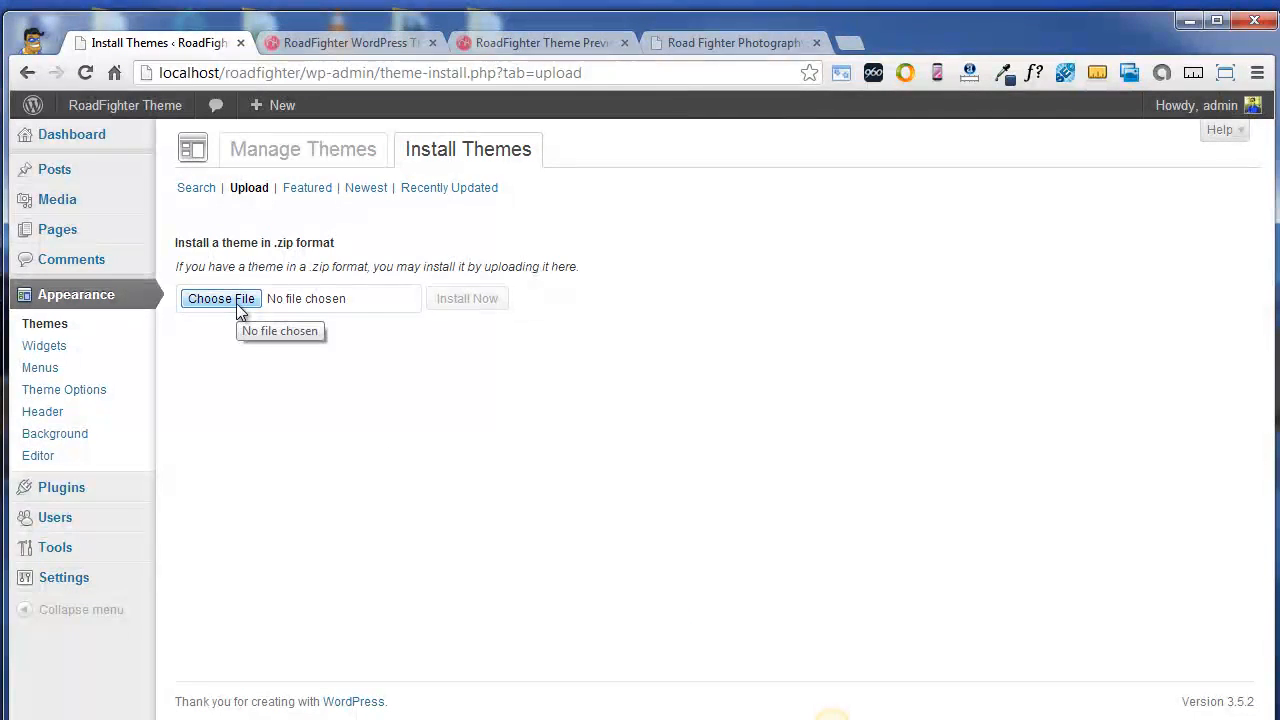
left_click(220, 298)
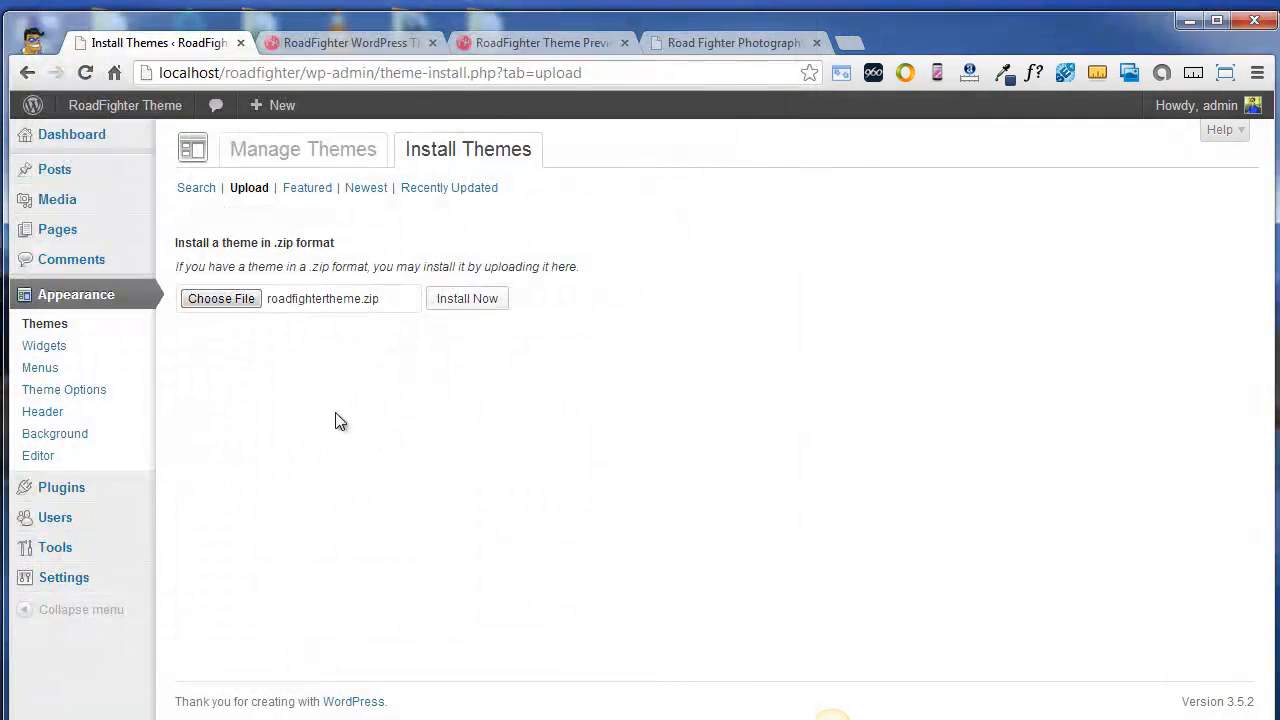
mouse_move(268, 356)
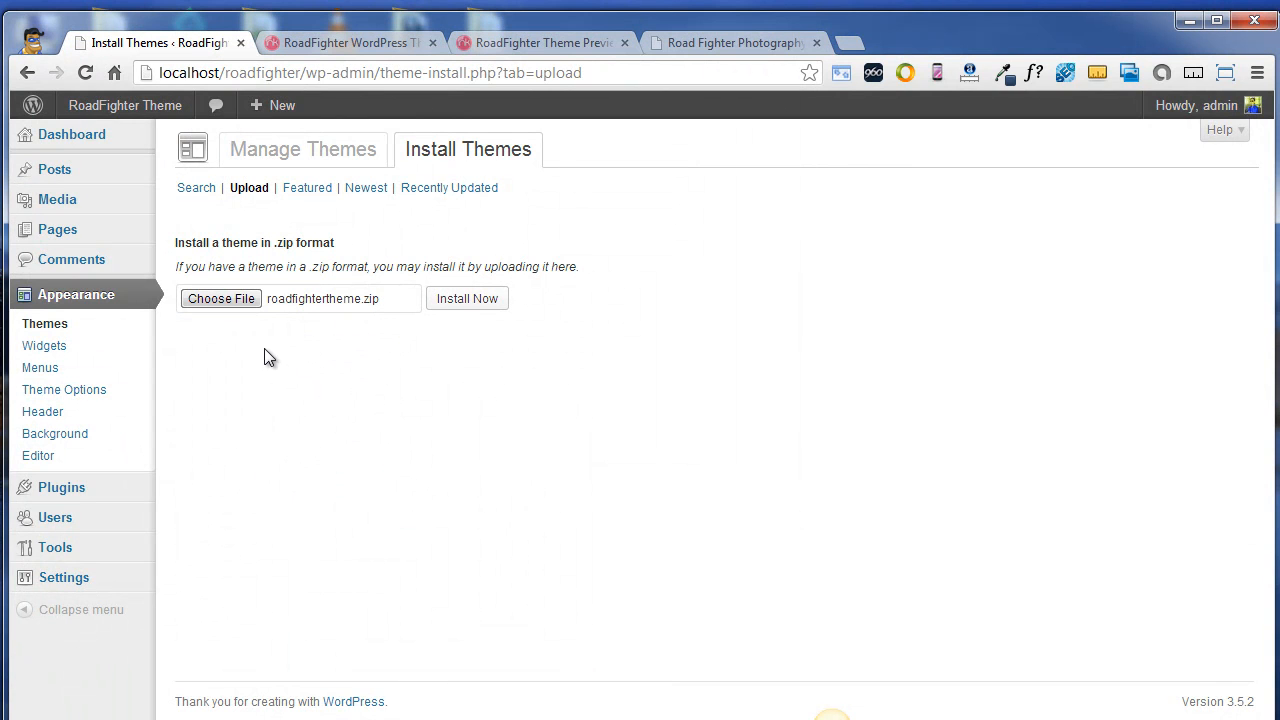
mouse_move(458, 314)
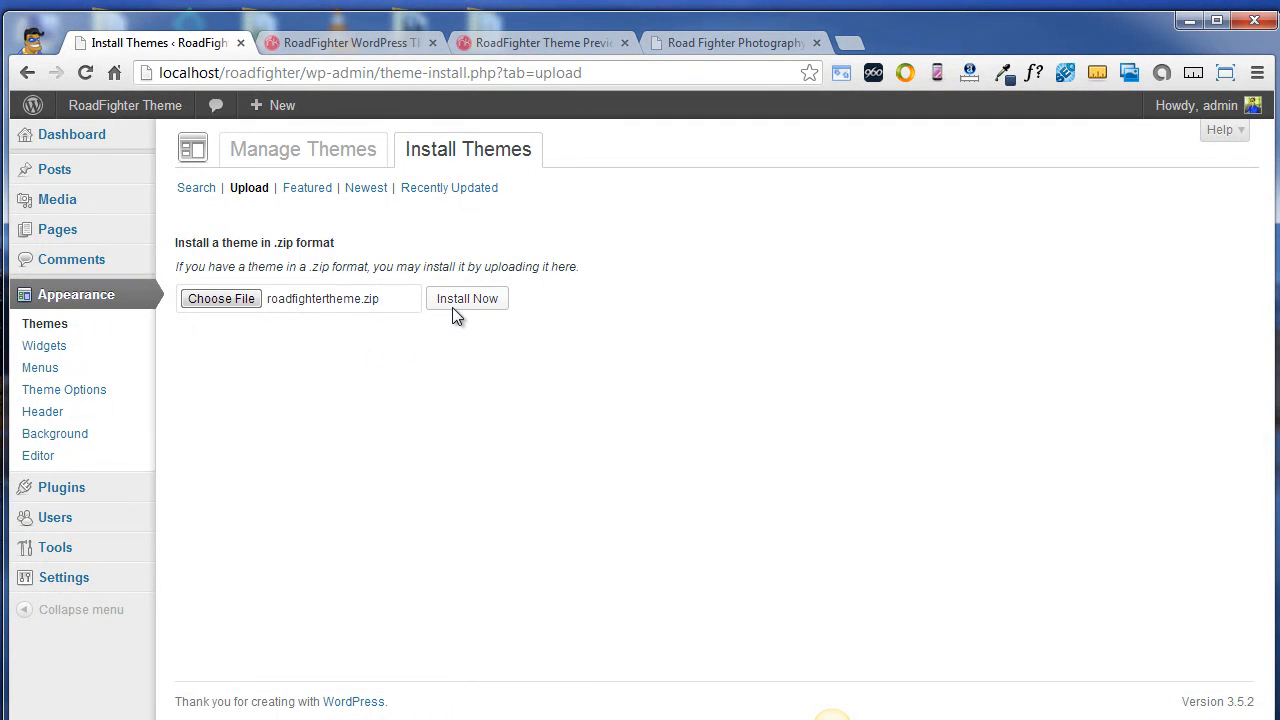
mouse_move(468, 304)
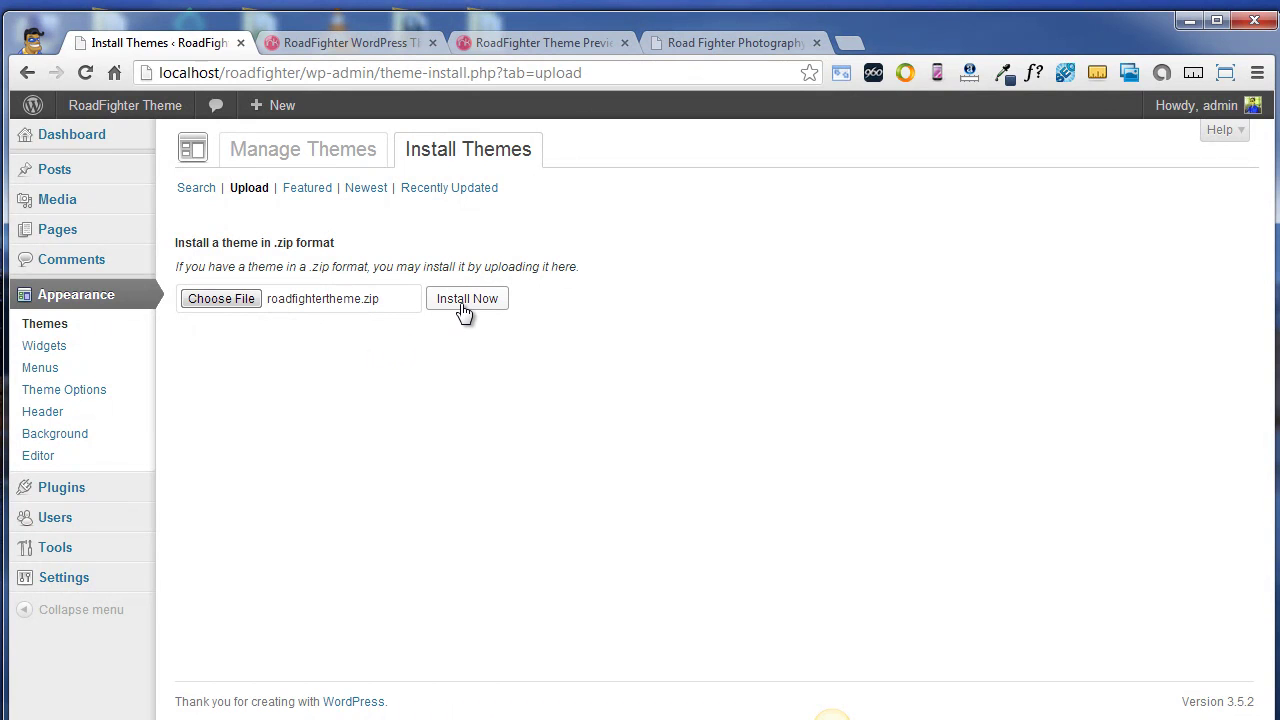
left_click(468, 298)
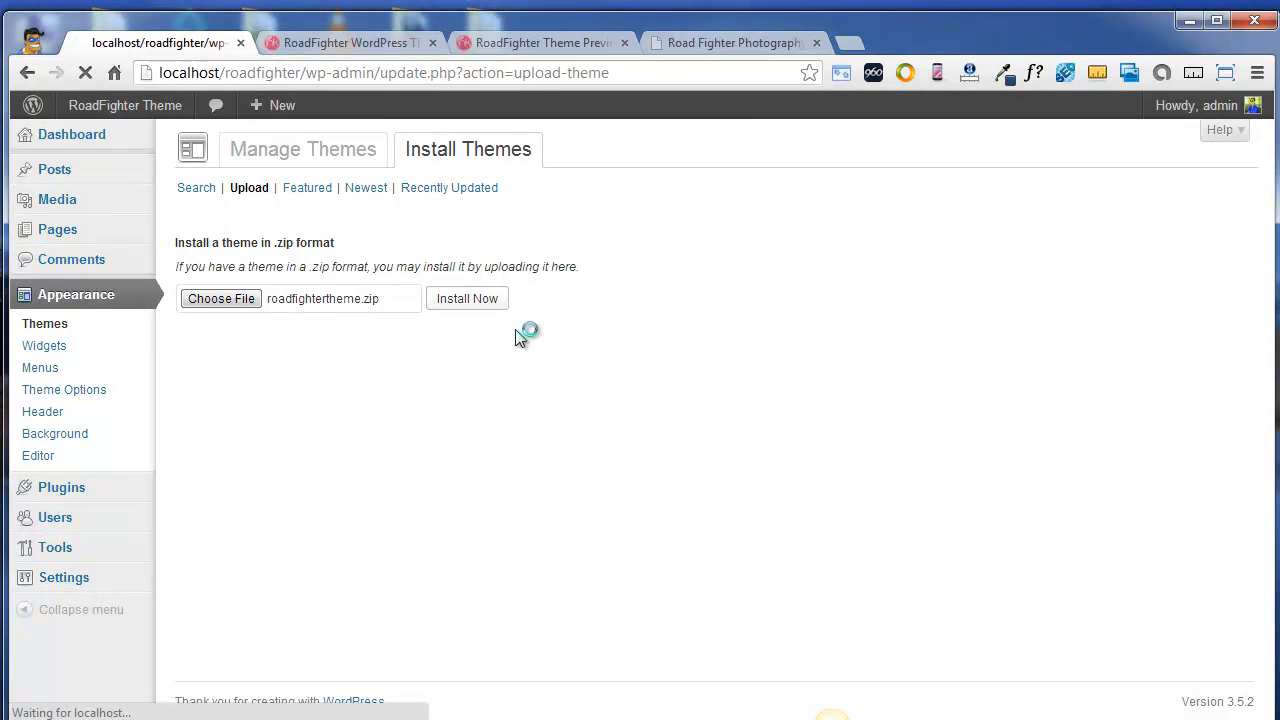
left_click(468, 298)
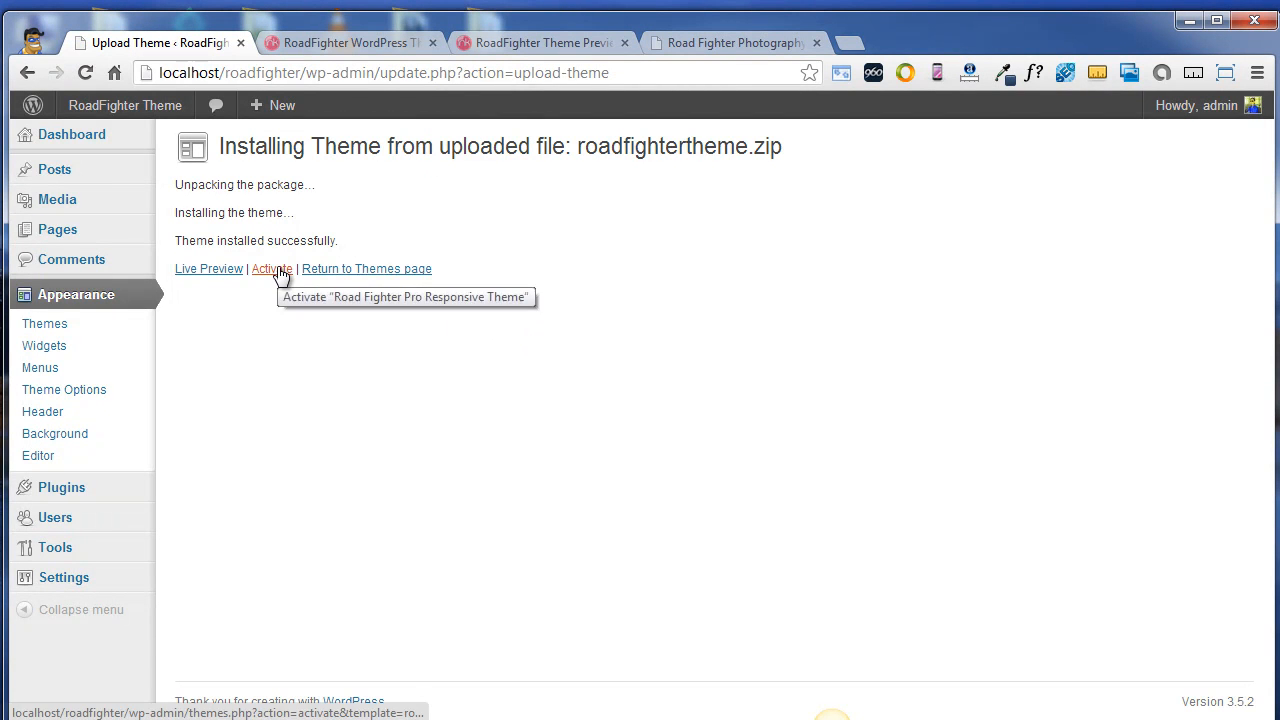
Activate Road Fighter Pro Responsive Theme as the site's current theme
left_click(272, 268)
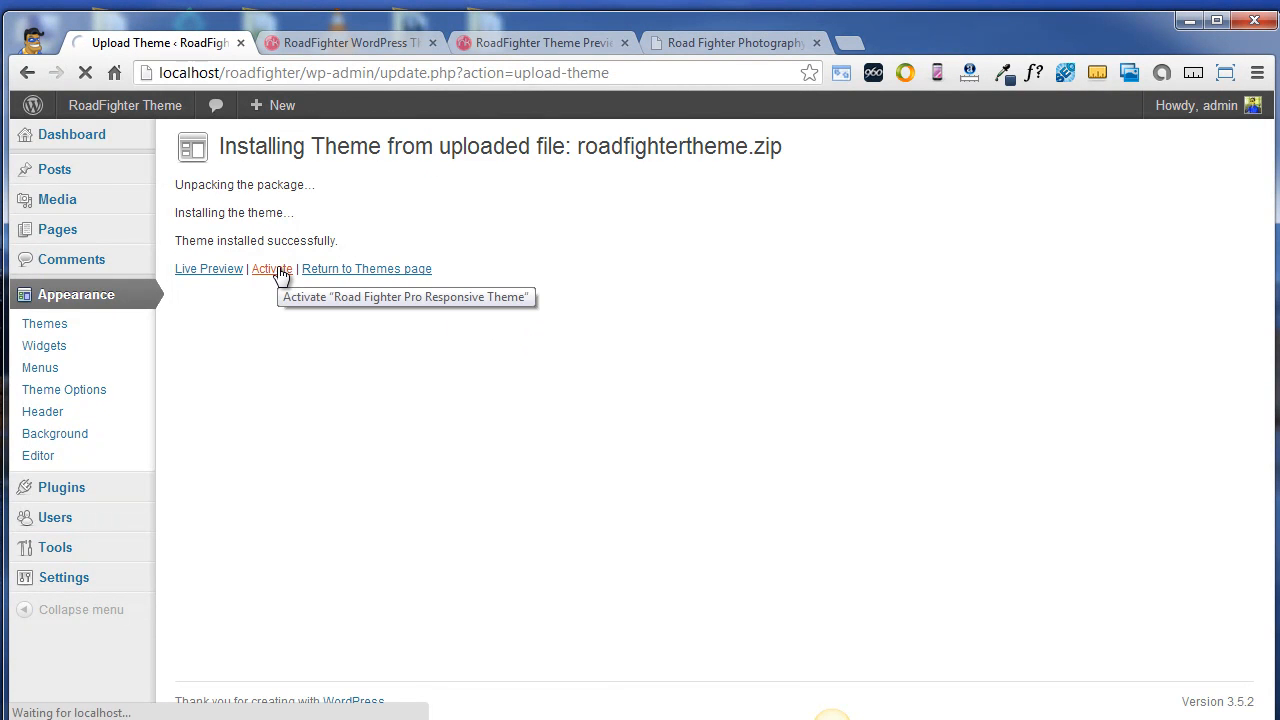
left_click(272, 268)
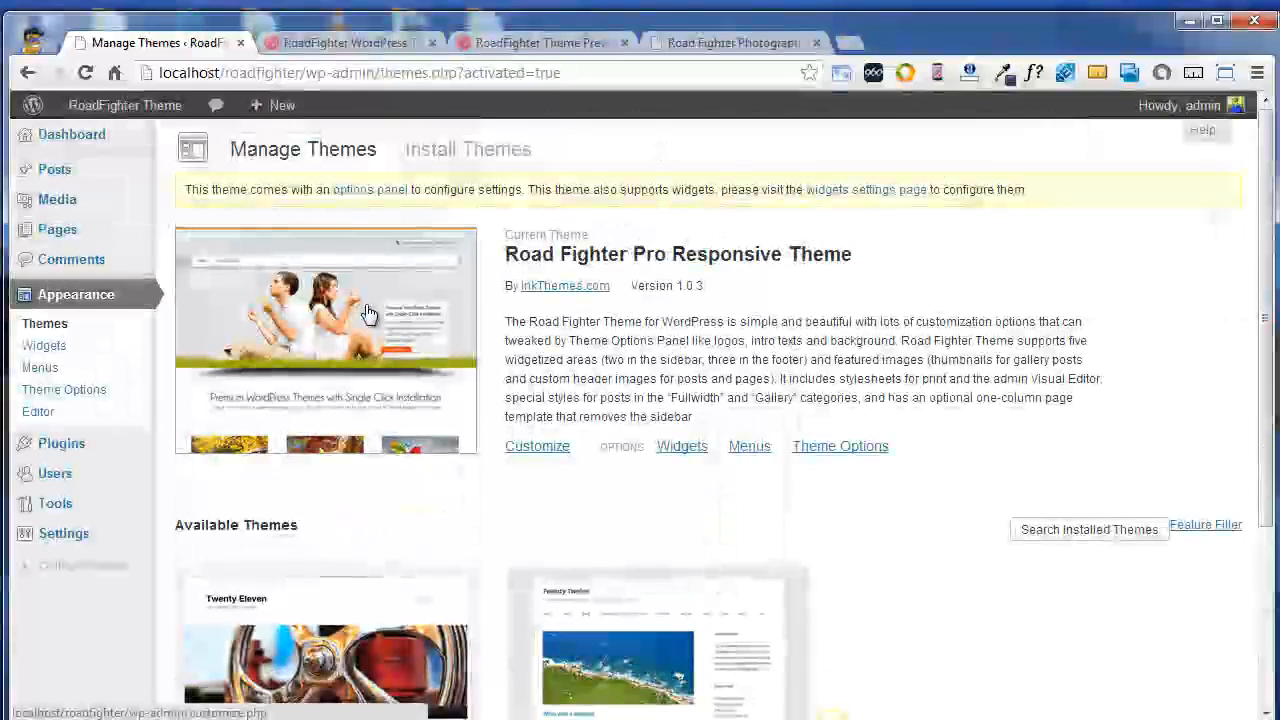
left_click(124, 104)
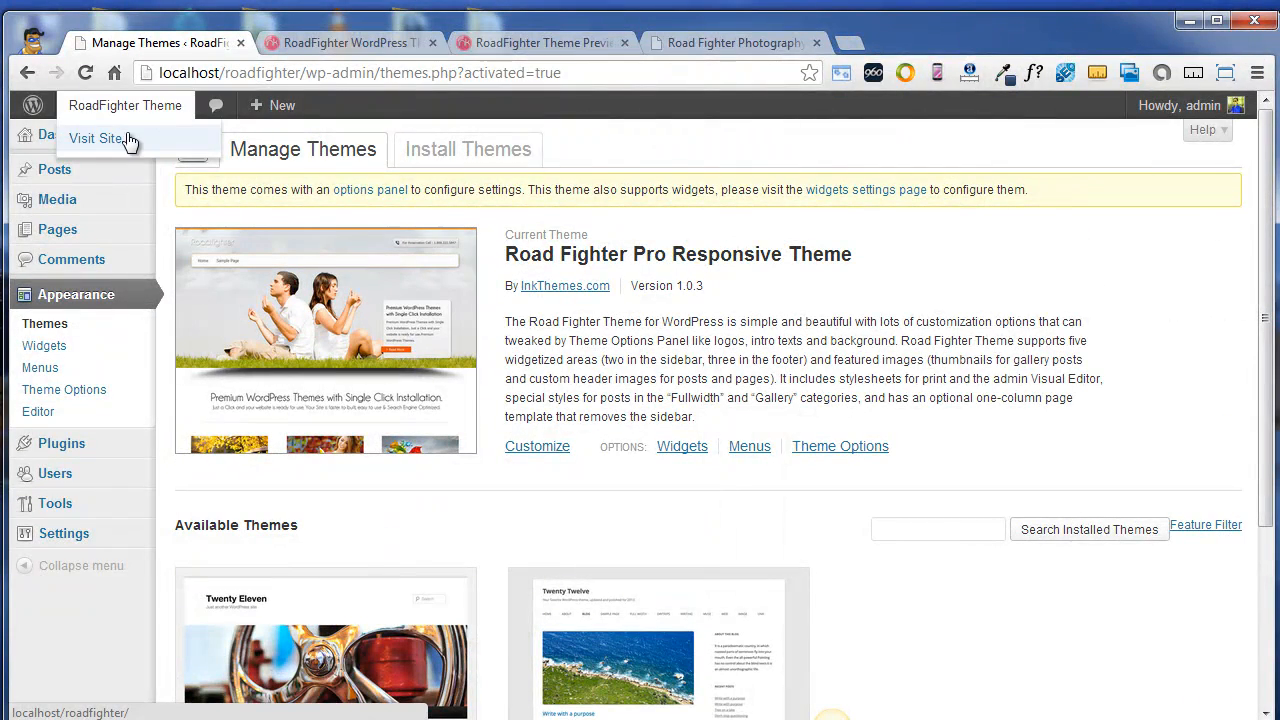
Visit the live site to see the RoadFighter header, menu and image slideshow
left_click(96, 138)
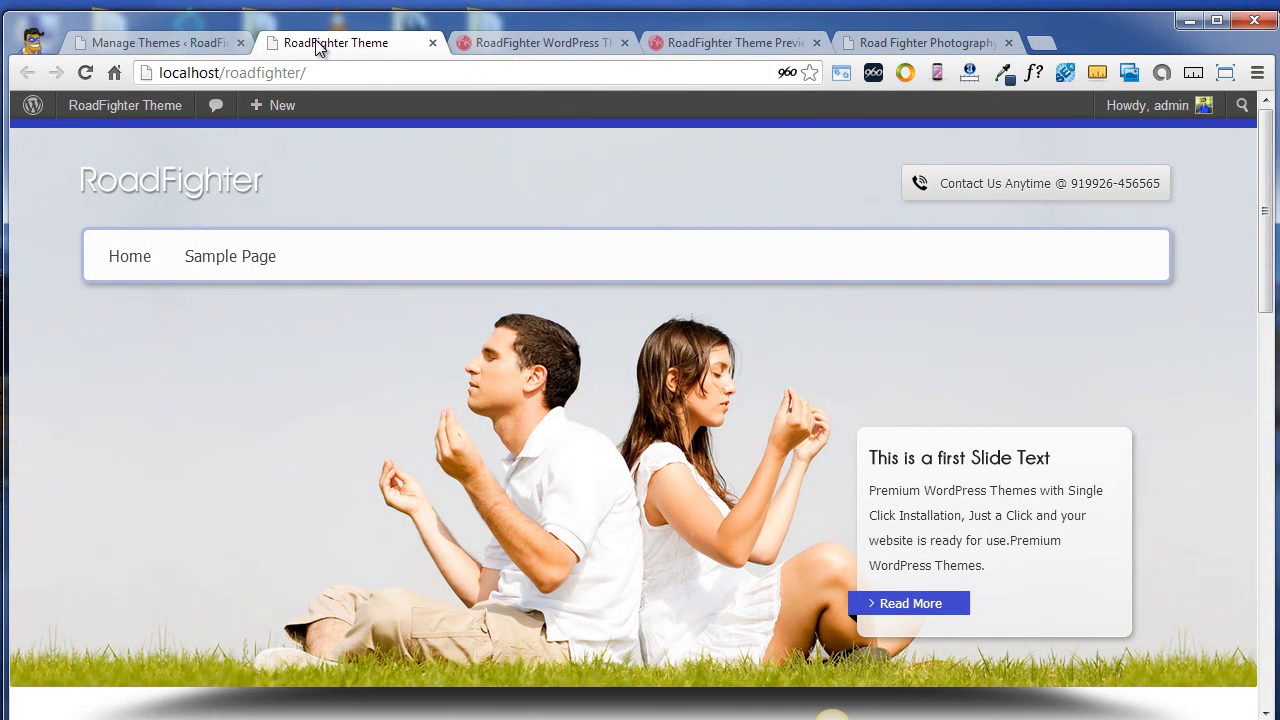
mouse_move(118, 186)
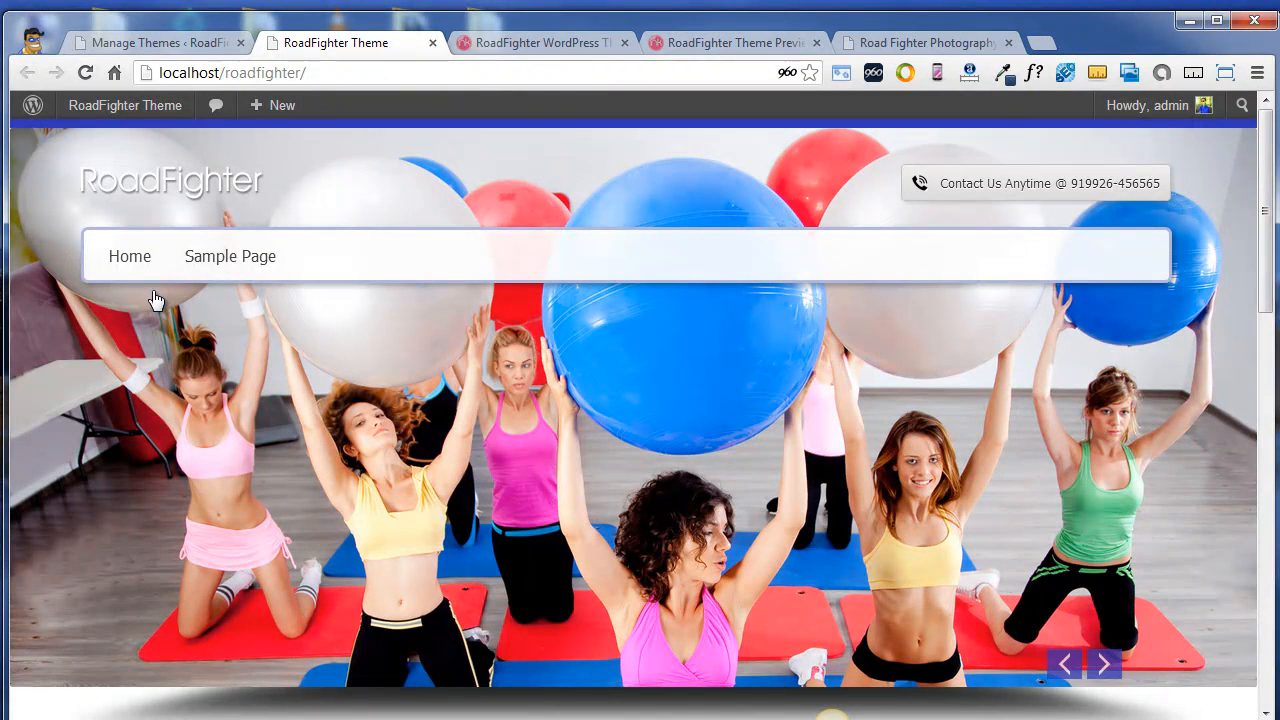
mouse_move(230, 256)
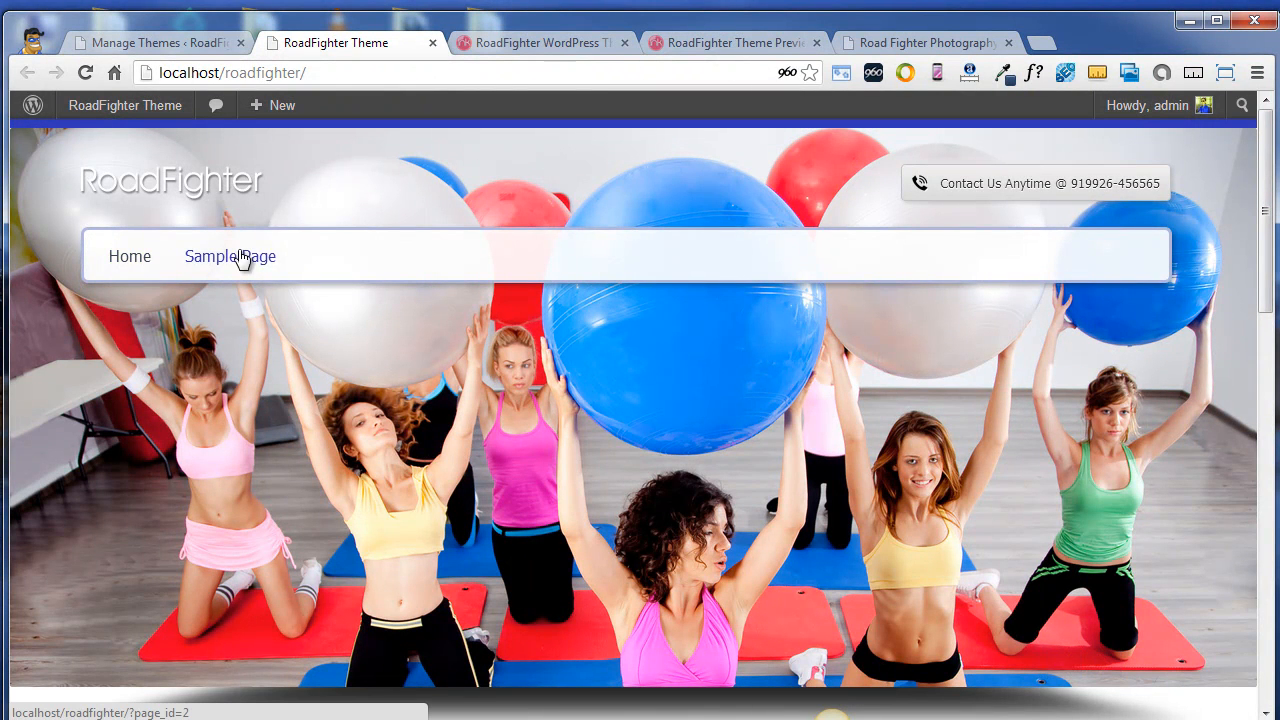
scroll("down", 3)
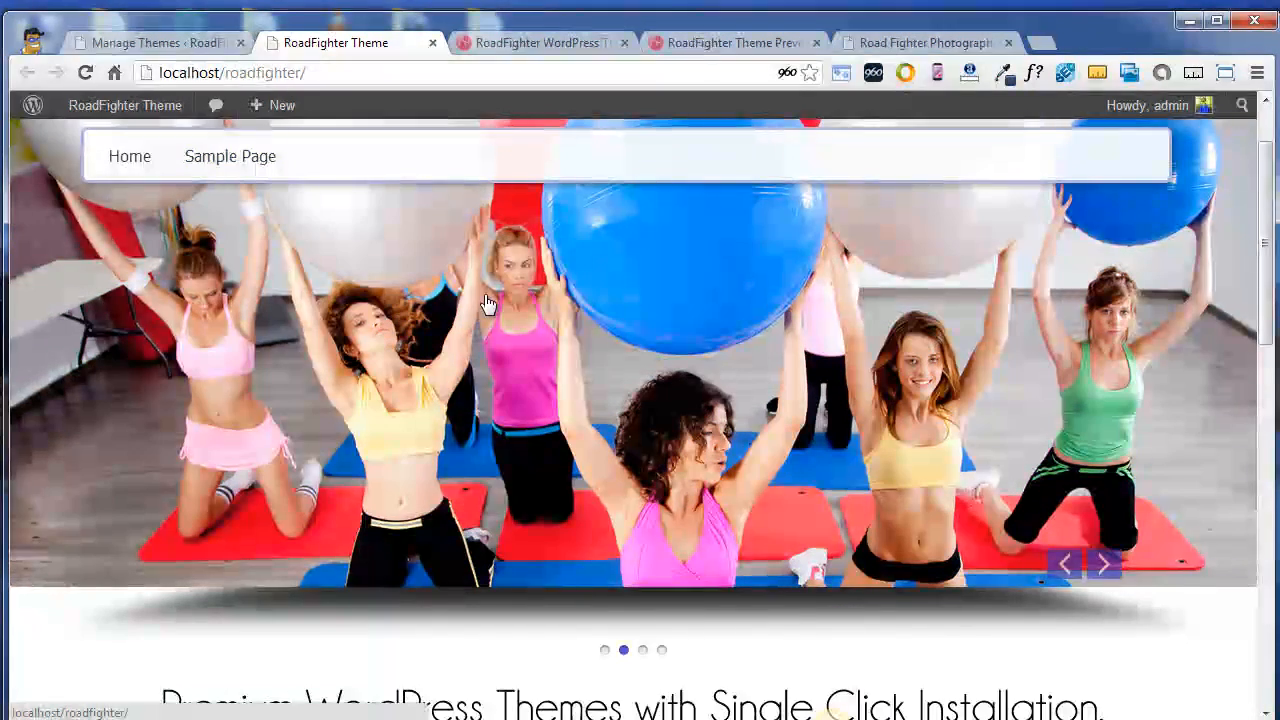
scroll("up", 3)
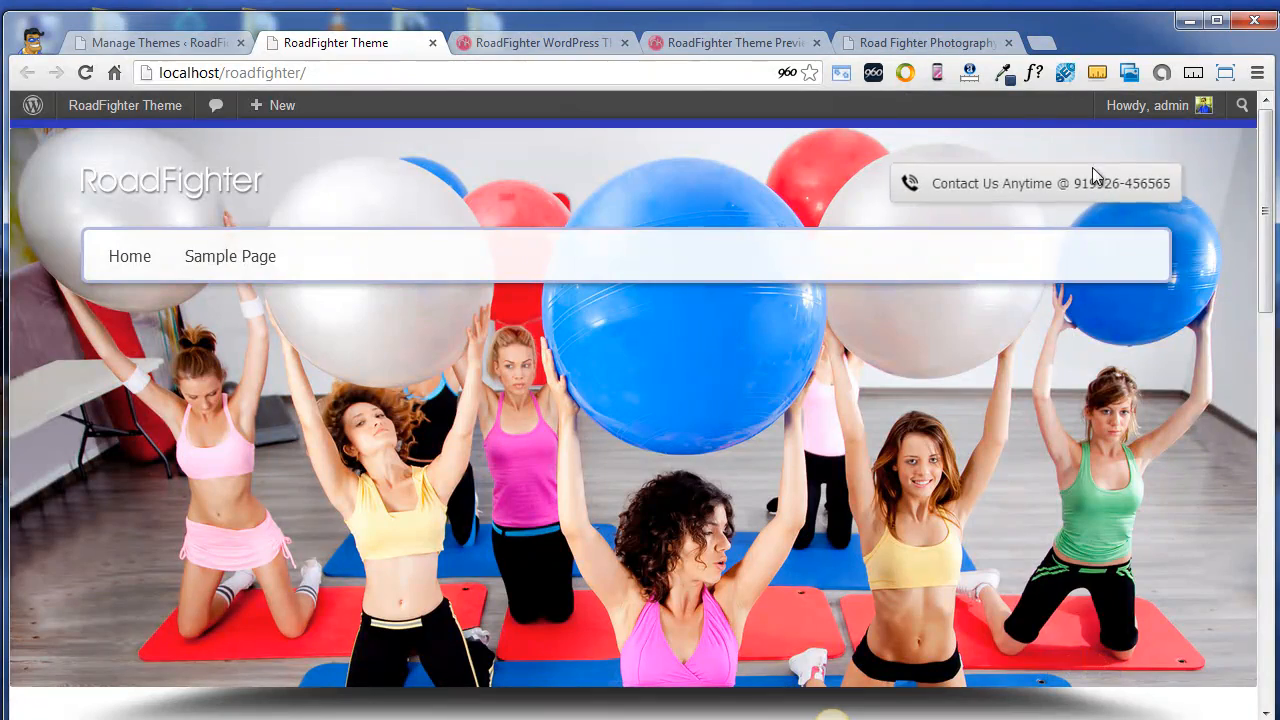
scroll("down", 3)
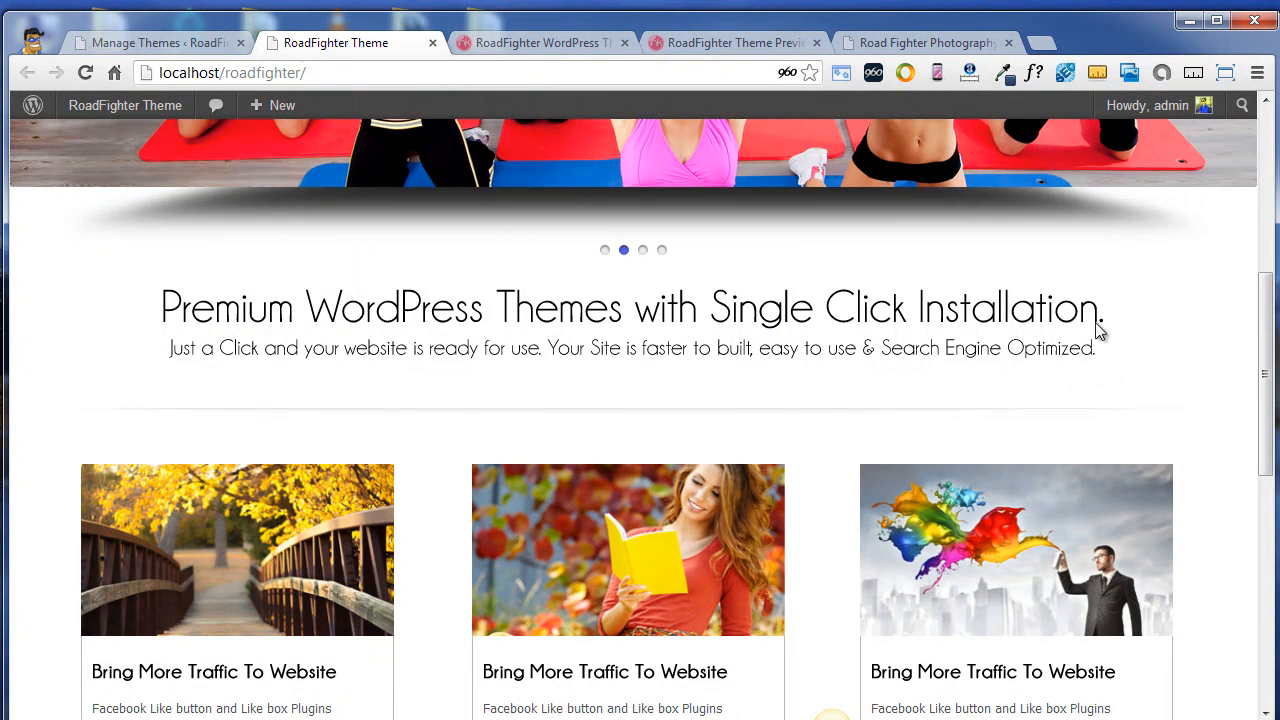
scroll("down", 3)
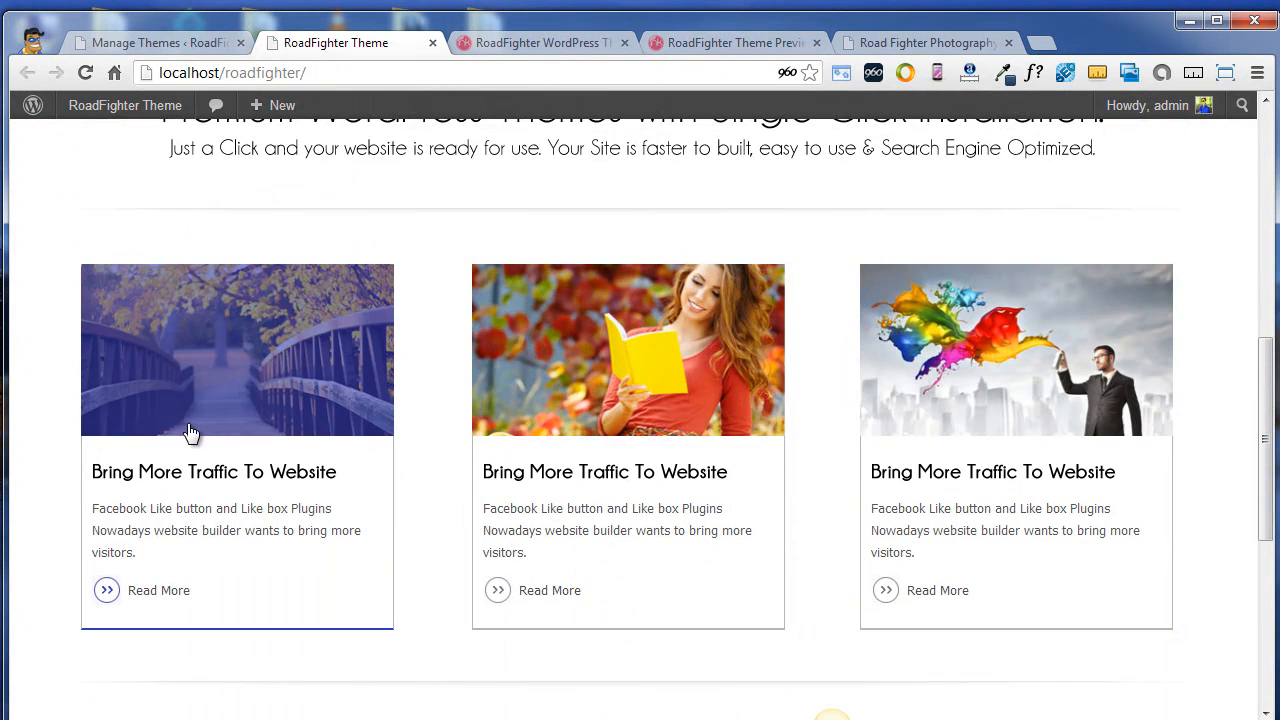
mouse_move(1084, 438)
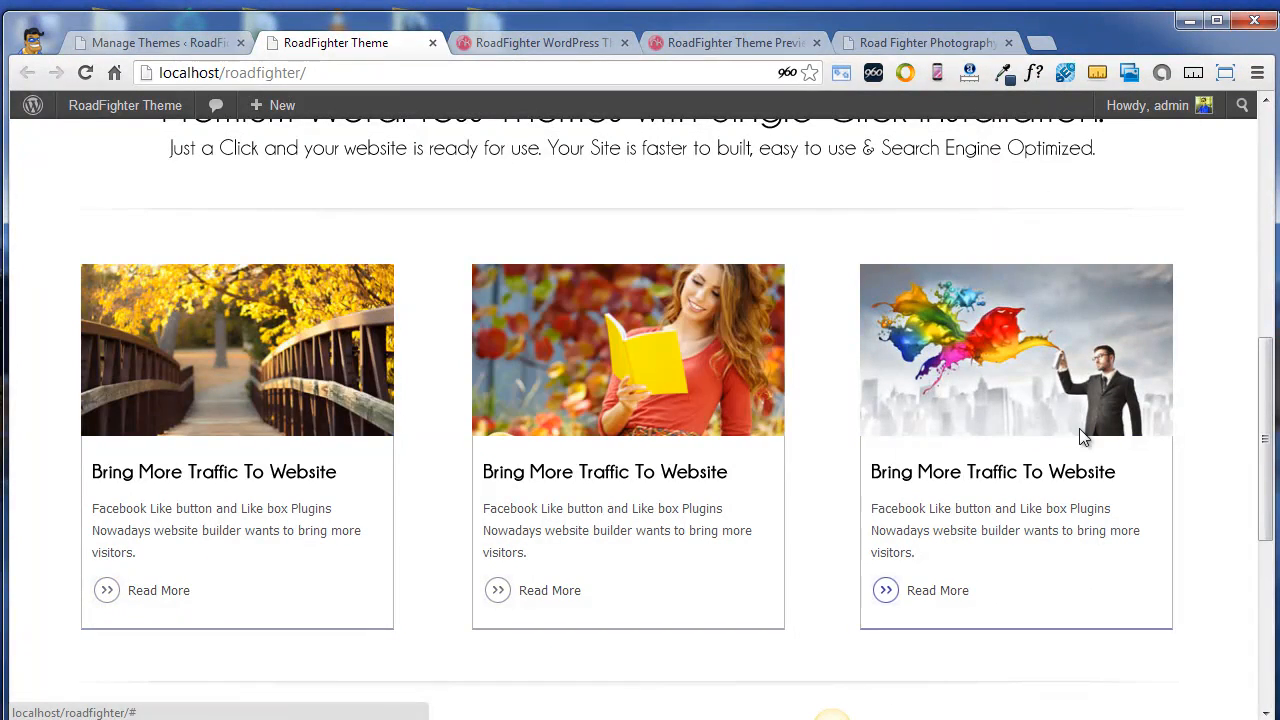
scroll("down", 3)
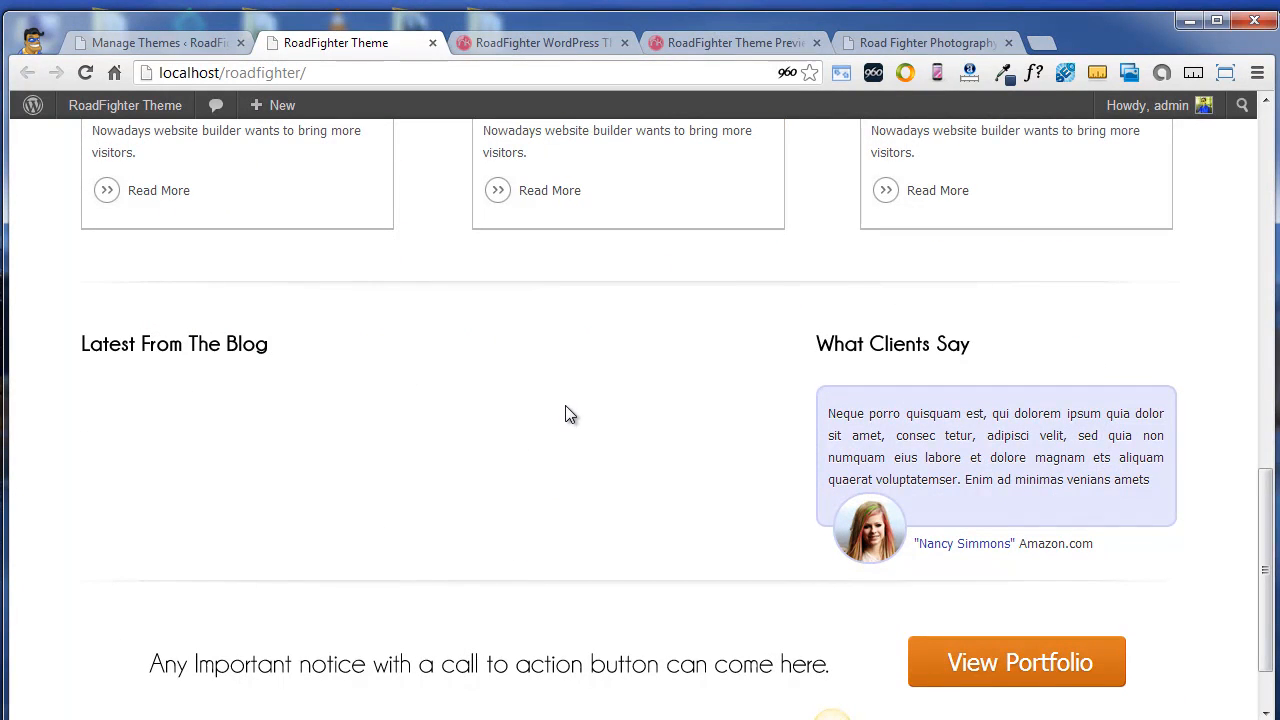
mouse_move(224, 394)
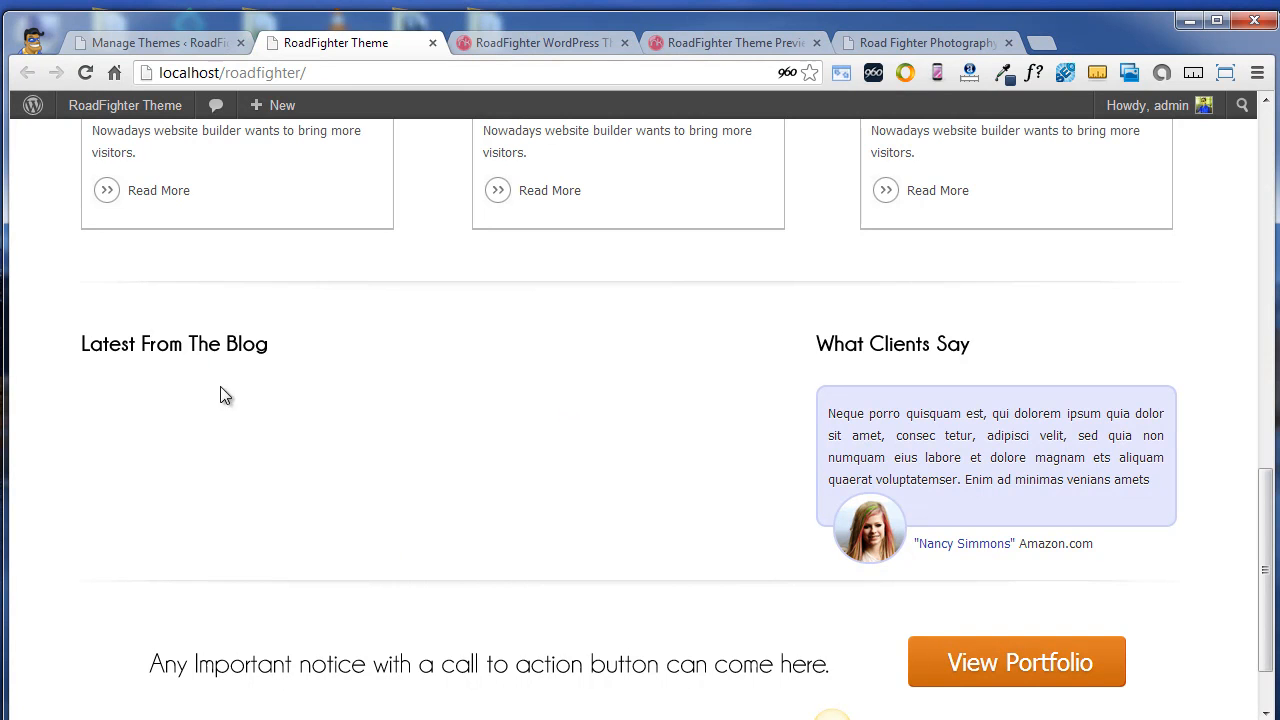
scroll("up", 3)
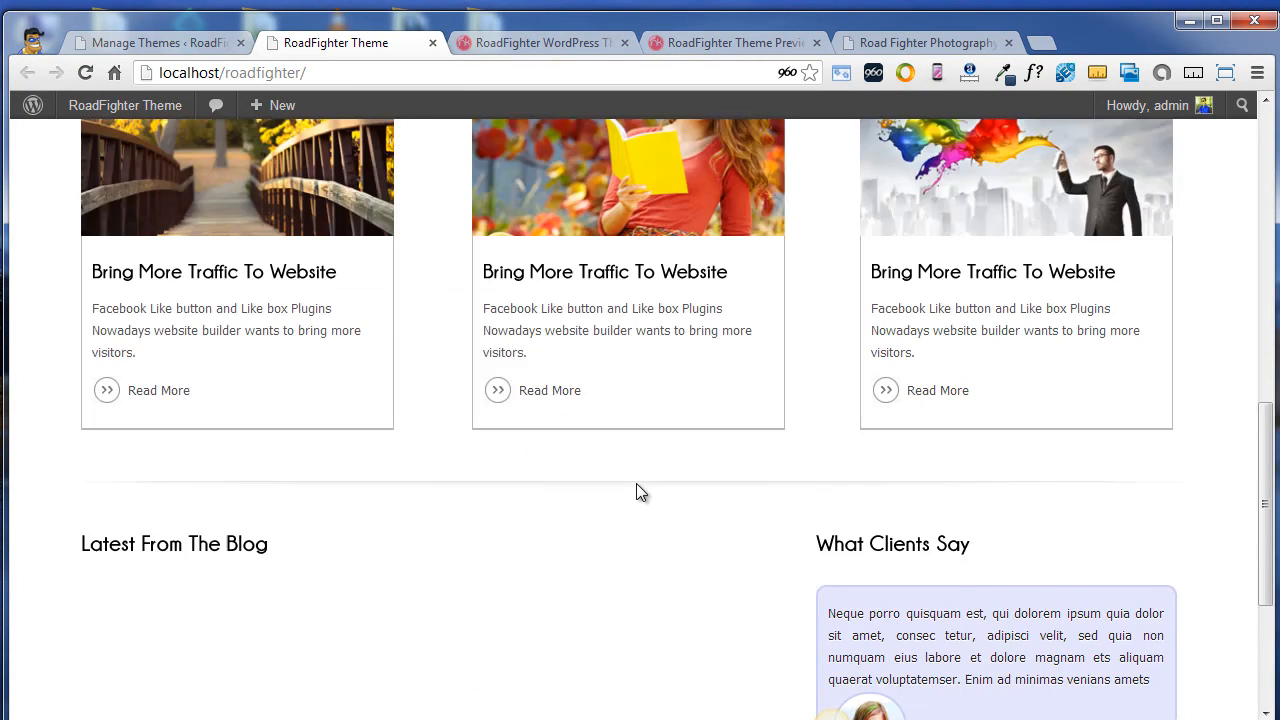
scroll("down", 3)
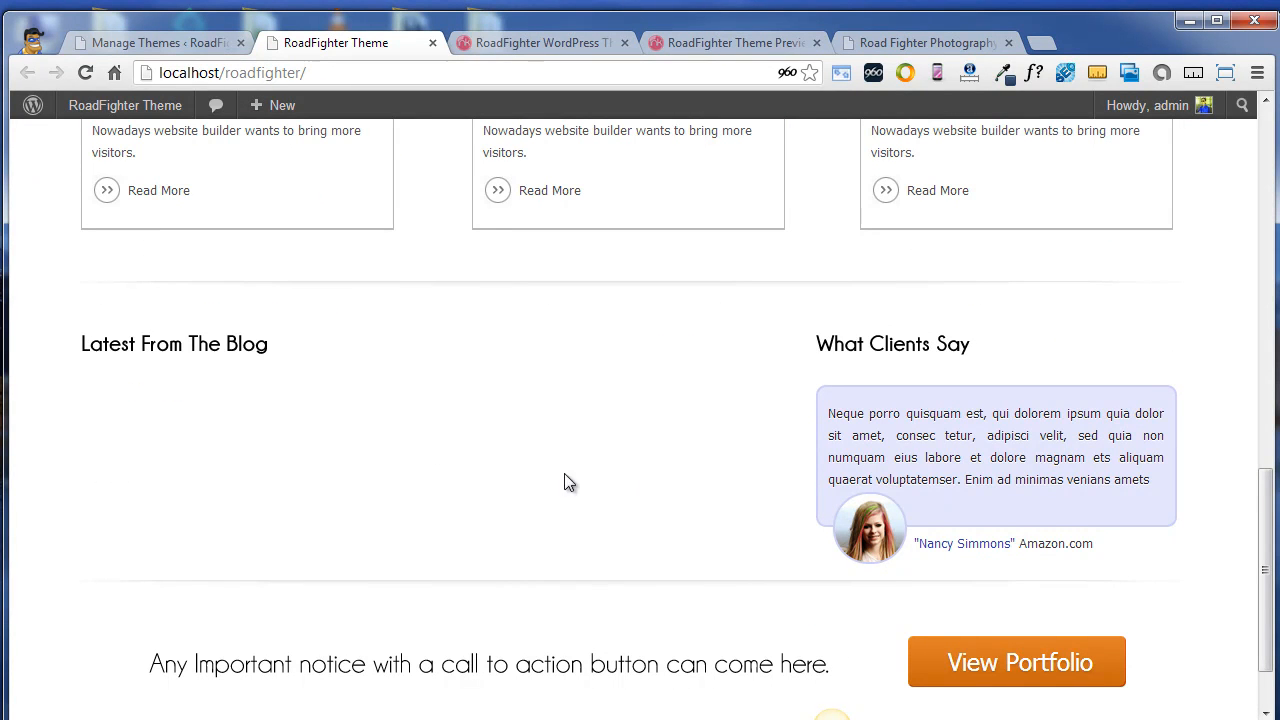
mouse_move(444, 428)
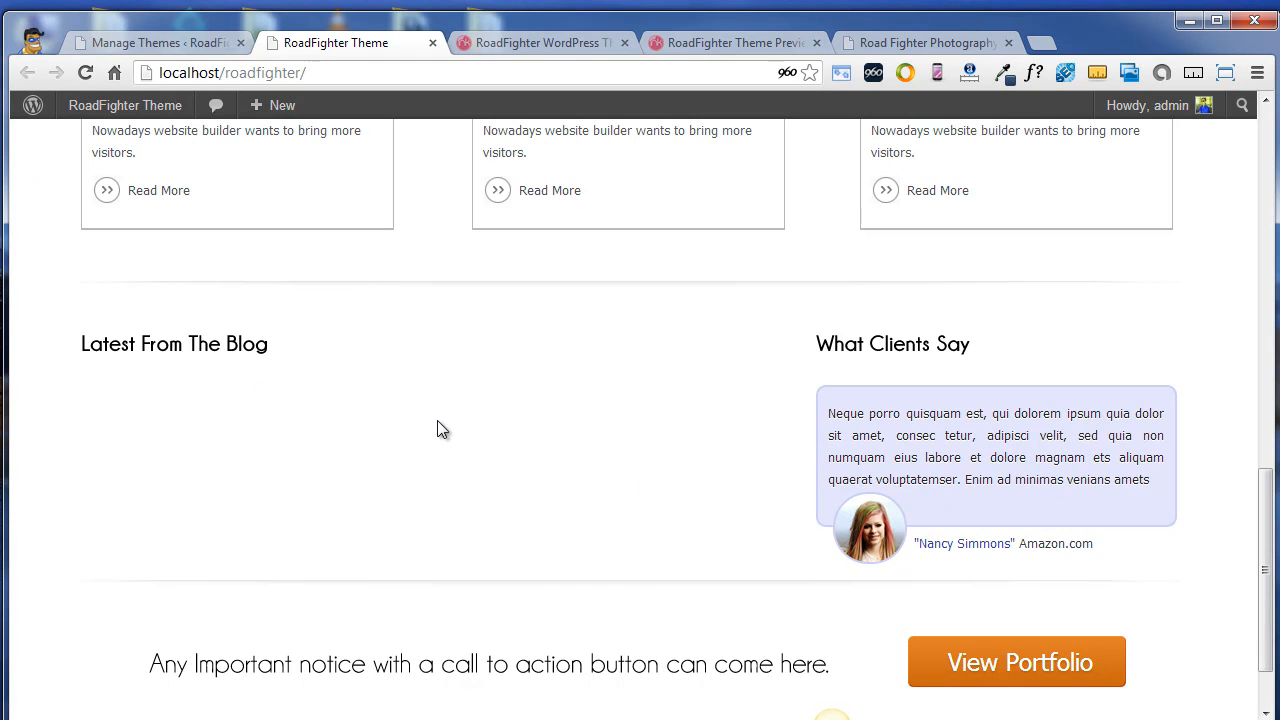
scroll("down", 3)
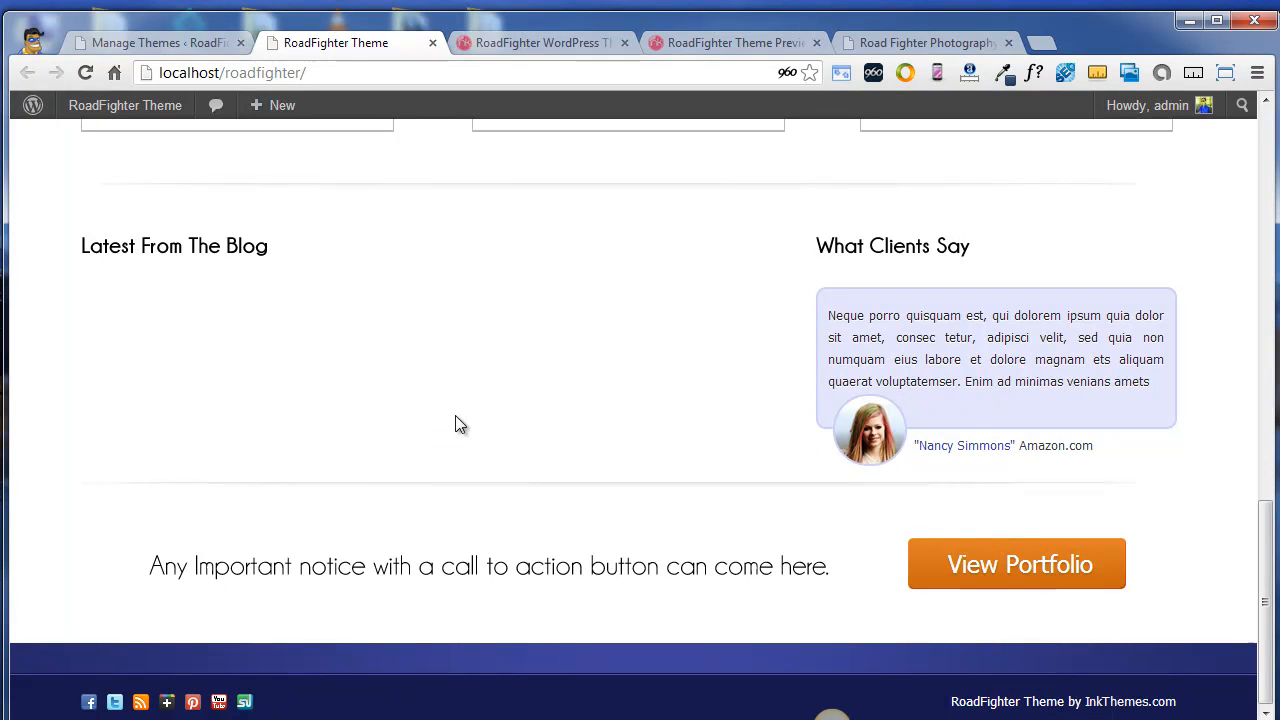
mouse_move(792, 312)
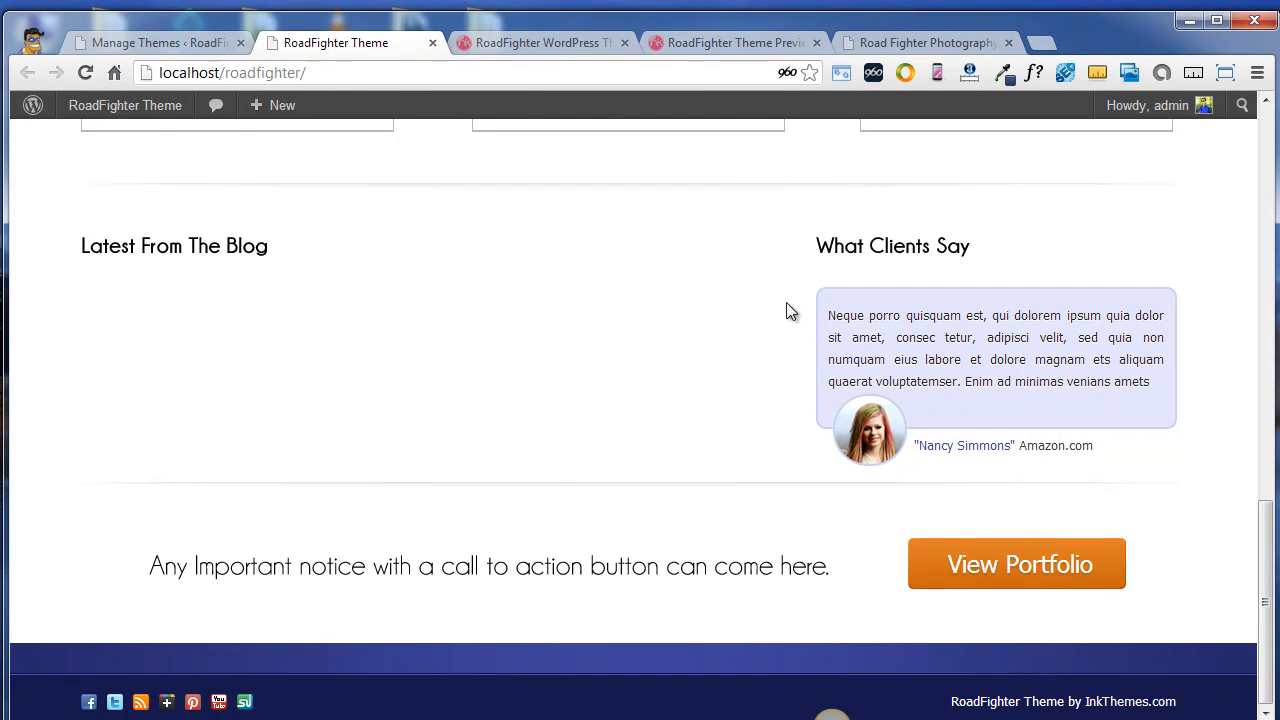
mouse_move(416, 456)
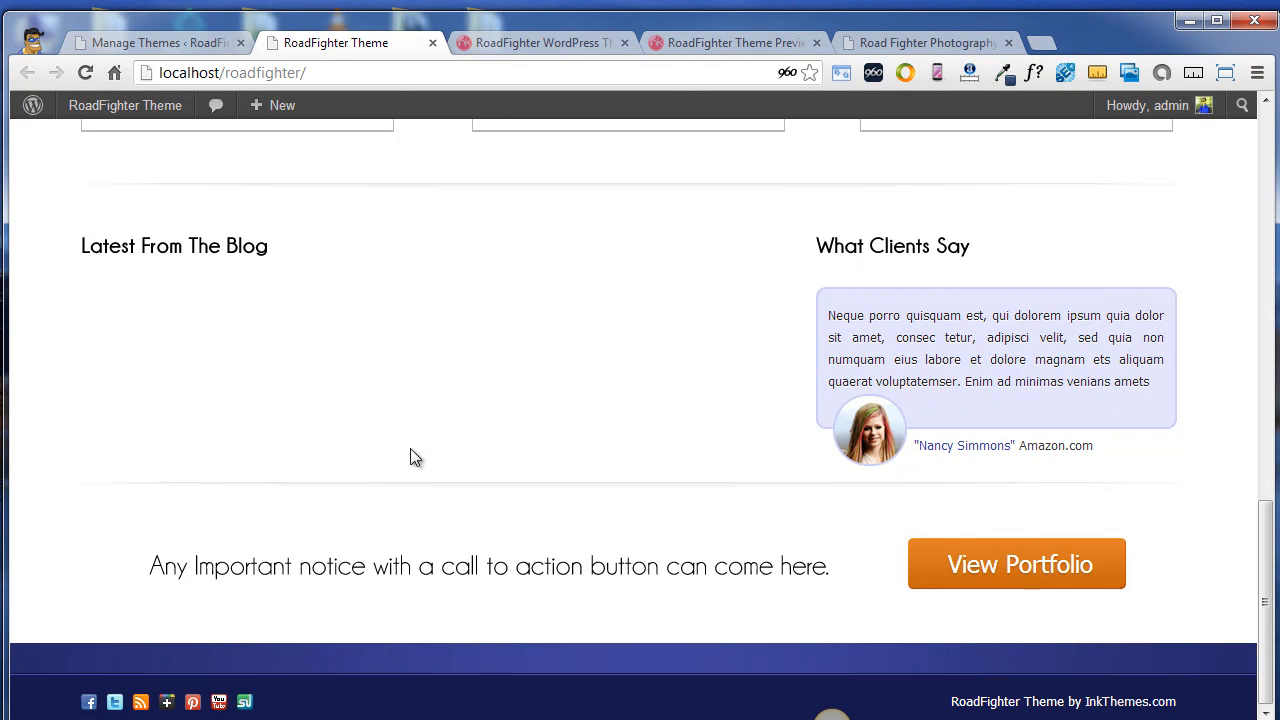
mouse_move(556, 524)
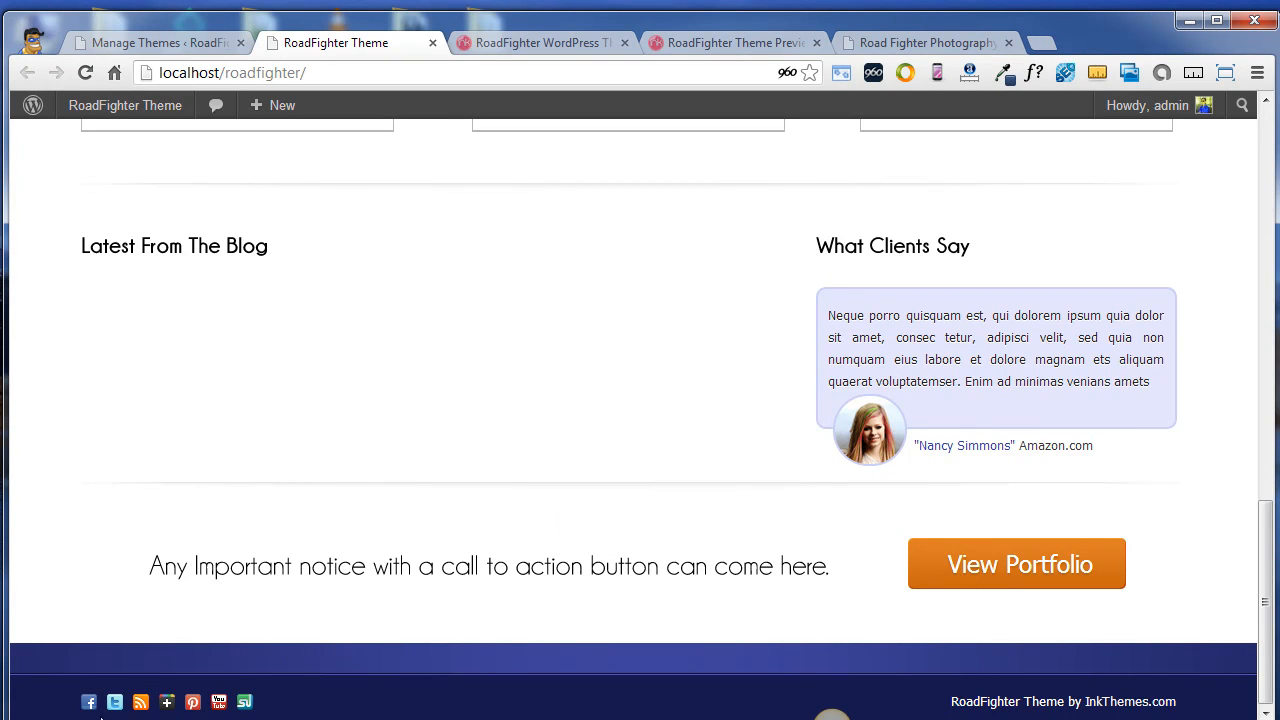
mouse_move(336, 710)
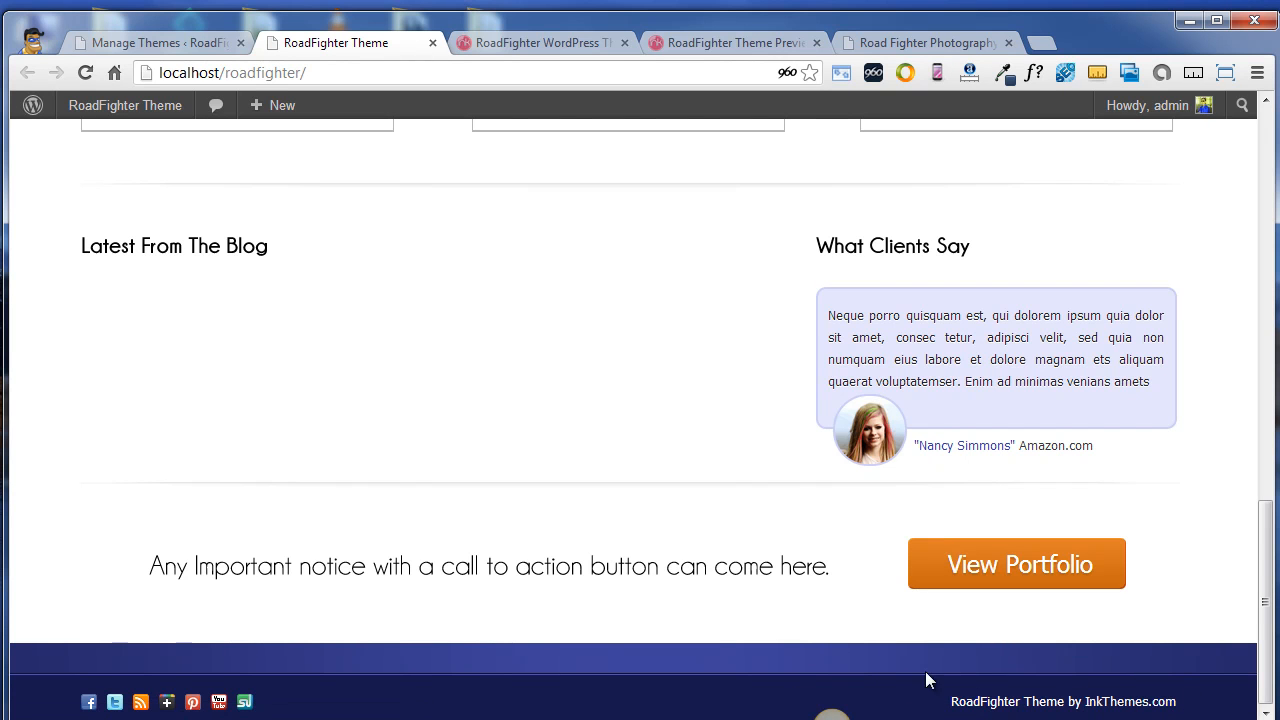
mouse_move(1200, 716)
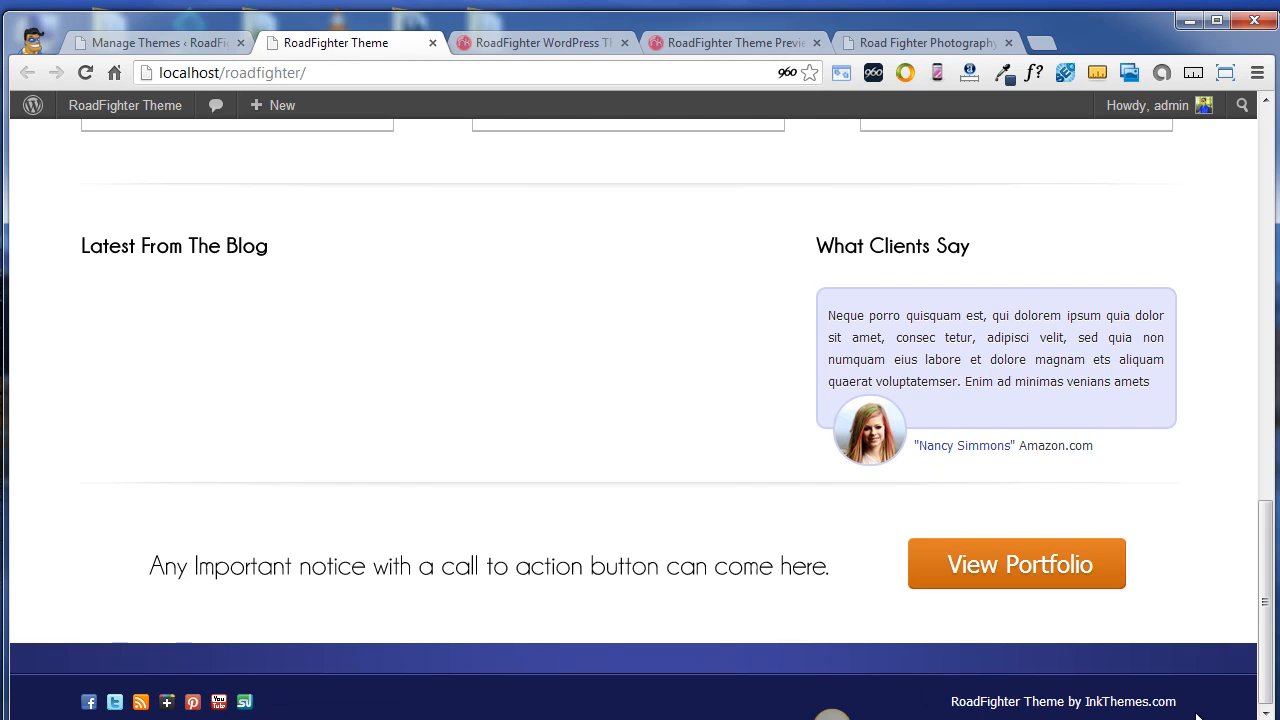